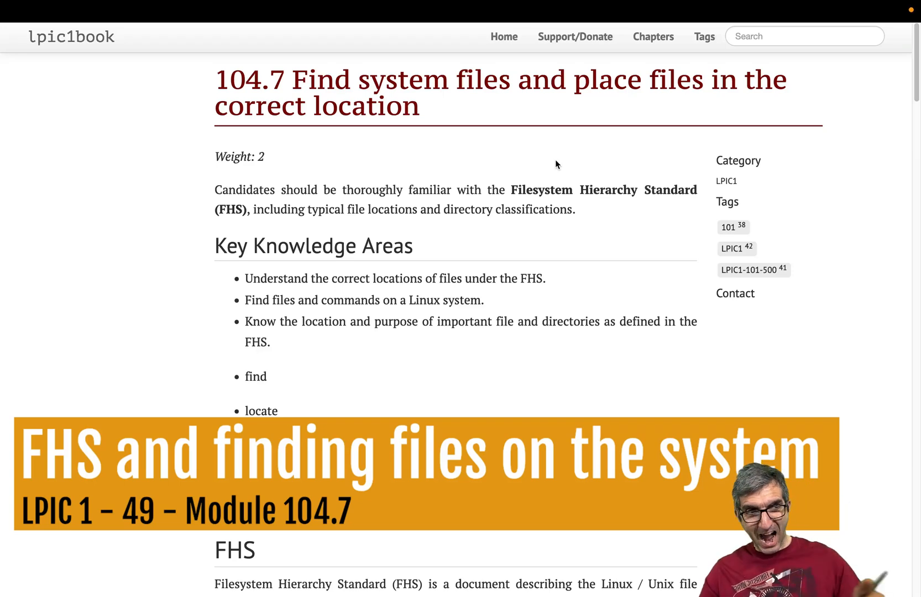
pyautogui.moveTo(141, 151)
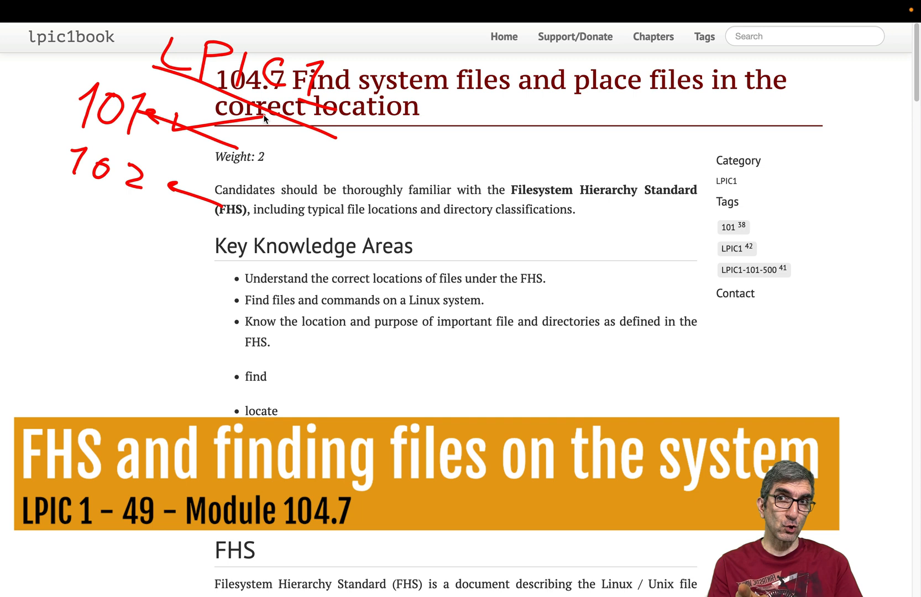
pyautogui.moveTo(213, 125)
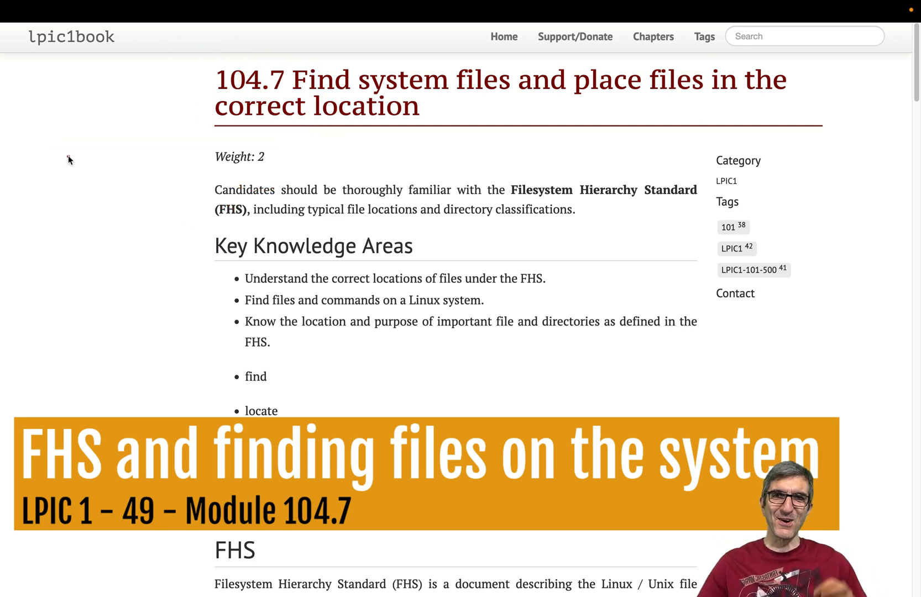
pyautogui.moveTo(375, 163)
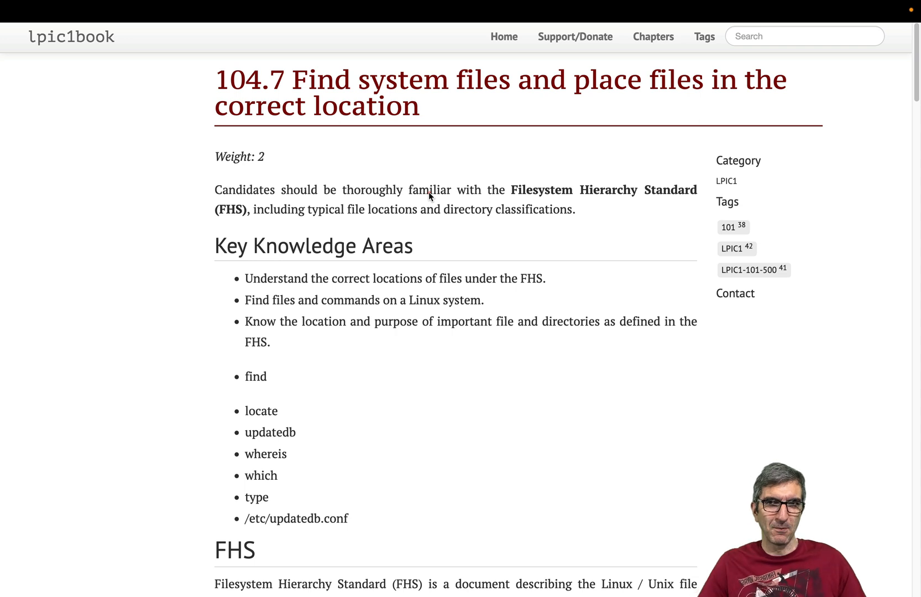
pyautogui.moveTo(427, 179)
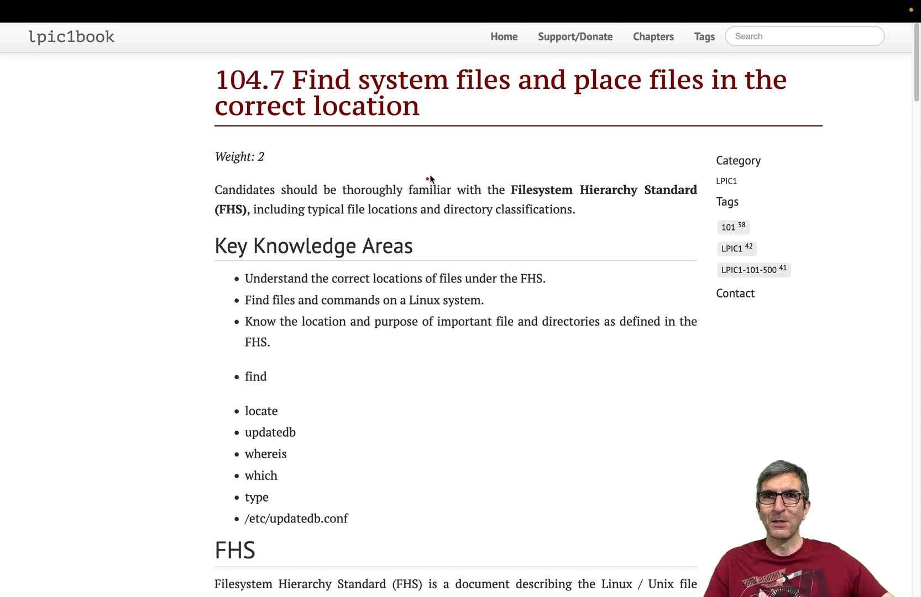
pyautogui.moveTo(331, 98)
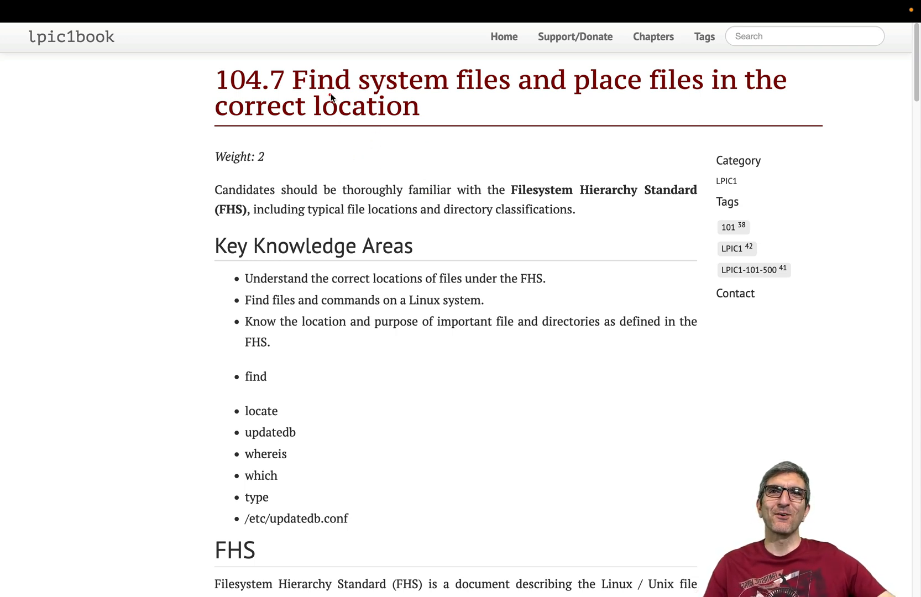
# - Bring the FHS directory/usage table into view and mark its header and first rows
pyautogui.moveTo(331, 90); pyautogui.dragTo(466, 97)
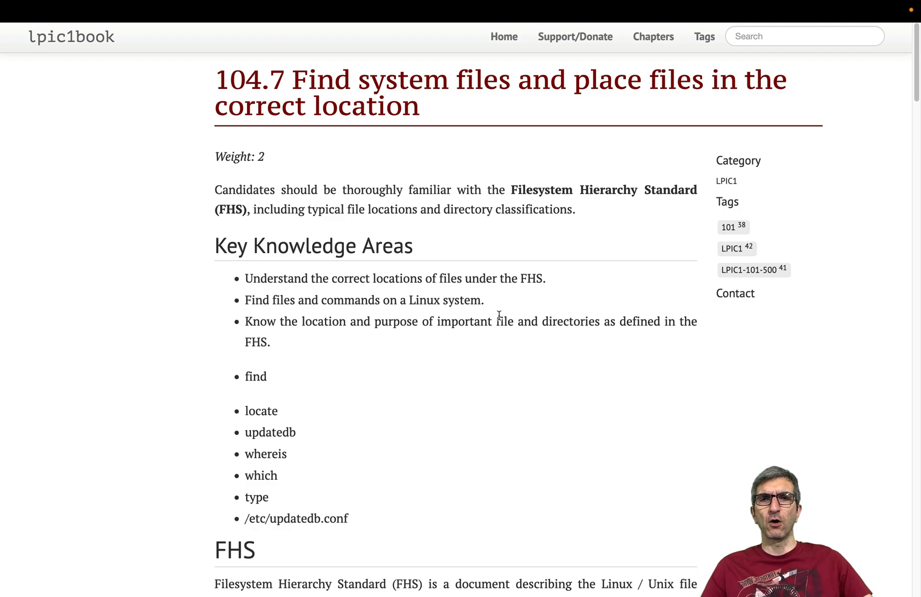
pyautogui.scroll(-3)
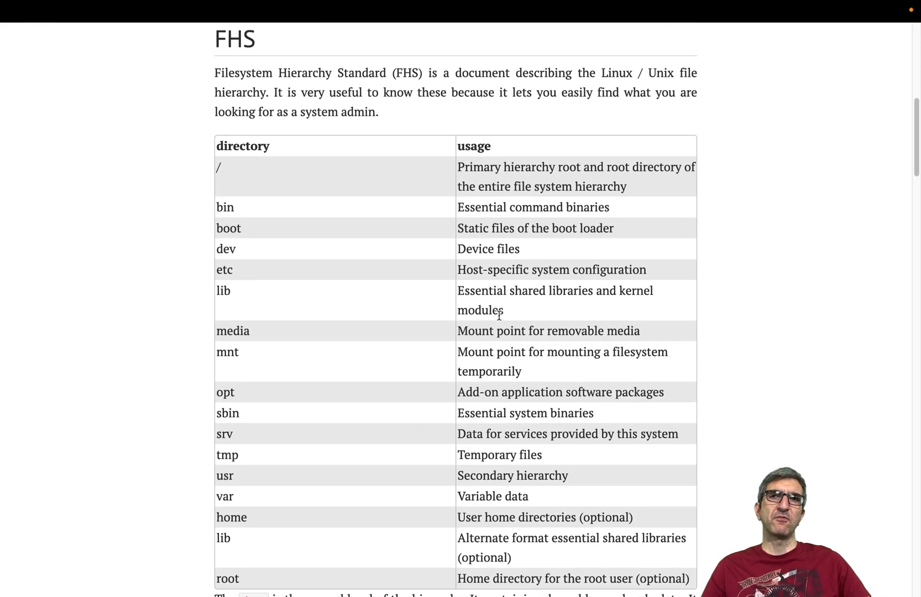
pyautogui.scroll(-3)
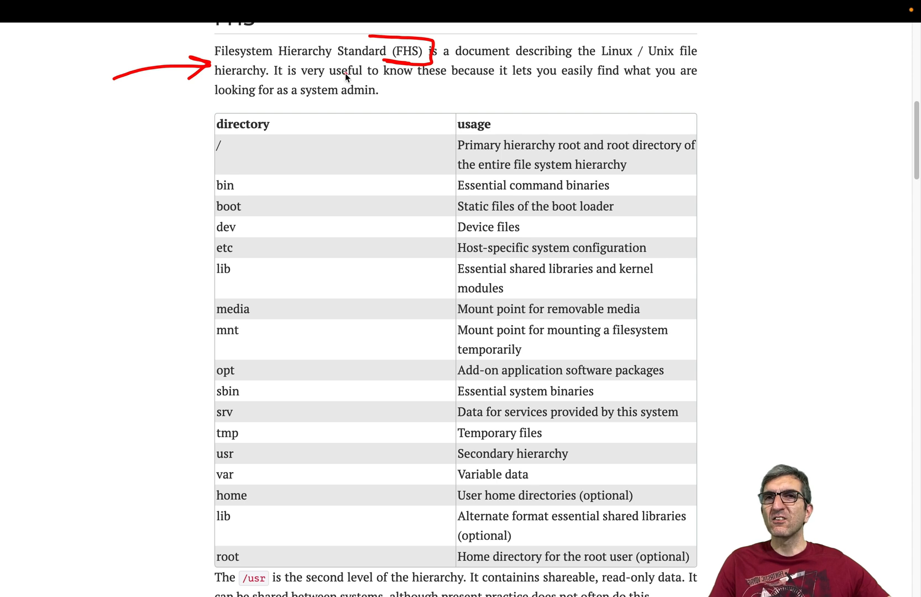
pyautogui.moveTo(271, 59)
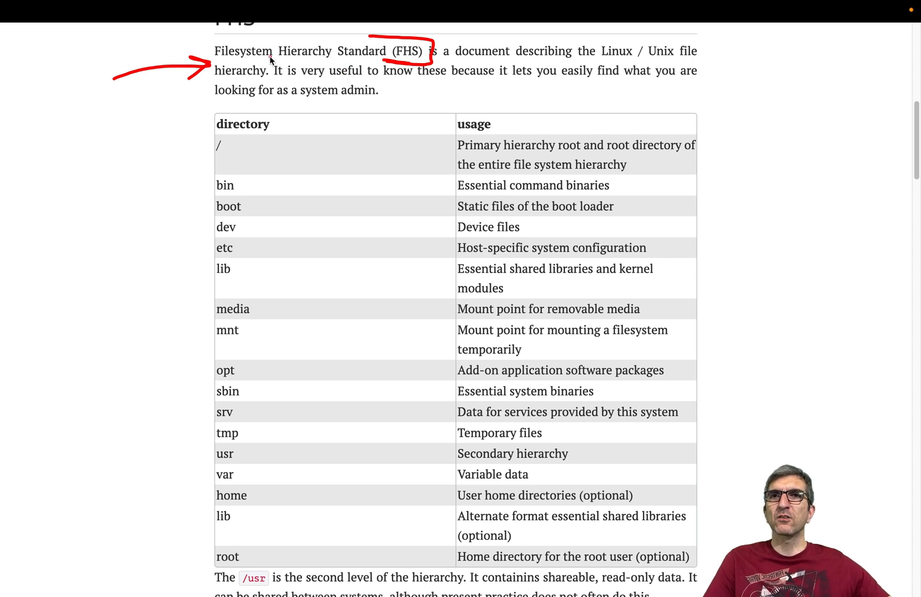
pyautogui.moveTo(465, 75)
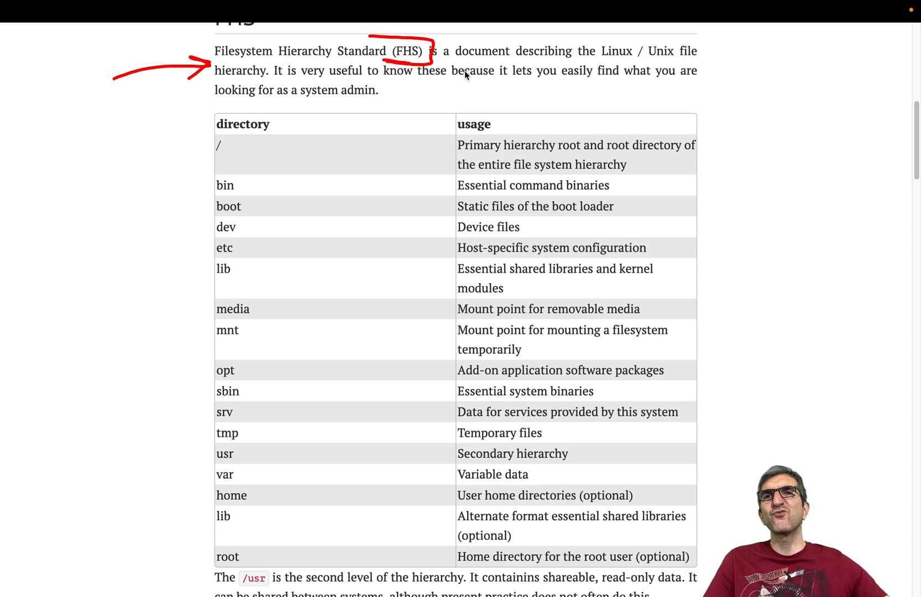
pyautogui.moveTo(266, 59)
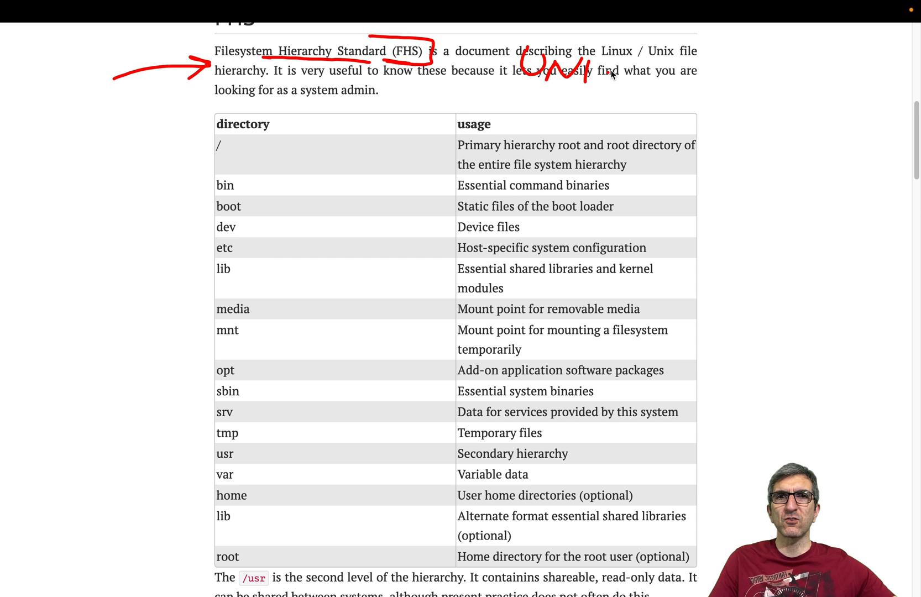
pyautogui.moveTo(516, 90); pyautogui.dragTo(610, 126)
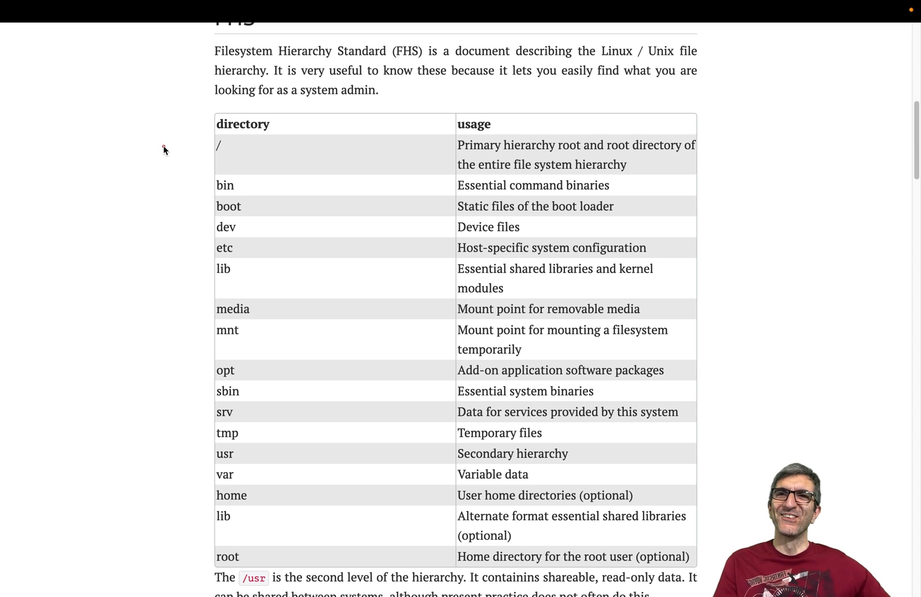
pyautogui.moveTo(166, 141); pyautogui.dragTo(154, 335)
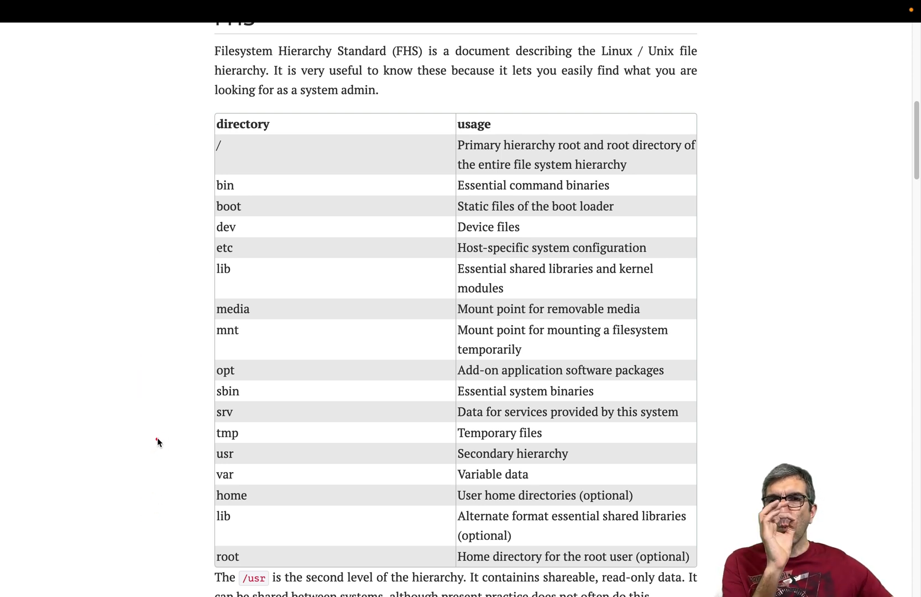
pyautogui.moveTo(121, 272)
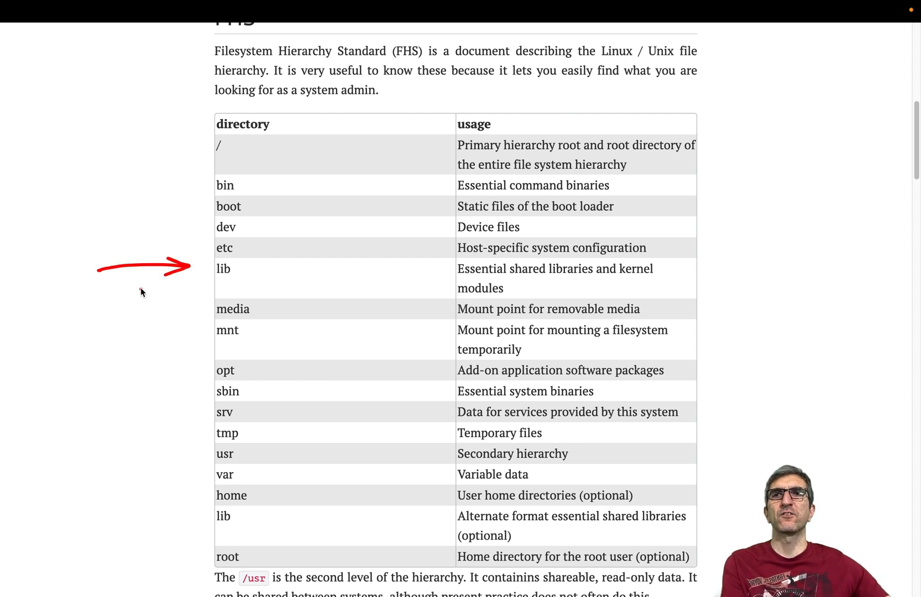
pyautogui.moveTo(211, 135); pyautogui.dragTo(264, 167)
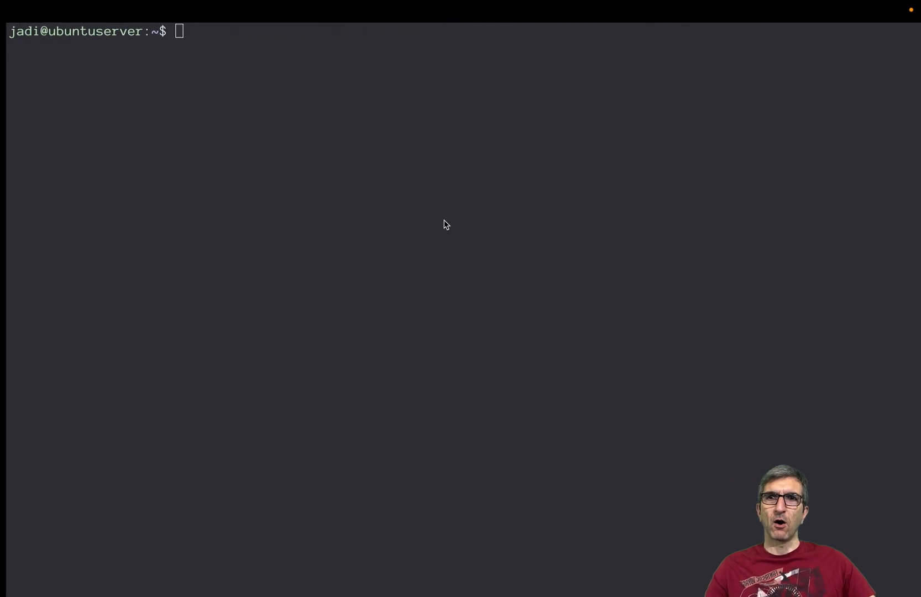
# - List /bin, run whereis grep, and highlight gunzip and another command in the output
pyautogui.write('ls /bin')
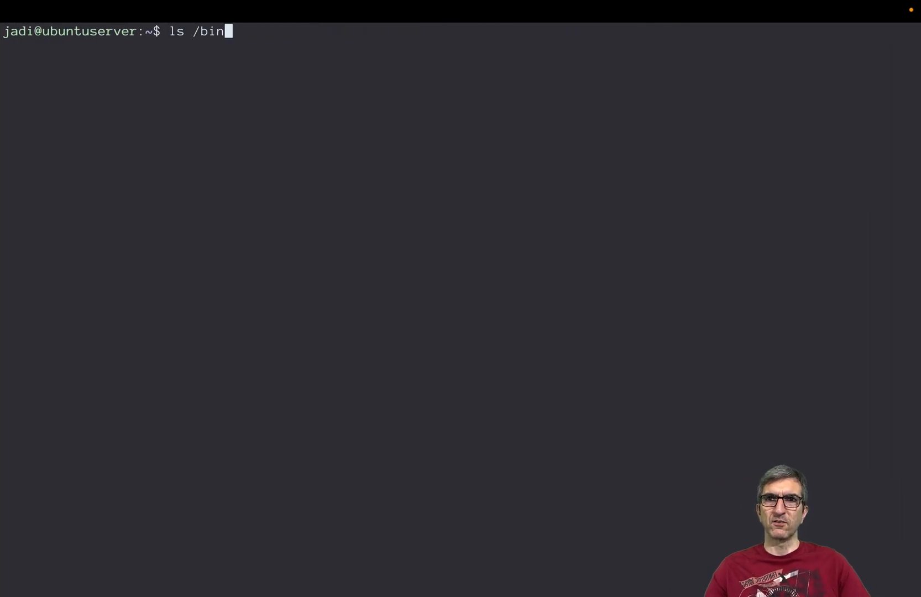
pyautogui.press('Return')
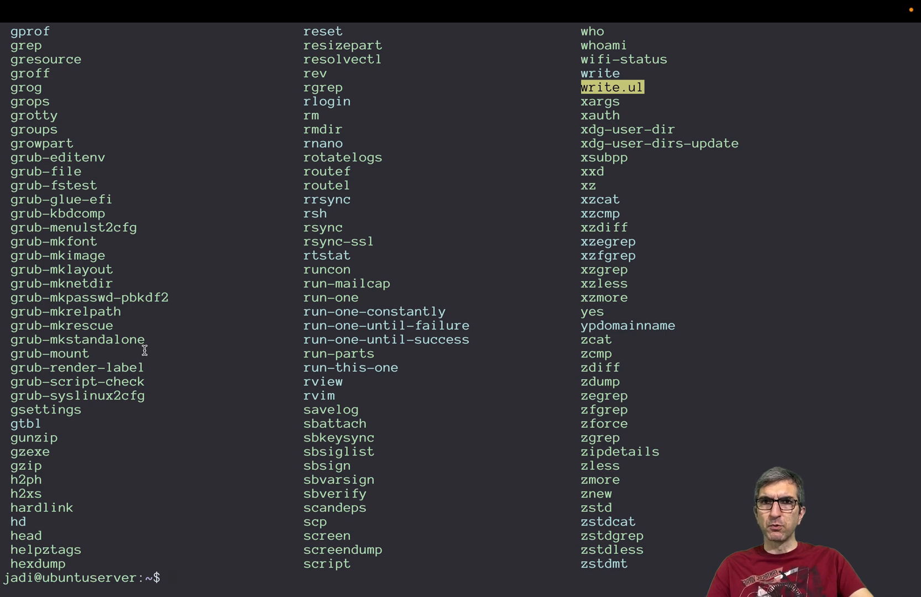
pyautogui.write('whereis grep')
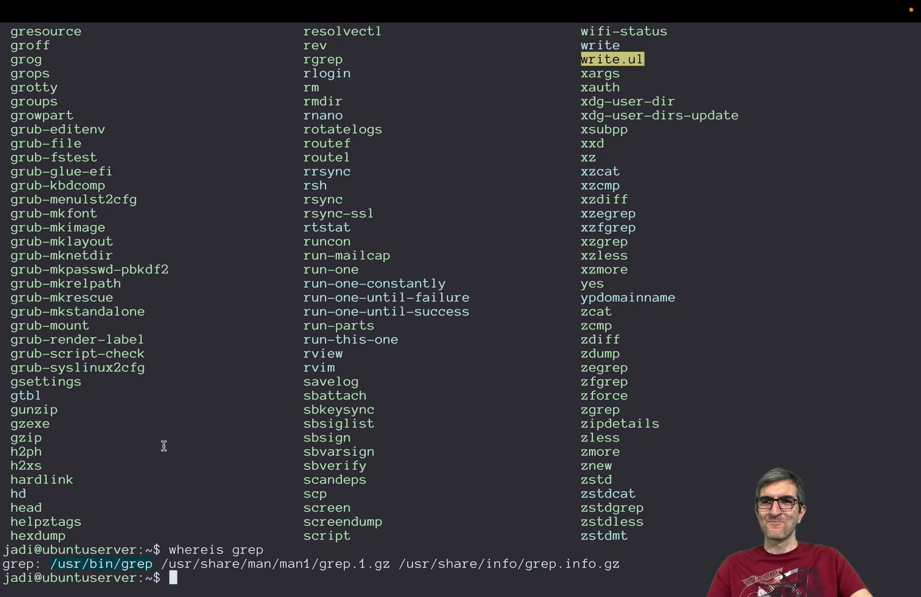
pyautogui.moveTo(276, 445)
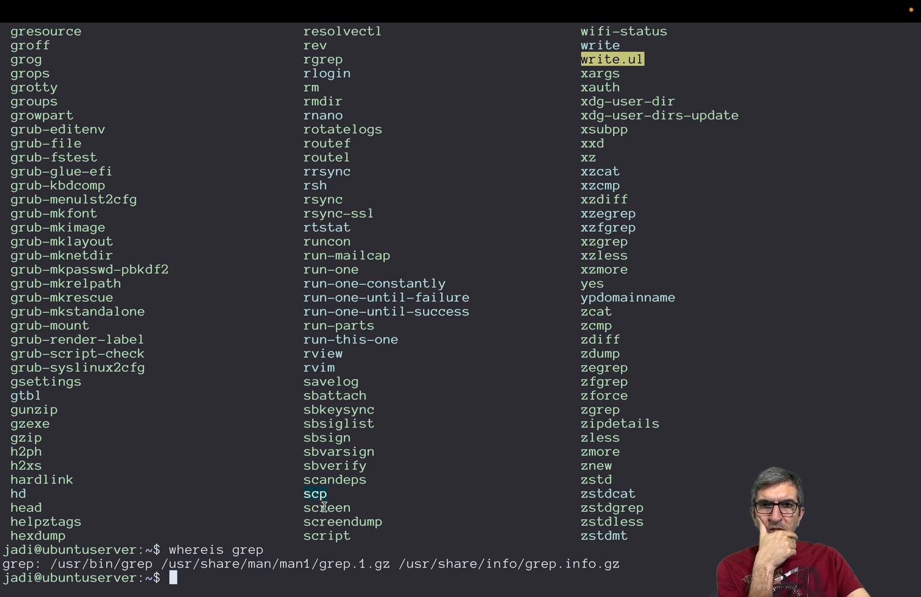
pyautogui.doubleClick(26, 507)
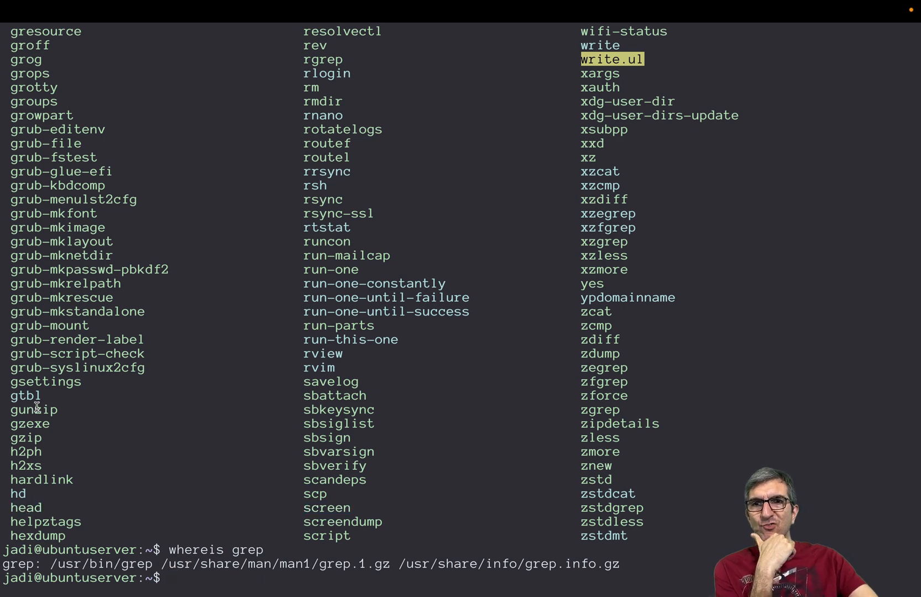
pyautogui.doubleClick(31, 409)
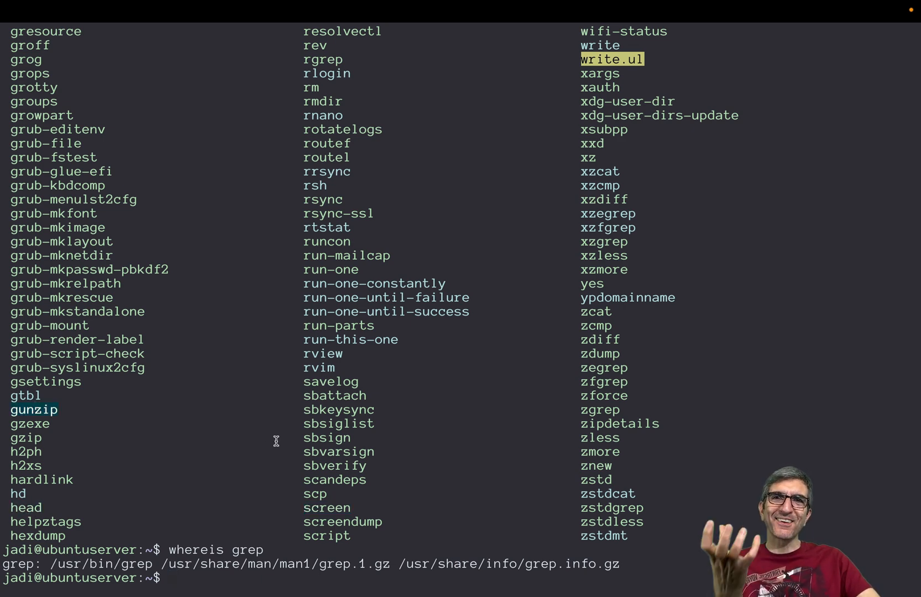
pyautogui.moveTo(303, 134)
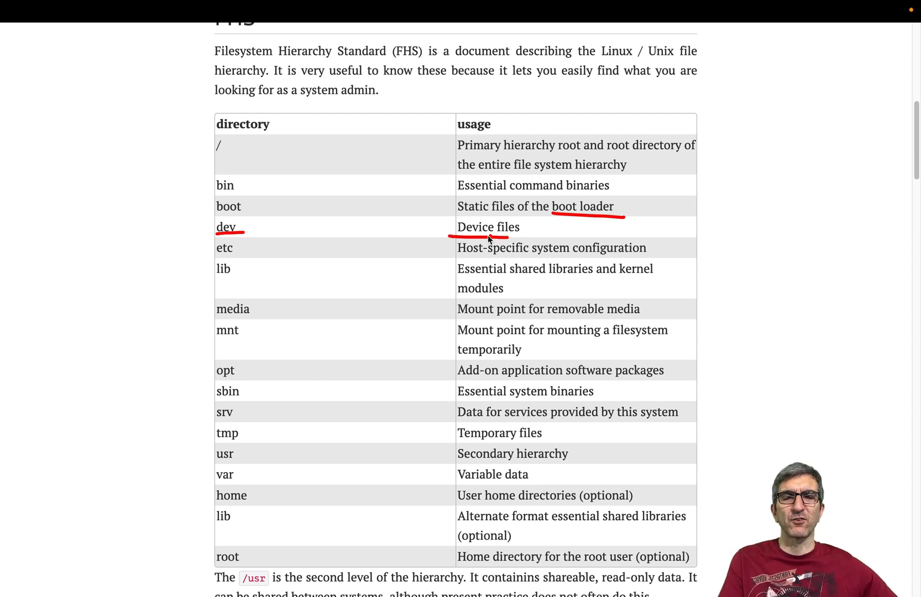
pyautogui.moveTo(203, 209)
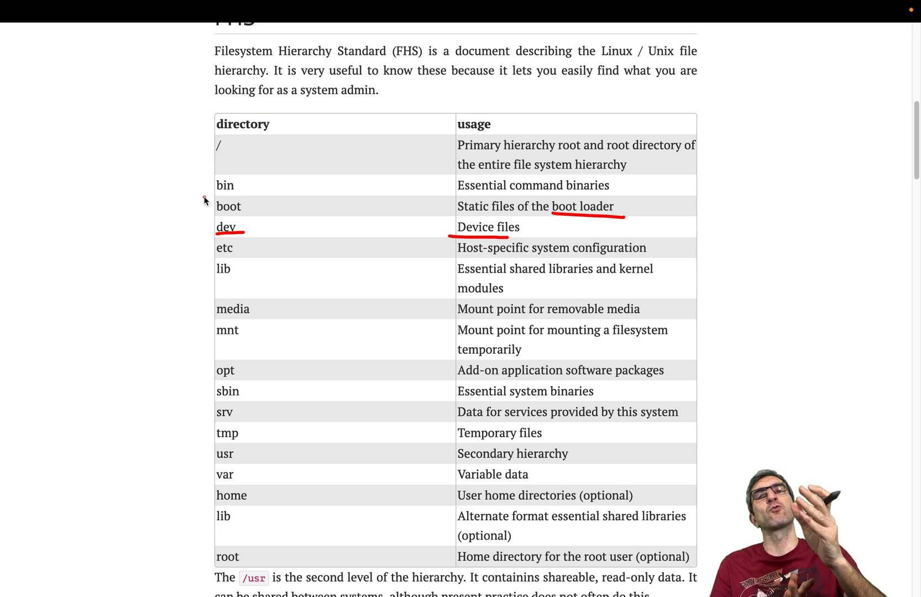
pyautogui.moveTo(218, 256)
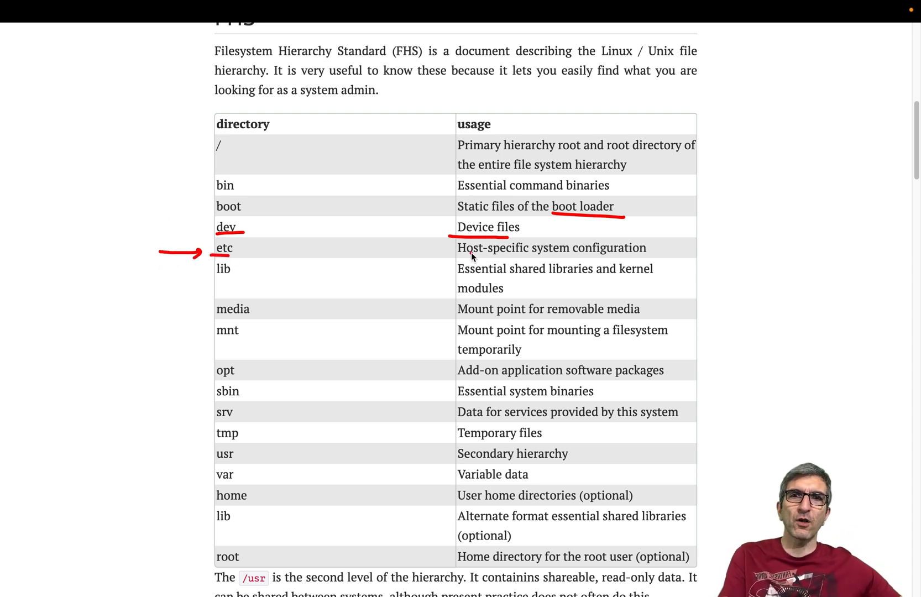
# - Underline the boot loader description and handwrite apache beside the FHS table
pyautogui.moveTo(457, 256); pyautogui.dragTo(610, 256)
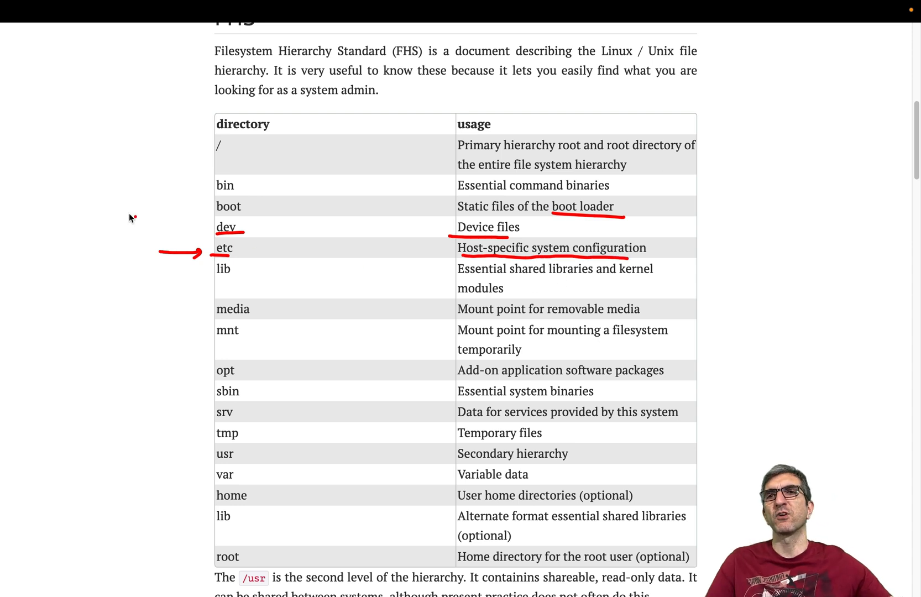
pyautogui.moveTo(171, 223)
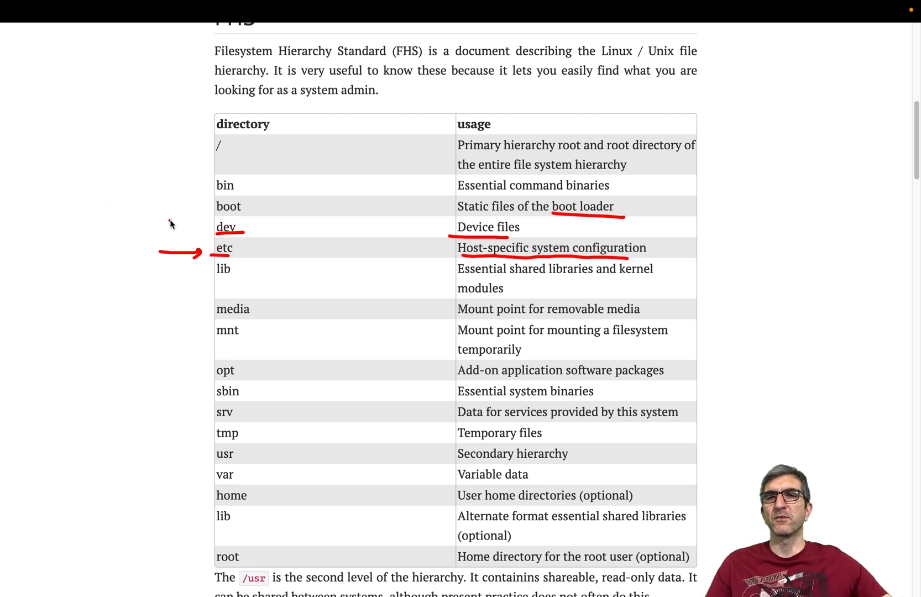
pyautogui.moveTo(162, 223)
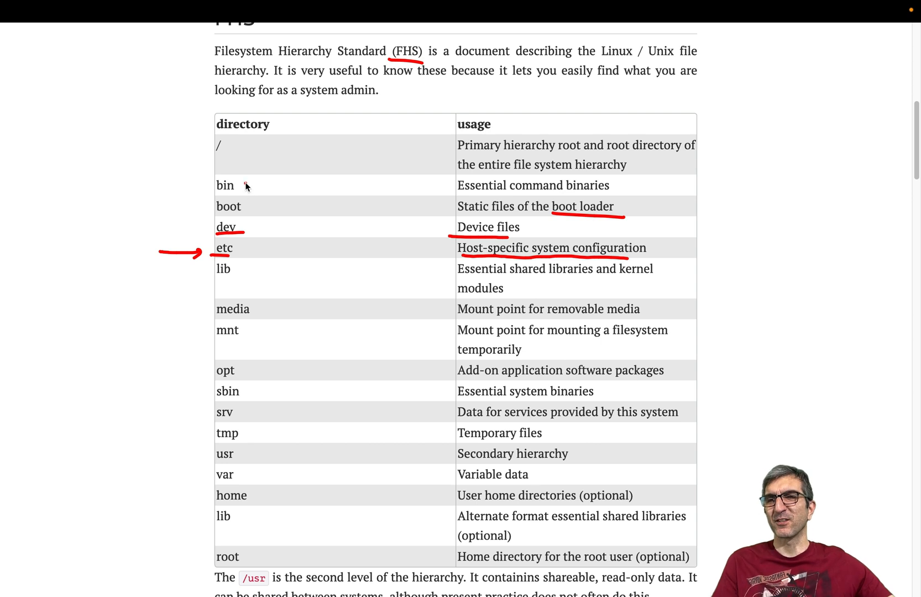
pyautogui.moveTo(95, 103)
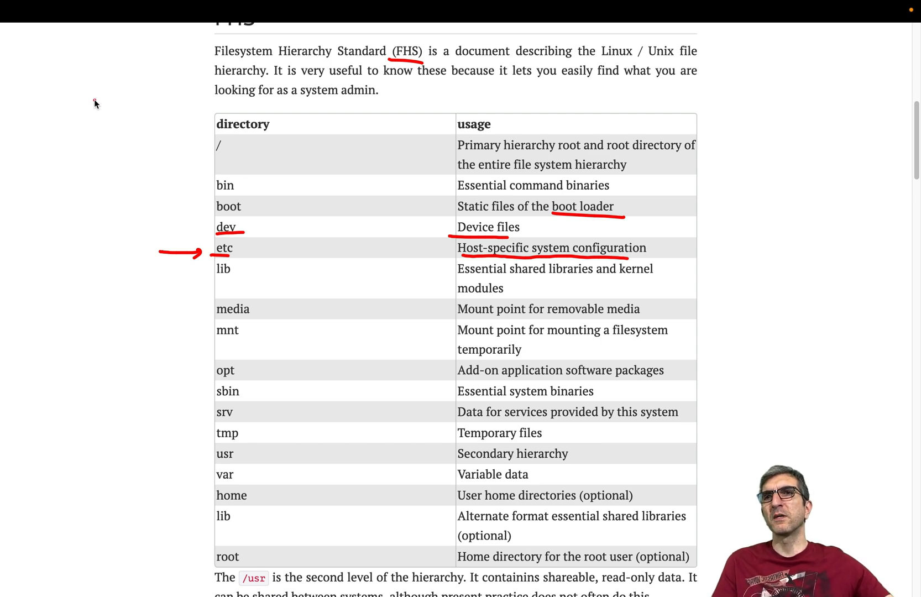
pyautogui.moveTo(89, 117); pyautogui.dragTo(138, 103)
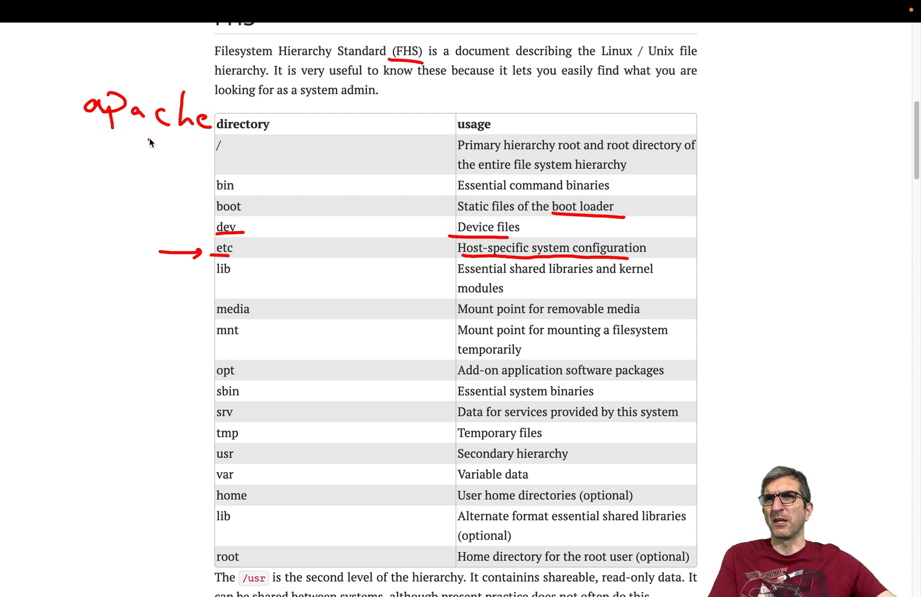
pyautogui.moveTo(144, 142)
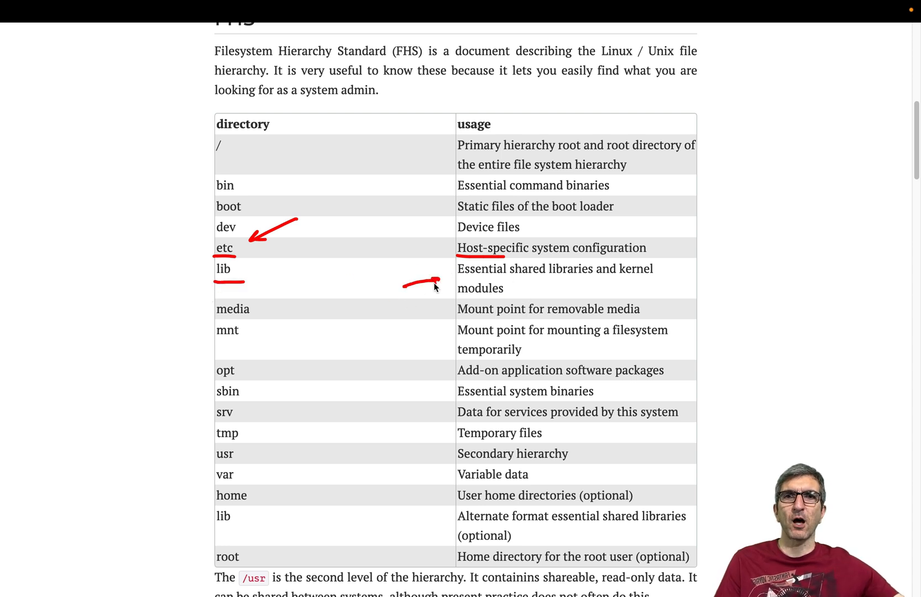
# - Draw arrows linking lib to its description and media to removable media
pyautogui.moveTo(438, 281); pyautogui.dragTo(504, 288)
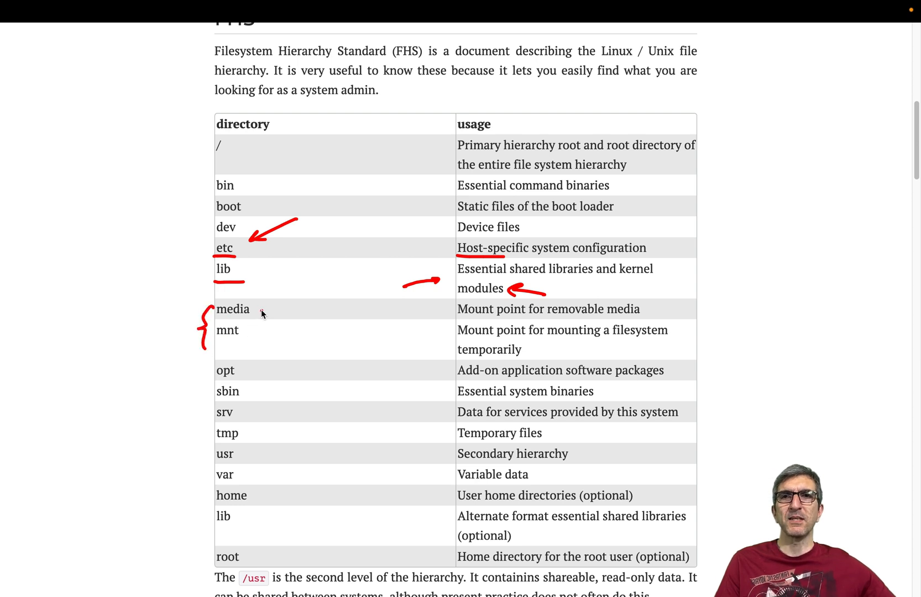
pyautogui.moveTo(261, 310); pyautogui.dragTo(346, 309)
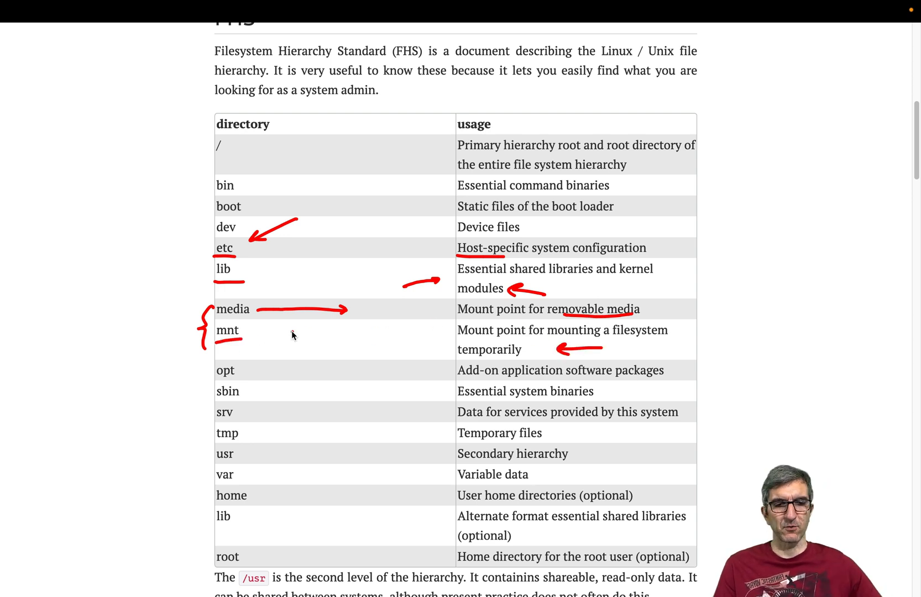
# - Move down to the opt row and handwrite a note about software kept under opt
pyautogui.scroll(-3)
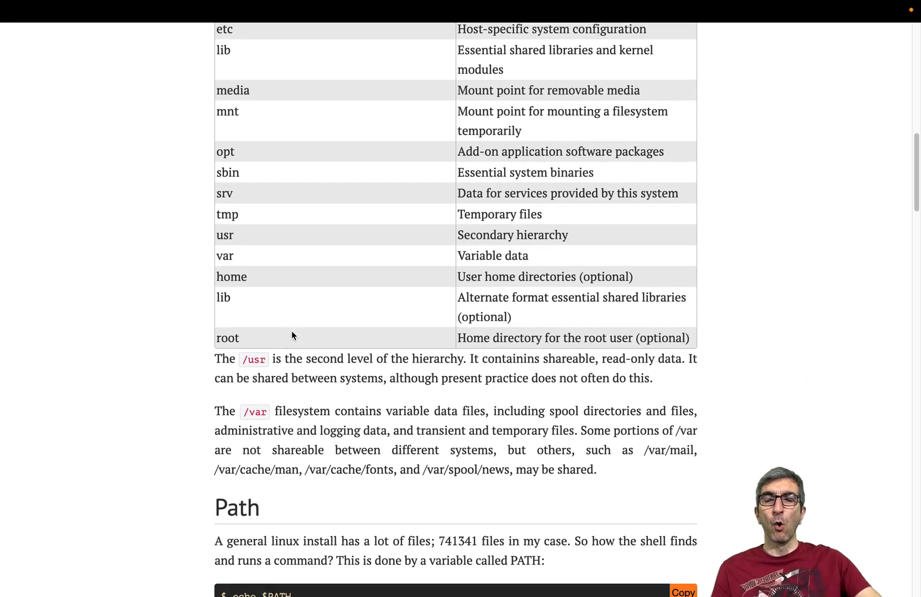
pyautogui.scroll(-3)
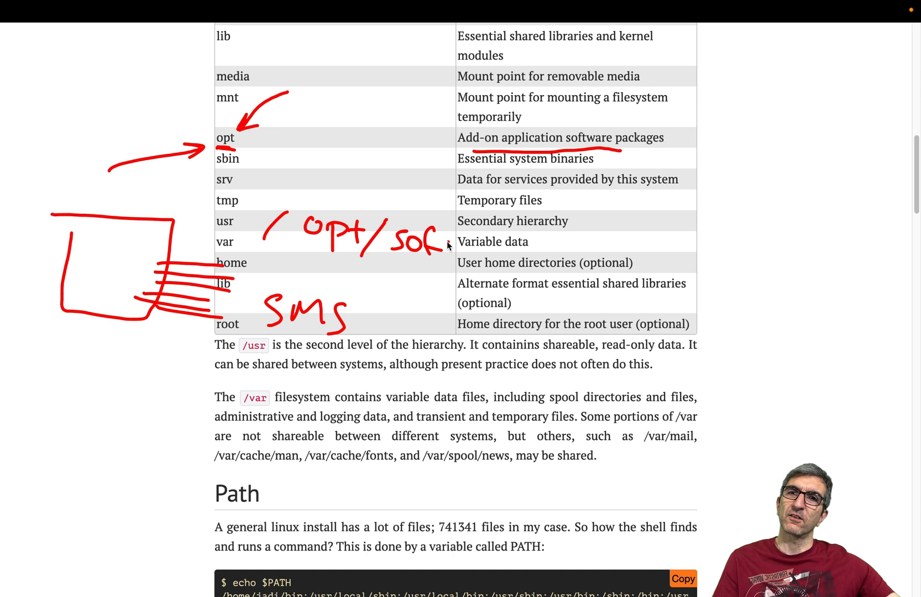
pyautogui.moveTo(437, 246); pyautogui.dragTo(594, 259)
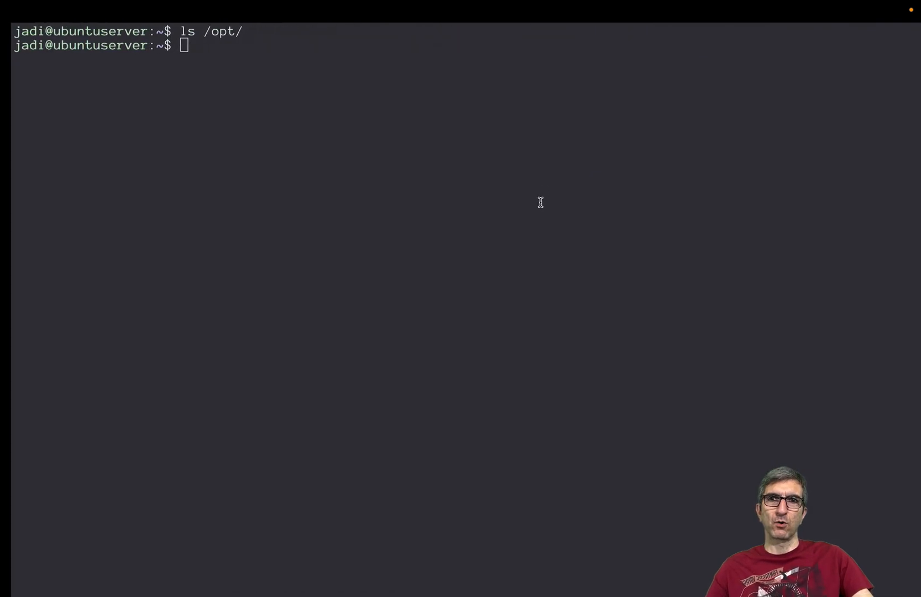
# - List /opt and a system binaries directory, then pick out fsck within e2fsck
pyautogui.write('ls /')
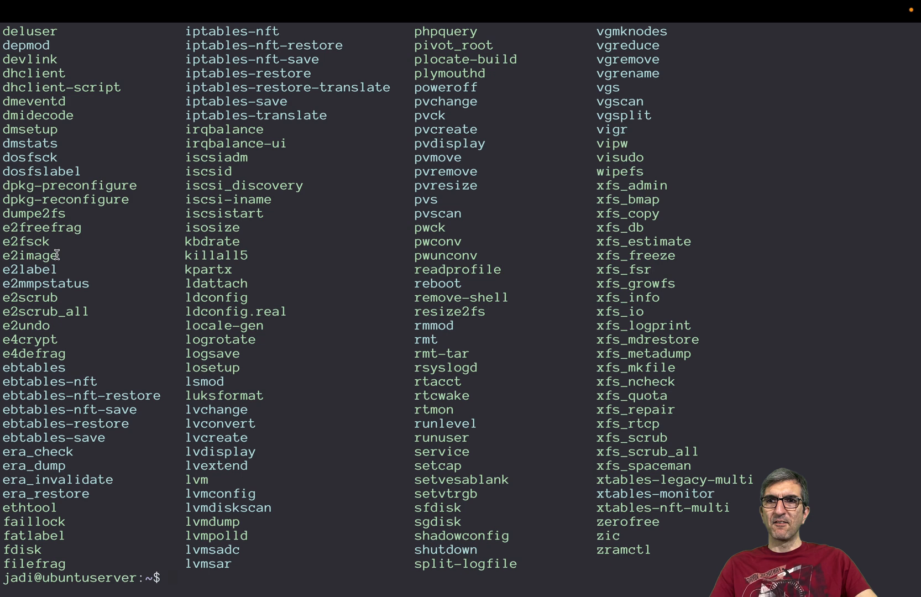
pyautogui.doubleClick(33, 241)
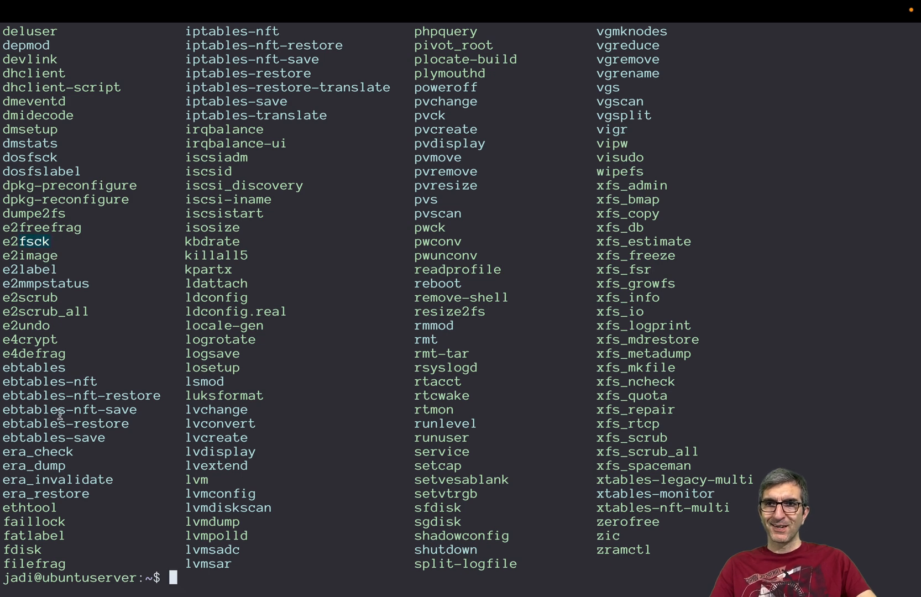
pyautogui.moveTo(34, 549)
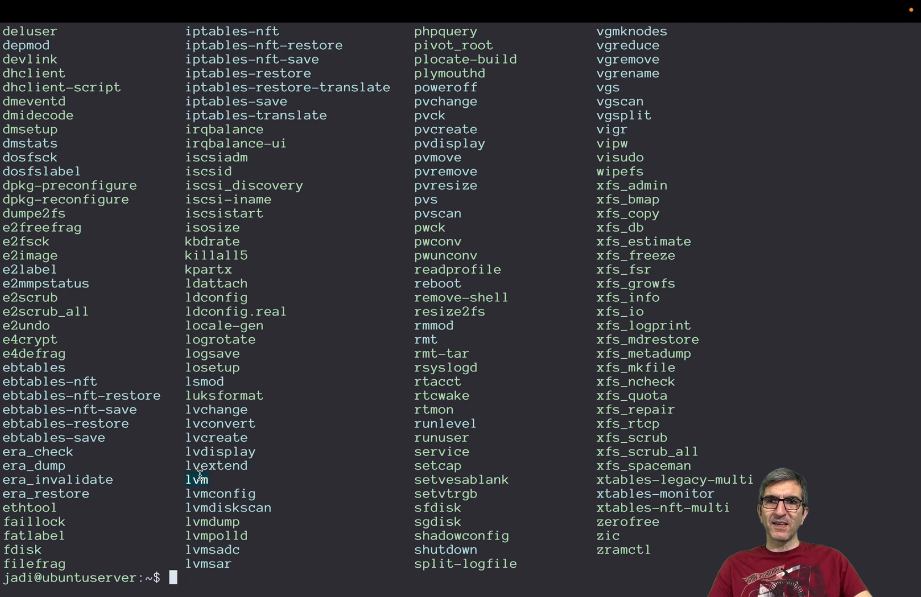
pyautogui.moveTo(515, 287)
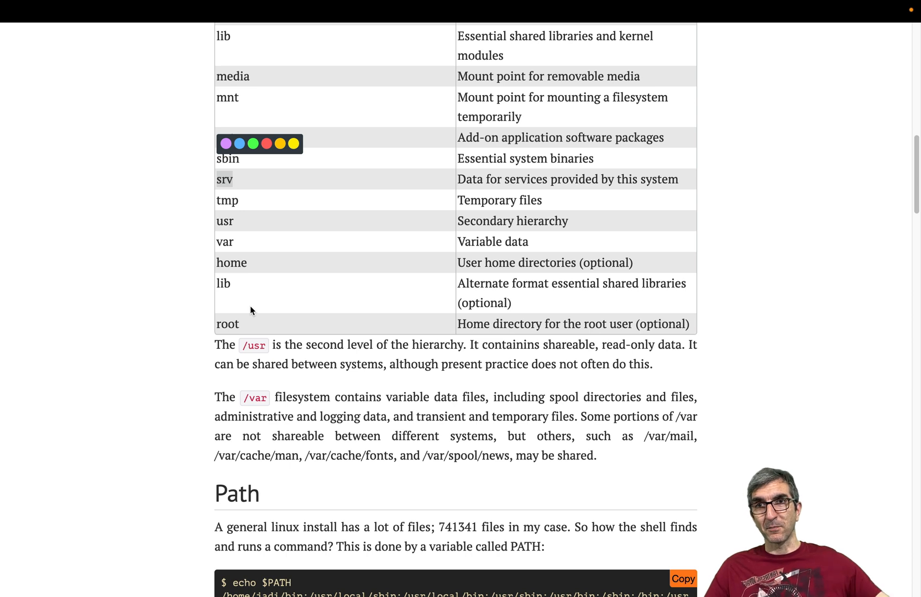
pyautogui.moveTo(186, 193)
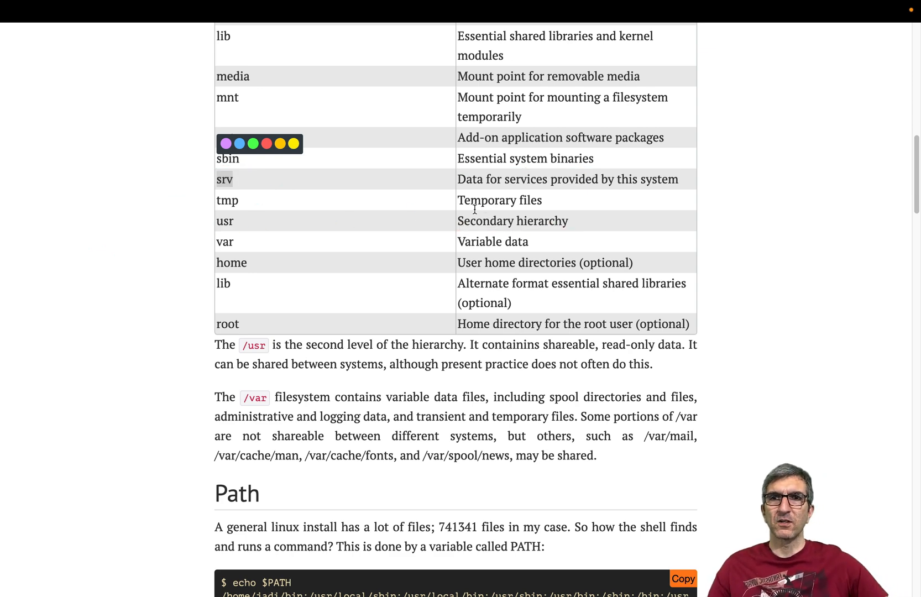
# - Return to the FHS table, write /lib beneath the /usr/bin note and bracket the top-level rows
pyautogui.scroll(3)
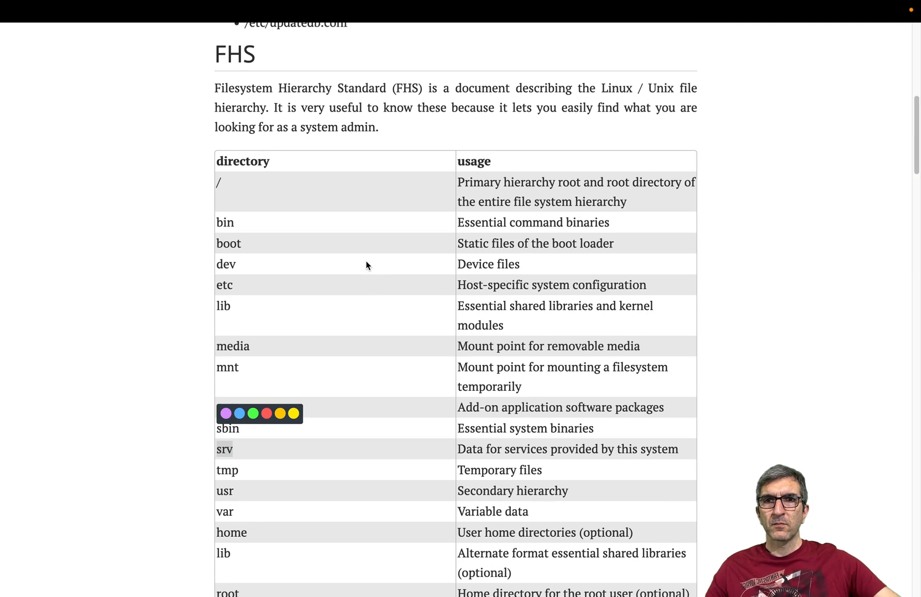
pyautogui.scroll(-3)
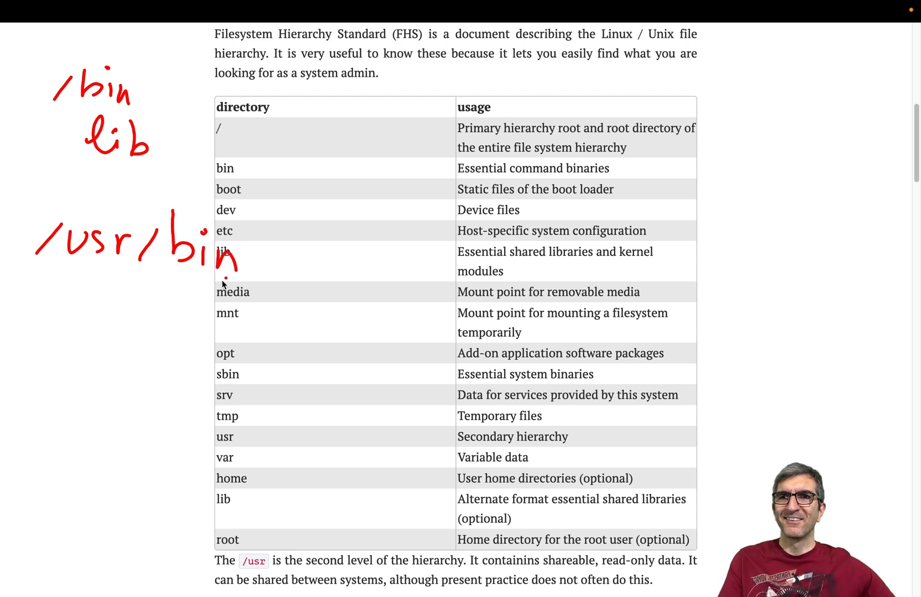
pyautogui.moveTo(141, 305); pyautogui.dragTo(241, 330)
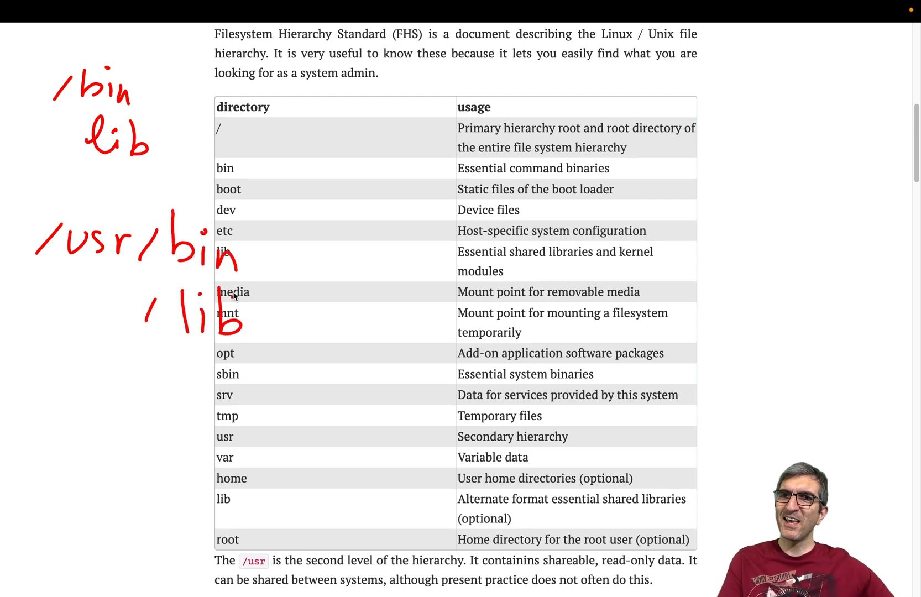
pyautogui.moveTo(241, 152); pyautogui.dragTo(264, 329)
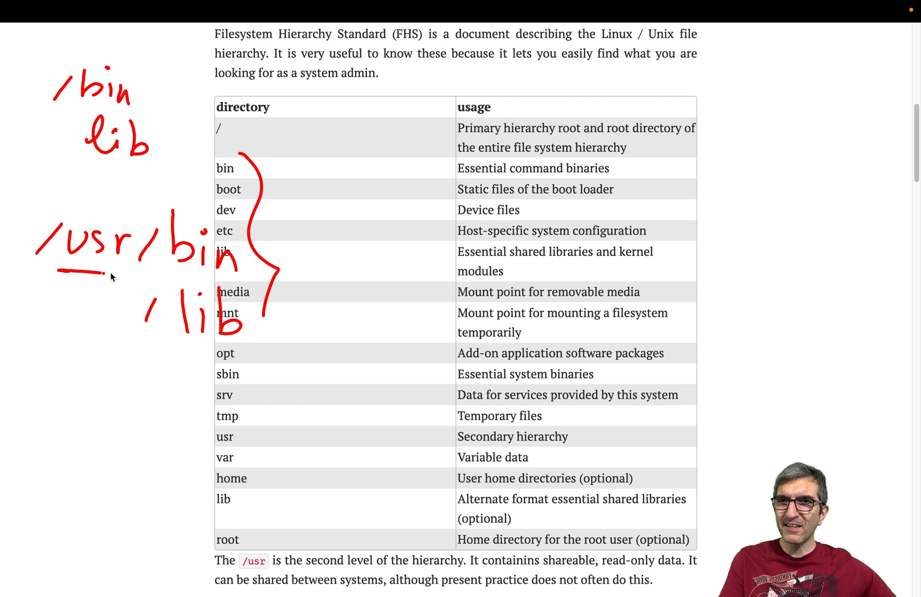
pyautogui.moveTo(124, 265)
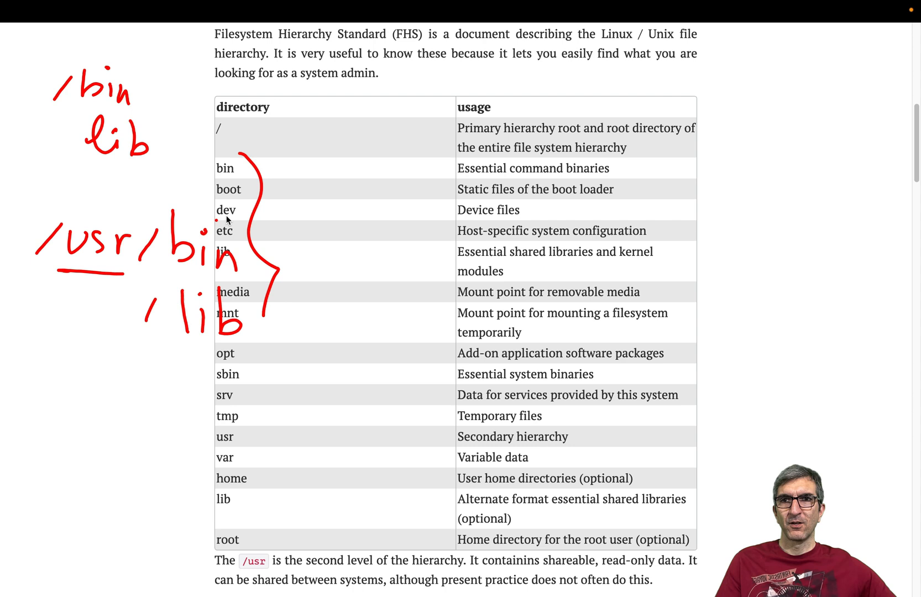
# - Write grep above the table, arrow it toward etc, and box and arrow the note beside lib
pyautogui.moveTo(229, 220); pyautogui.dragTo(330, 94)
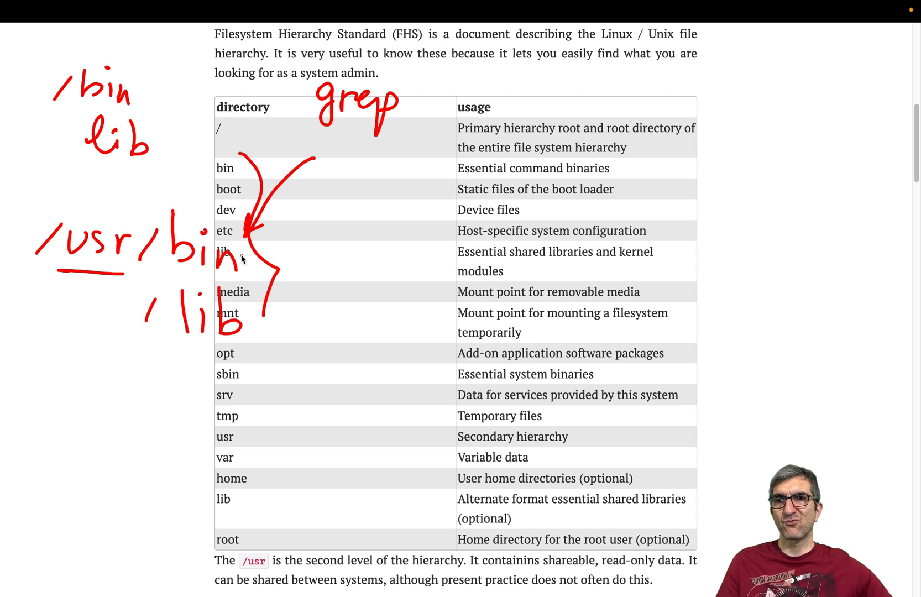
pyautogui.moveTo(234, 264); pyautogui.dragTo(332, 294)
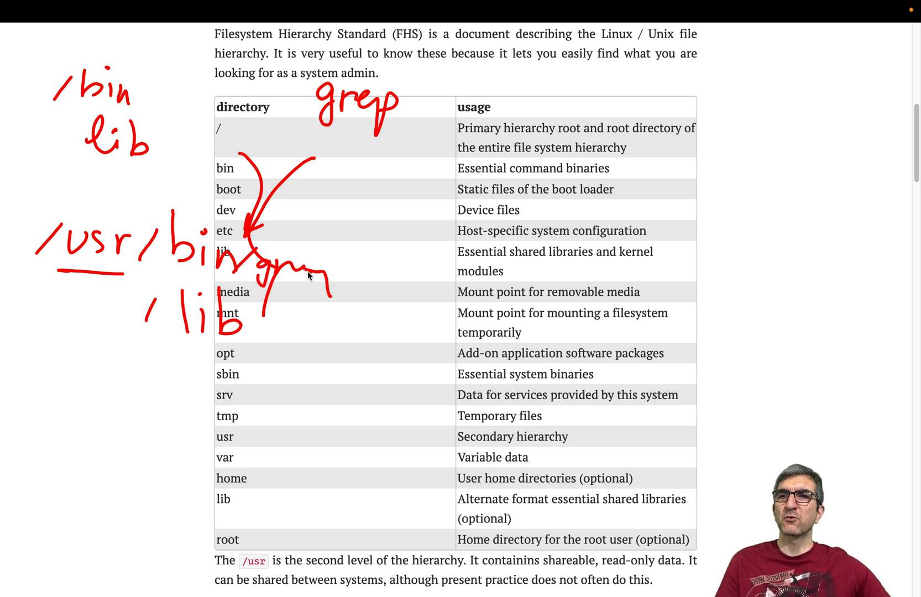
pyautogui.moveTo(259, 253); pyautogui.dragTo(335, 305)
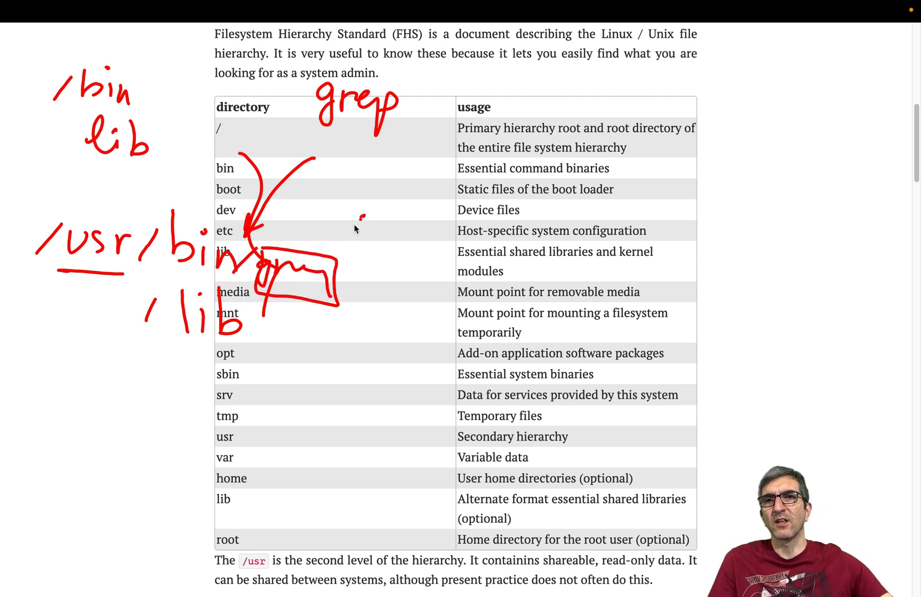
pyautogui.moveTo(364, 211); pyautogui.dragTo(323, 246)
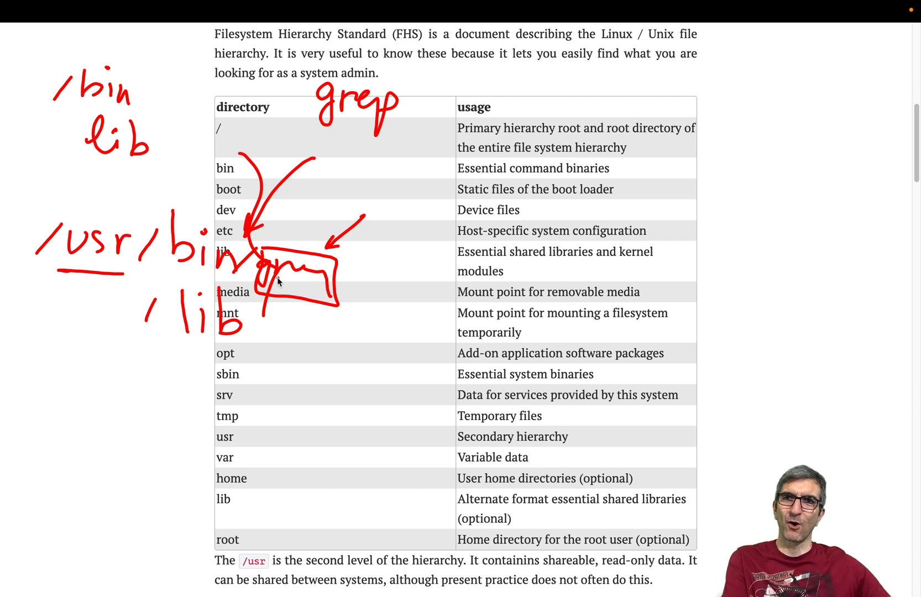
pyautogui.moveTo(134, 308)
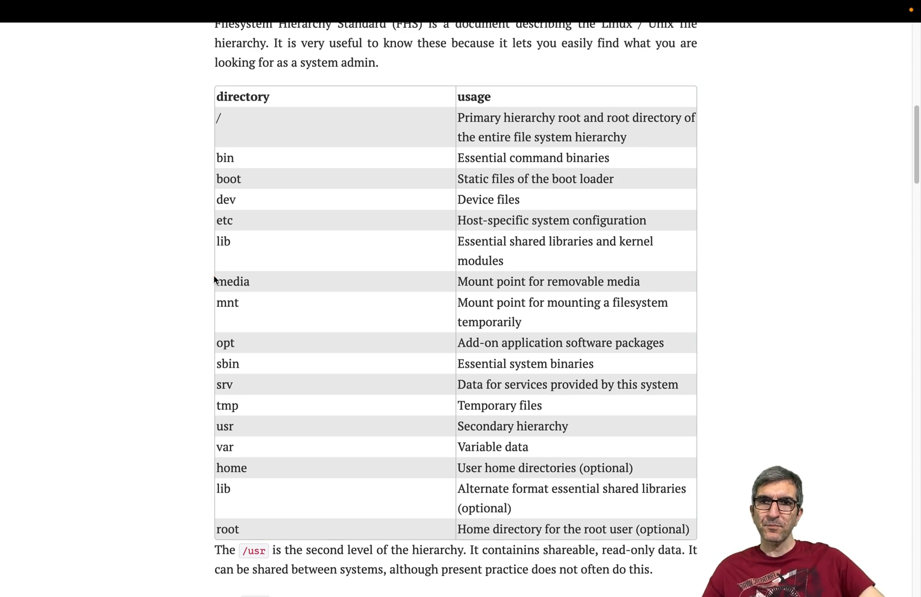
# - Handwrite the path /var/log/ over the directory hierarchy table
pyautogui.scroll(-3)
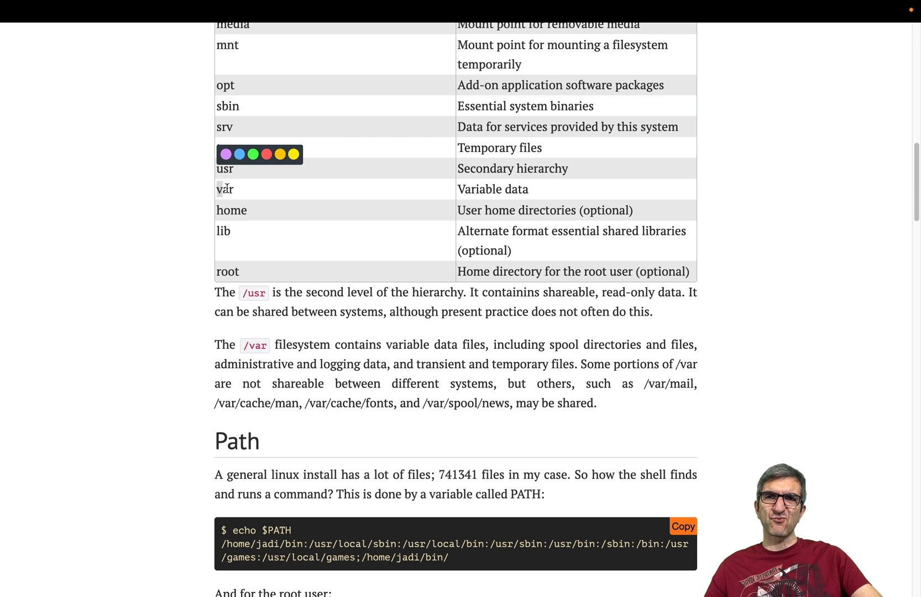
pyautogui.moveTo(223, 175)
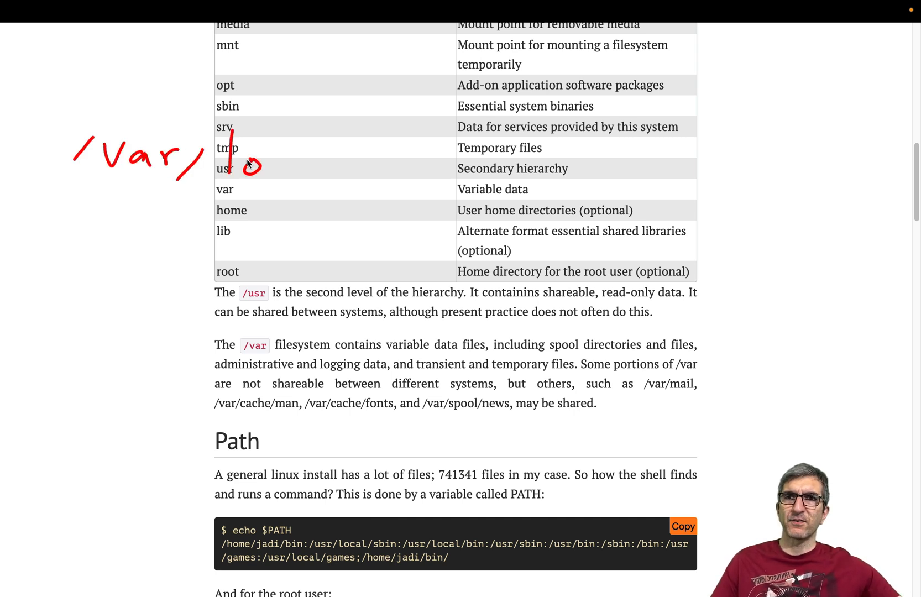
pyautogui.moveTo(259, 153); pyautogui.dragTo(406, 172)
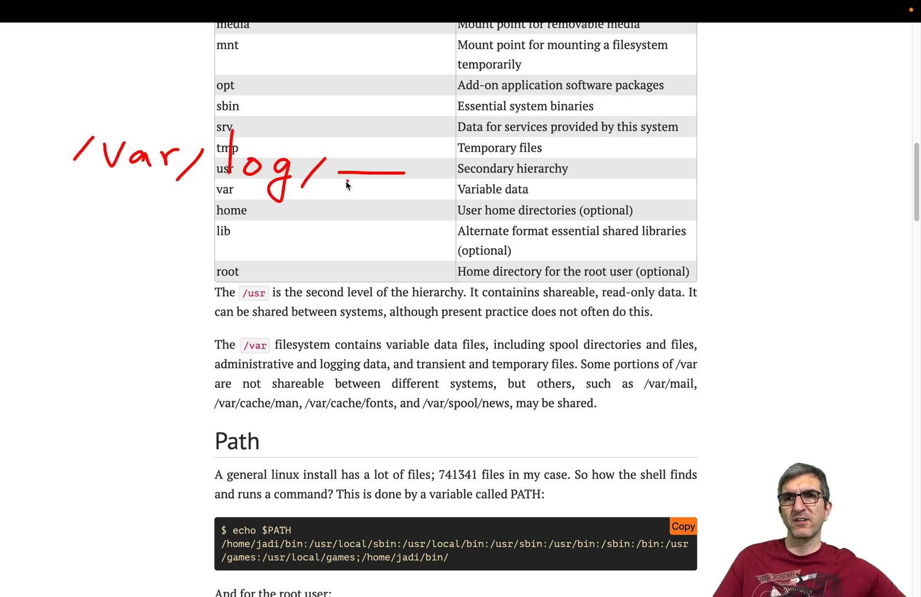
pyautogui.moveTo(353, 175); pyautogui.dragTo(388, 206)
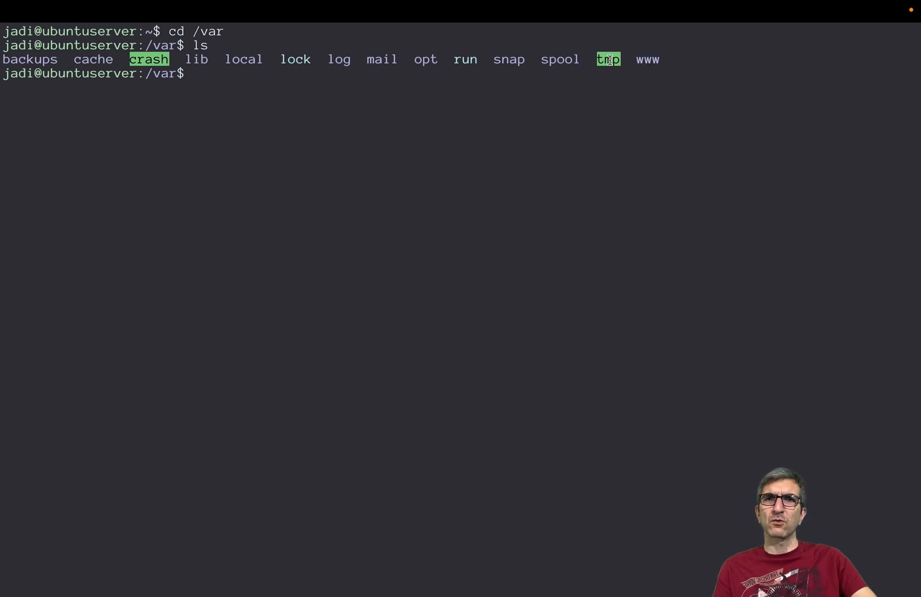
# - Start an ls -ltrh listing inside /var/log
pyautogui.write('xs')
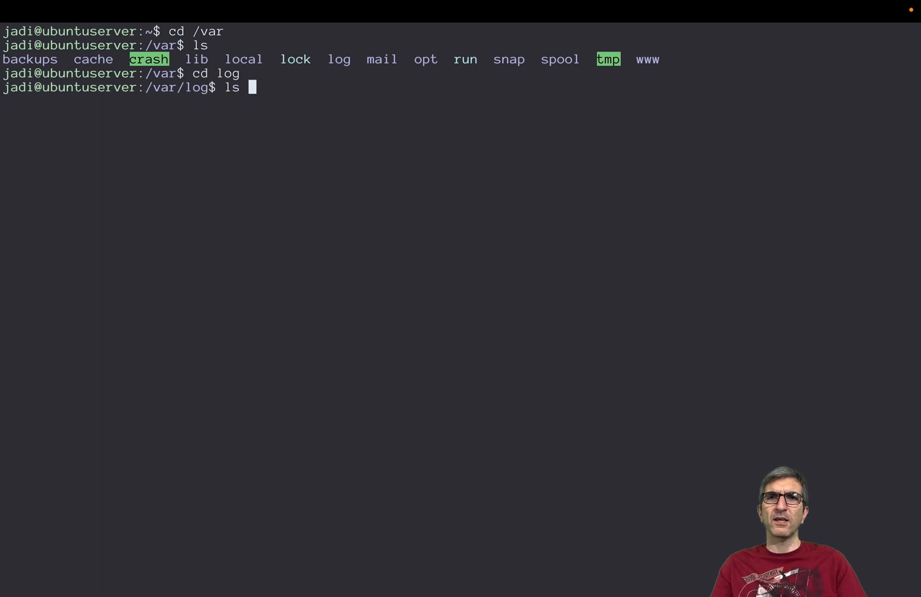
pyautogui.write('-ltrh')
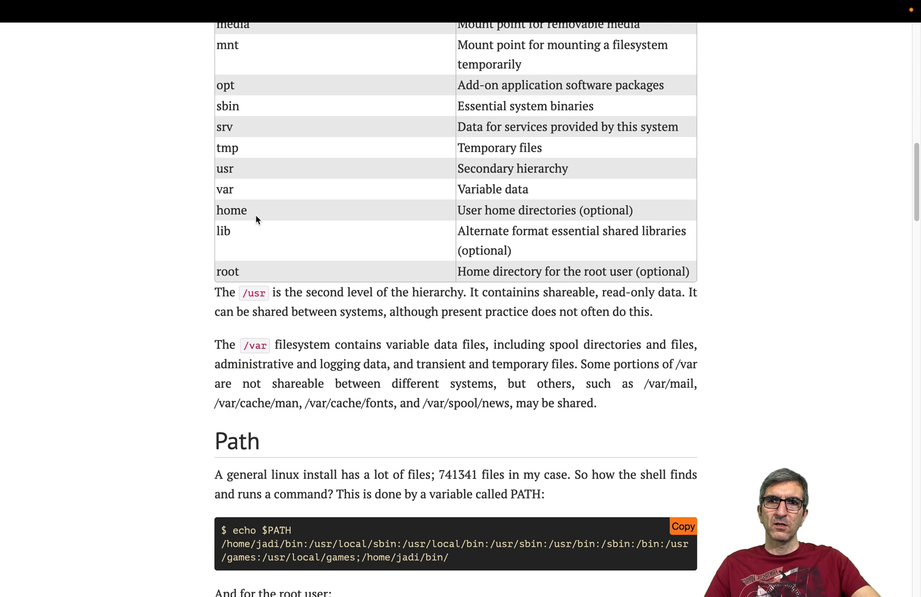
pyautogui.moveTo(231, 232)
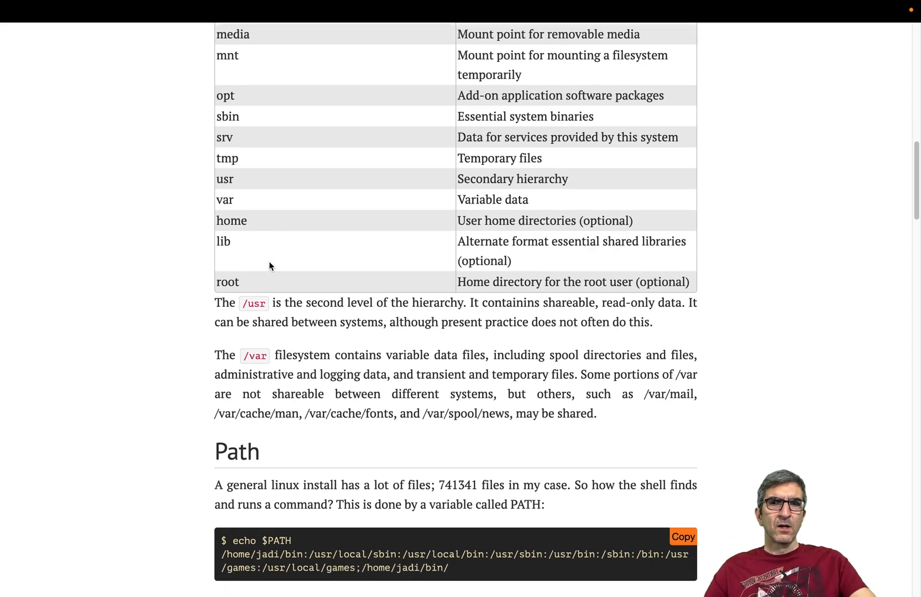
# - Scroll the filesystem table down toward the /usr and /var explanations
pyautogui.scroll(-3)
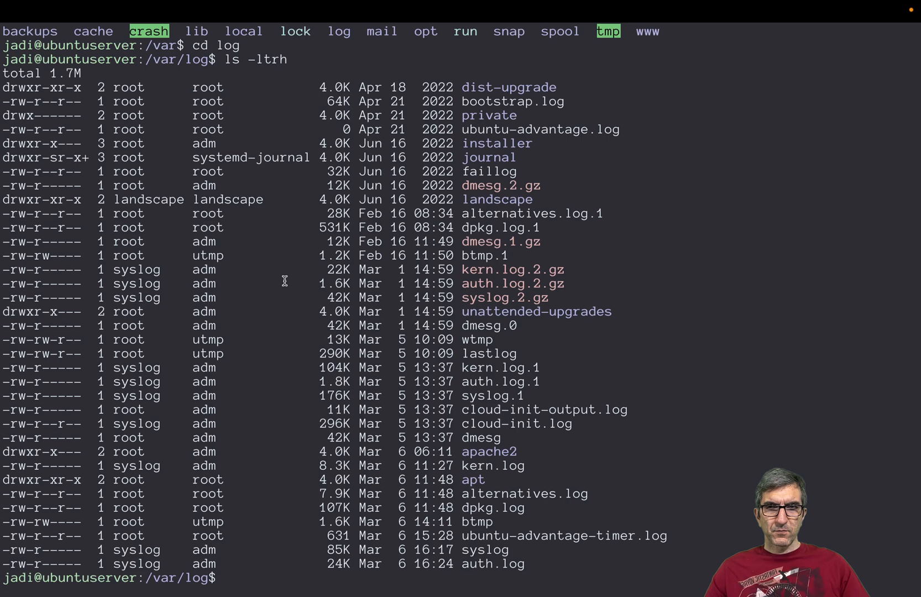
# - Ping 4.2.2.4 and stop it with Ctrl+C, then print the PATH directories with echo $PATH
pyautogui.write('ping 4.2.2.4')
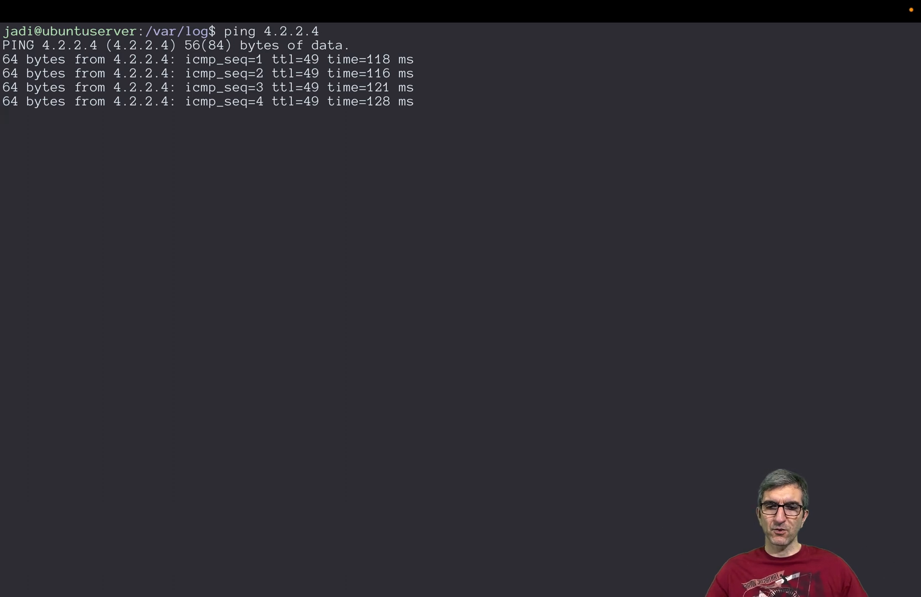
pyautogui.press('ctrl+c')
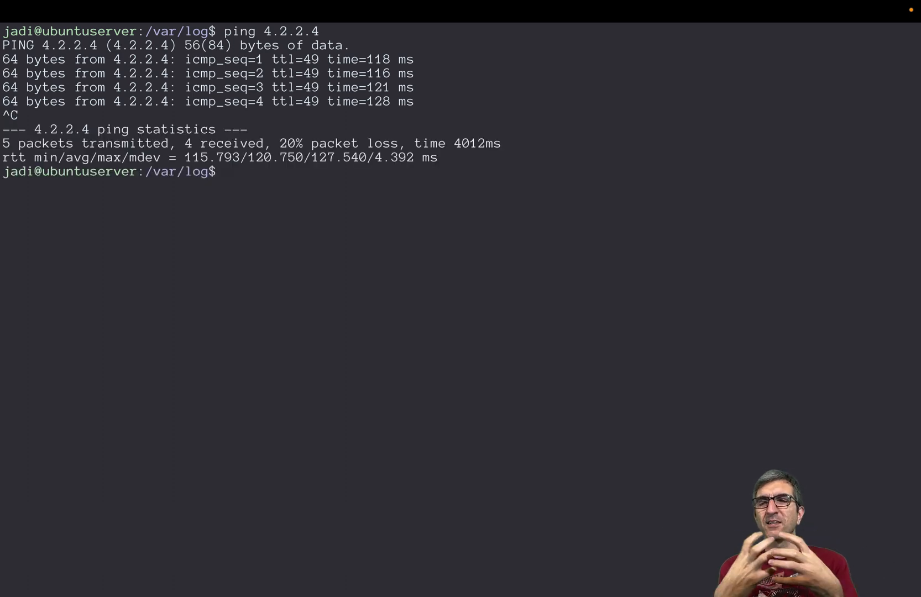
pyautogui.write('echo')
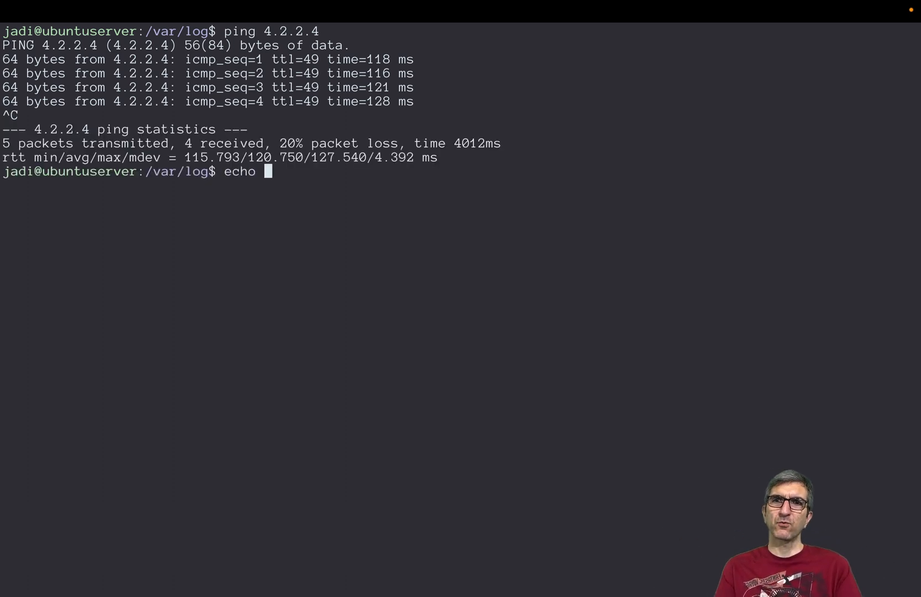
pyautogui.write('$PATH')
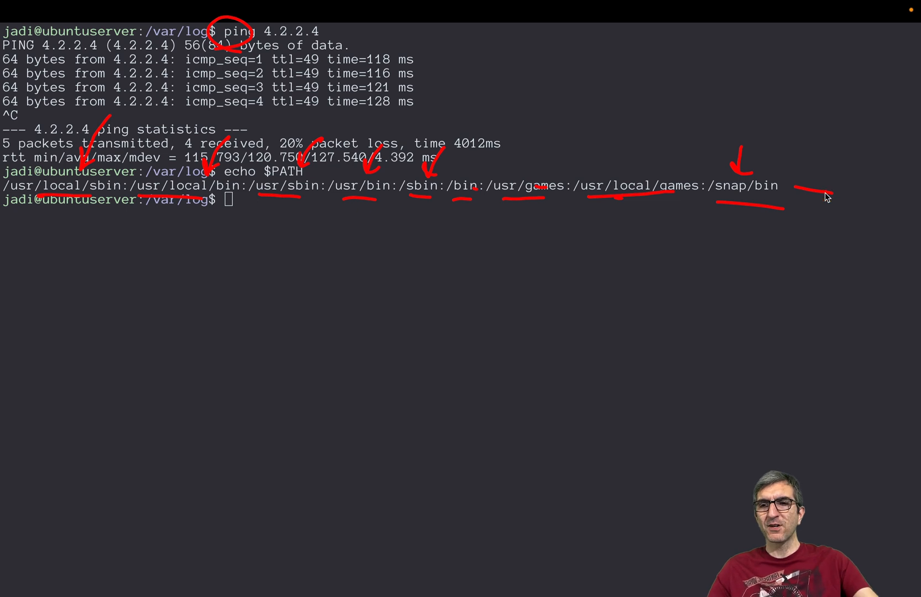
pyautogui.write('blad')
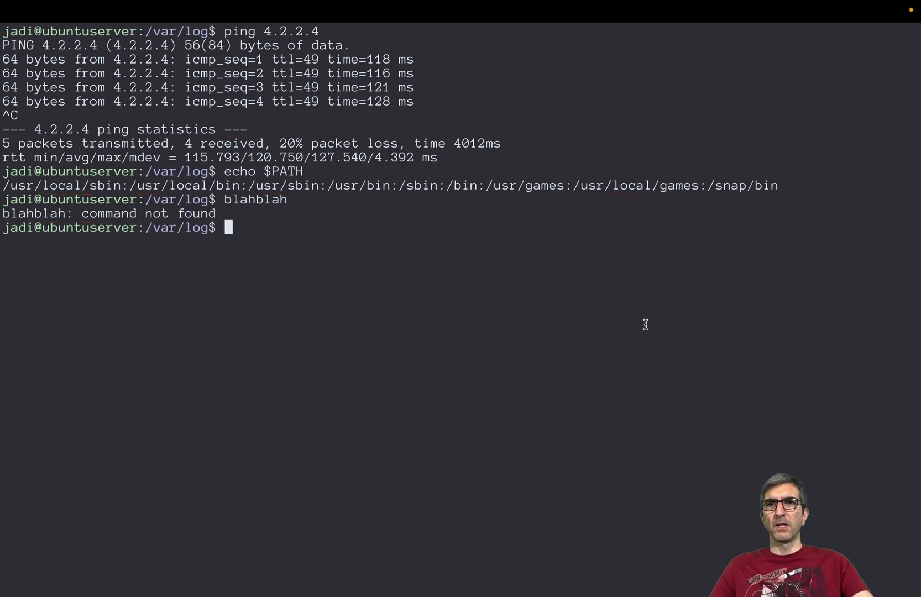
# - Highlight the earlier echo $PATH line and begin an export PATH command below the blahblah error
pyautogui.doubleClick(68, 185)
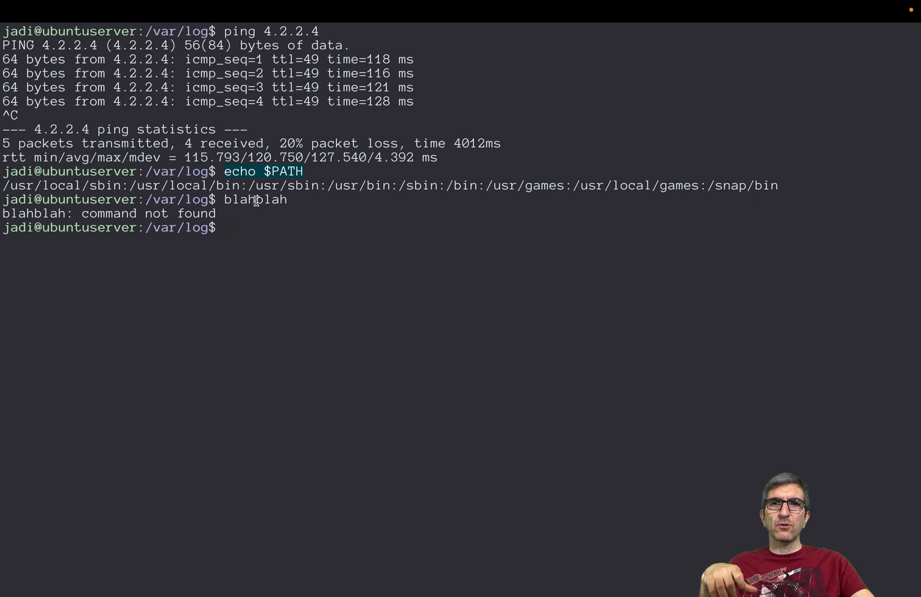
pyautogui.moveTo(276, 178)
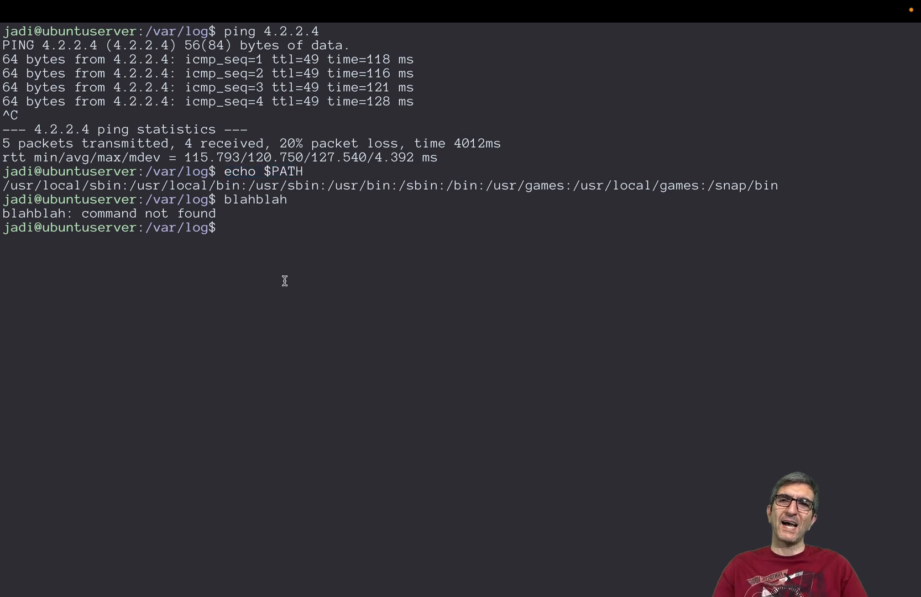
pyautogui.write('export PATH=')
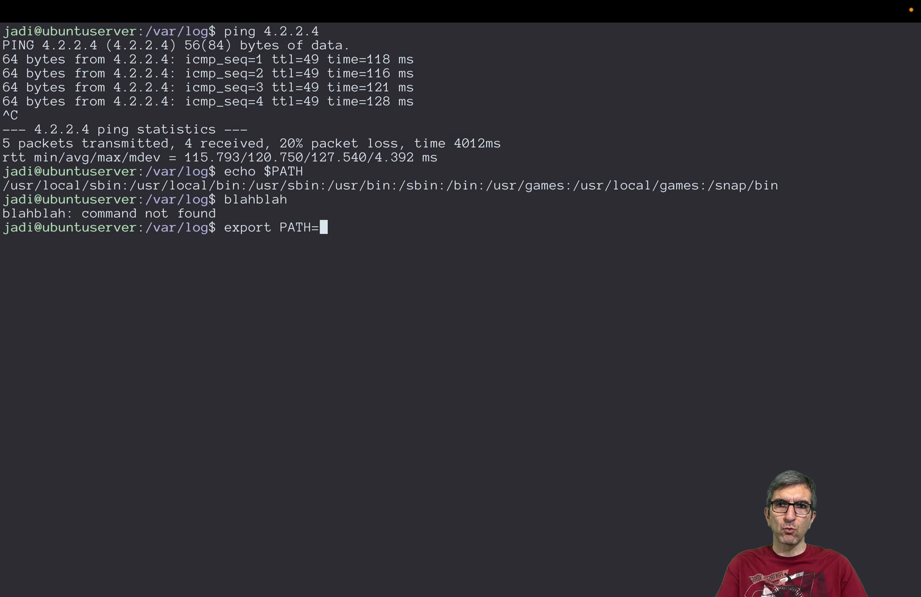
# - Append /home/jadi/w to PATH via export PATH=$PATH:/home/jadi/w and verify it
pyautogui.write('$PATH')
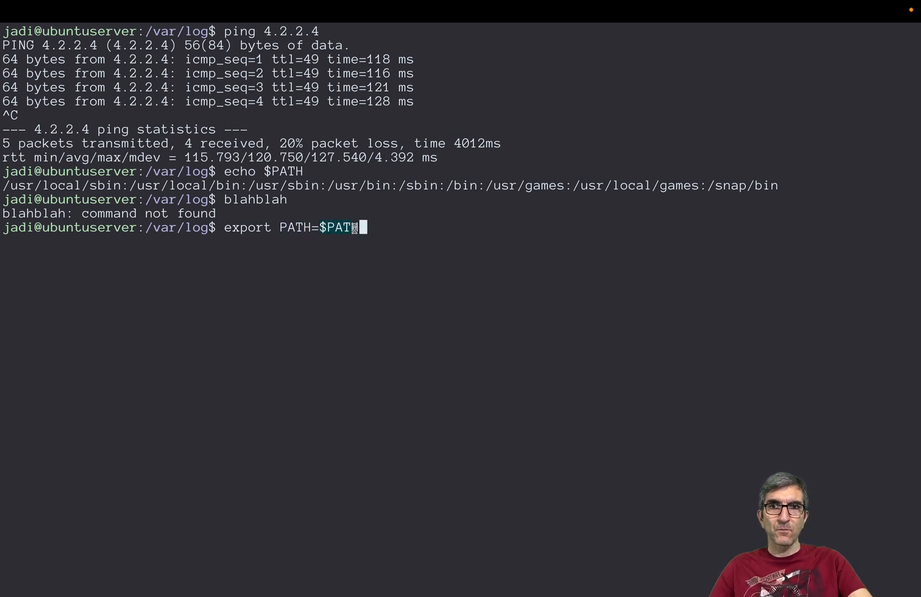
pyautogui.write(':/home/jadi/w')
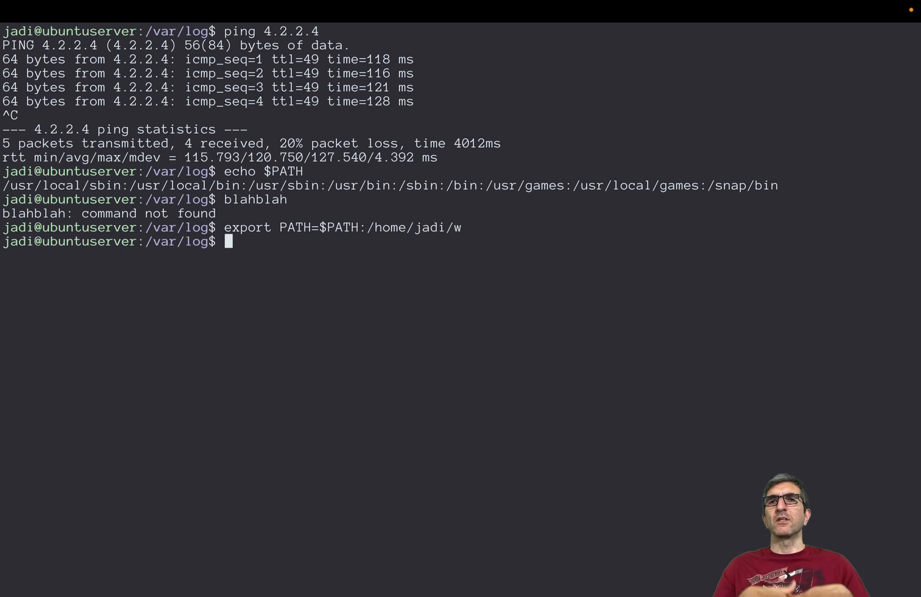
pyautogui.moveTo(797, 187)
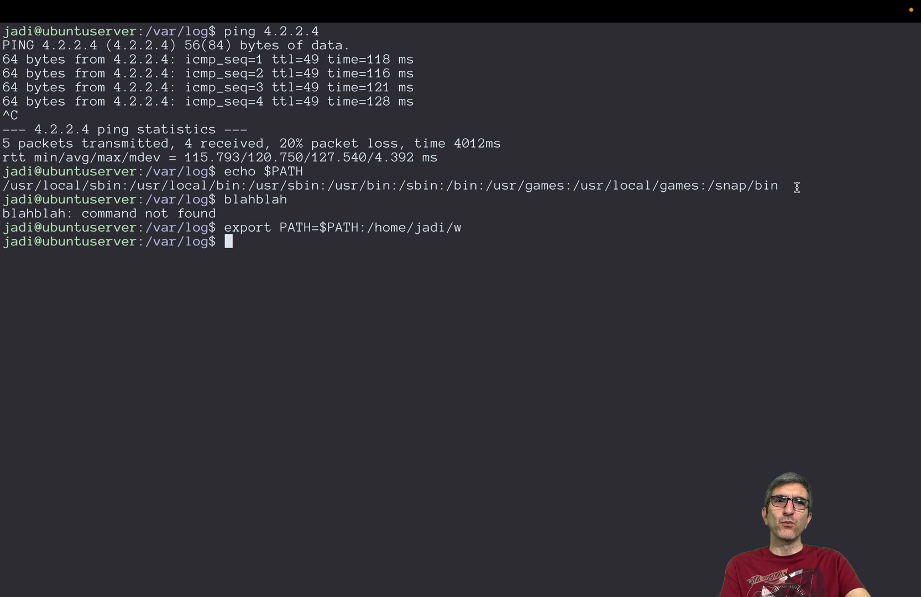
pyautogui.write('ping 4.2.2.4')
pyautogui.write('echo $PATH')
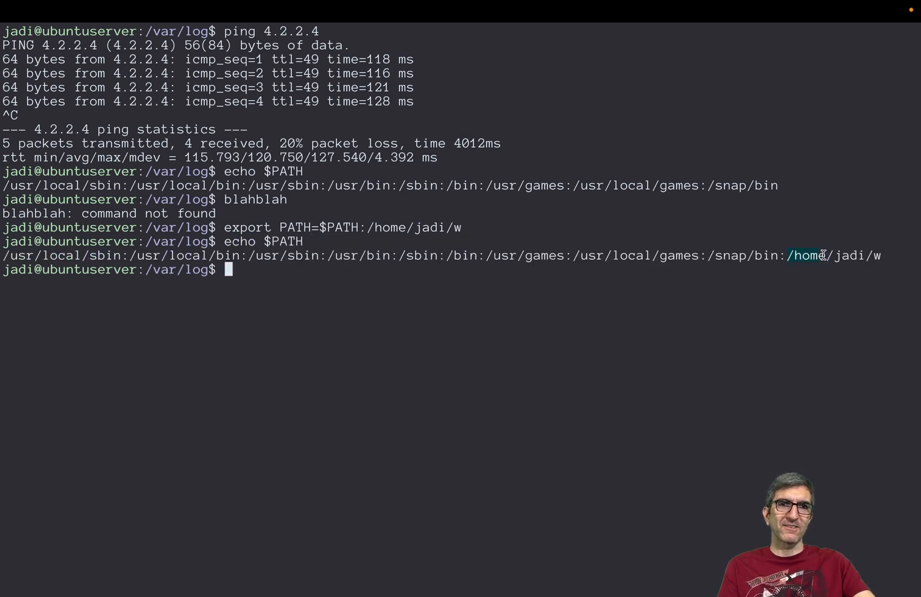
pyautogui.moveTo(514, 311)
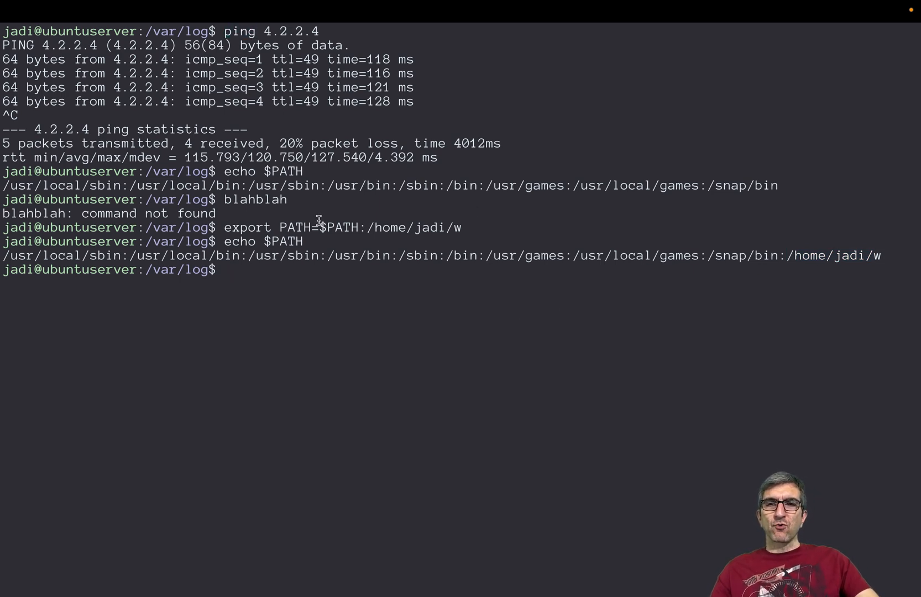
# - Run which ping (/usr/bin/ping) and which -a ping, highlighting the extra /bin/ping match
pyautogui.write('which ping')
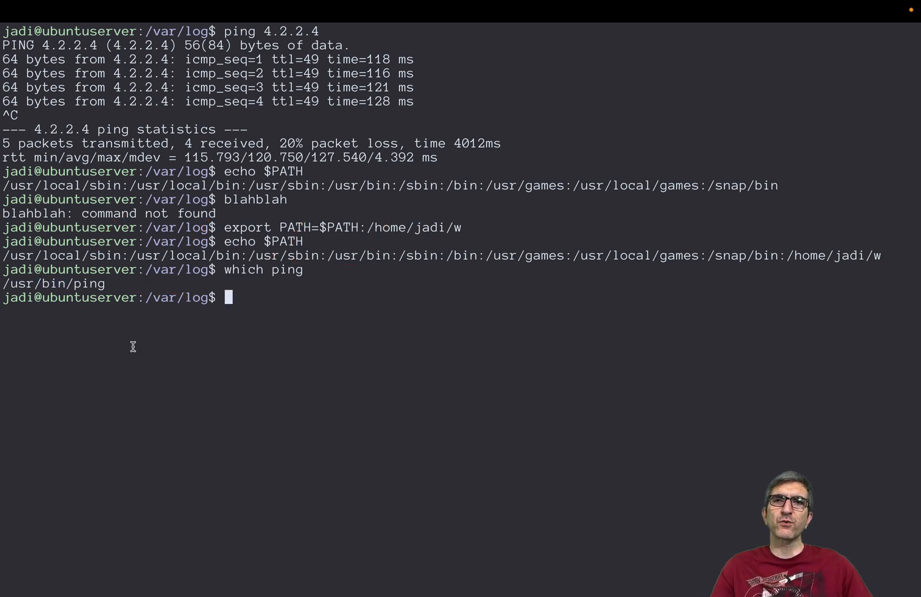
pyautogui.write('which -a ping')
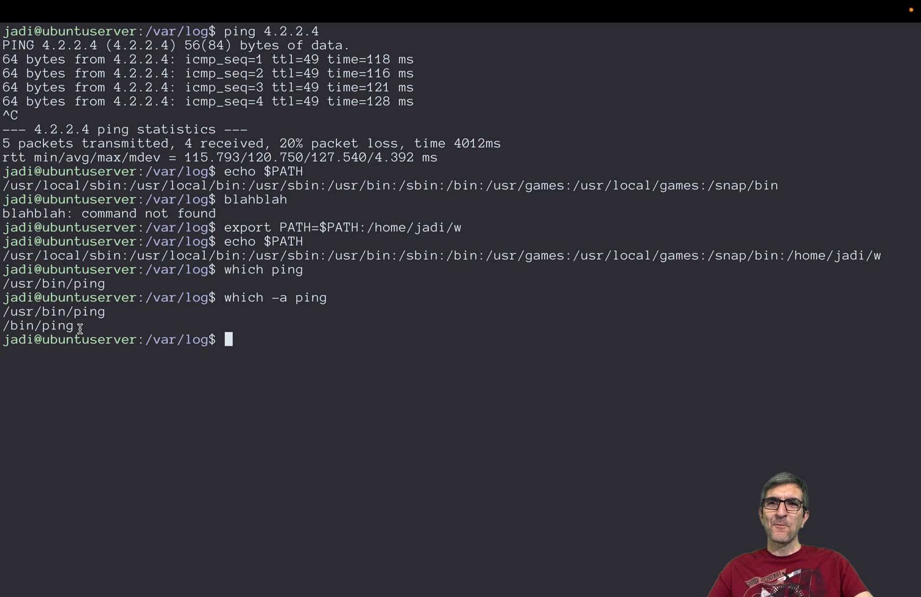
pyautogui.doubleClick(53, 312)
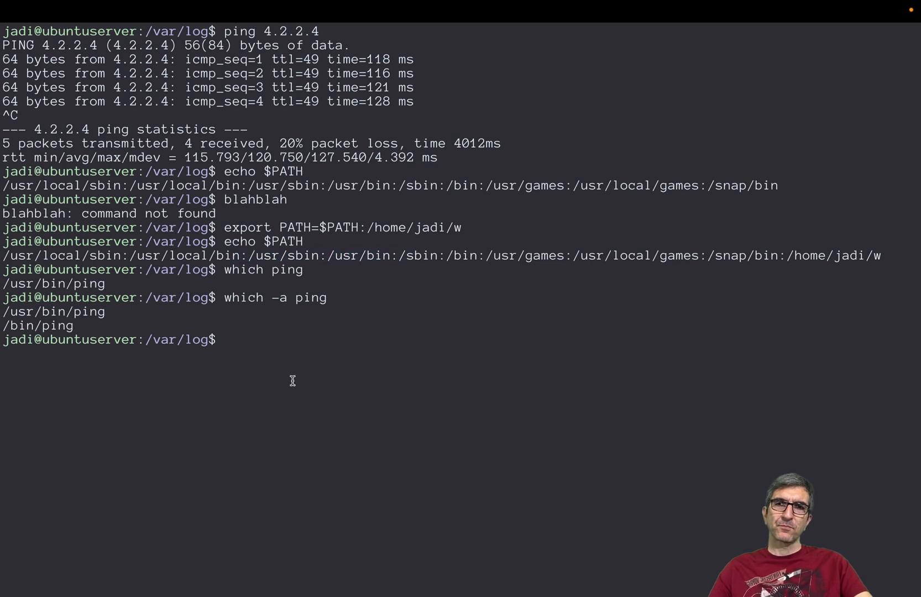
# - Run whereis ping, highlight its /usr/bin/ping location, and run whatis ping
pyautogui.write('whereis')
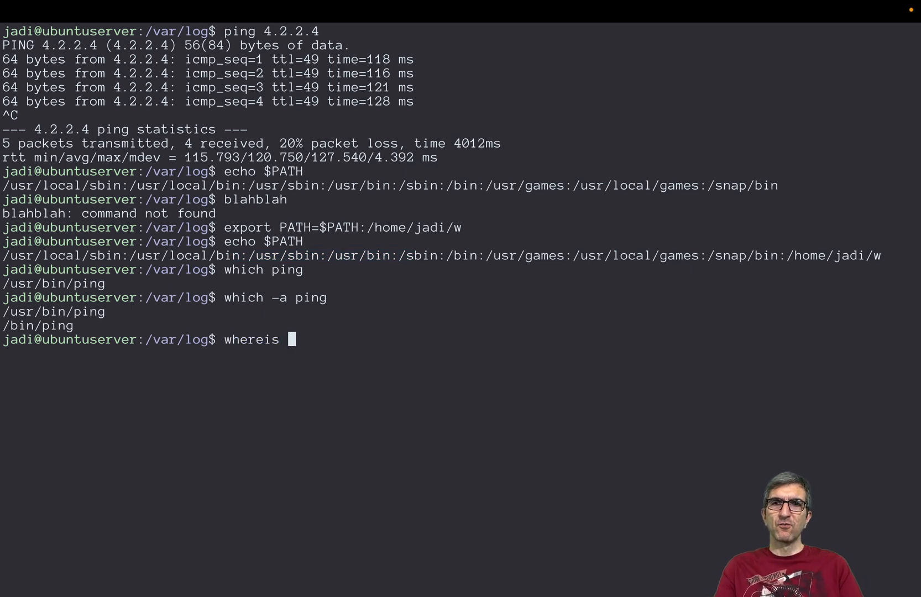
pyautogui.write('ping')
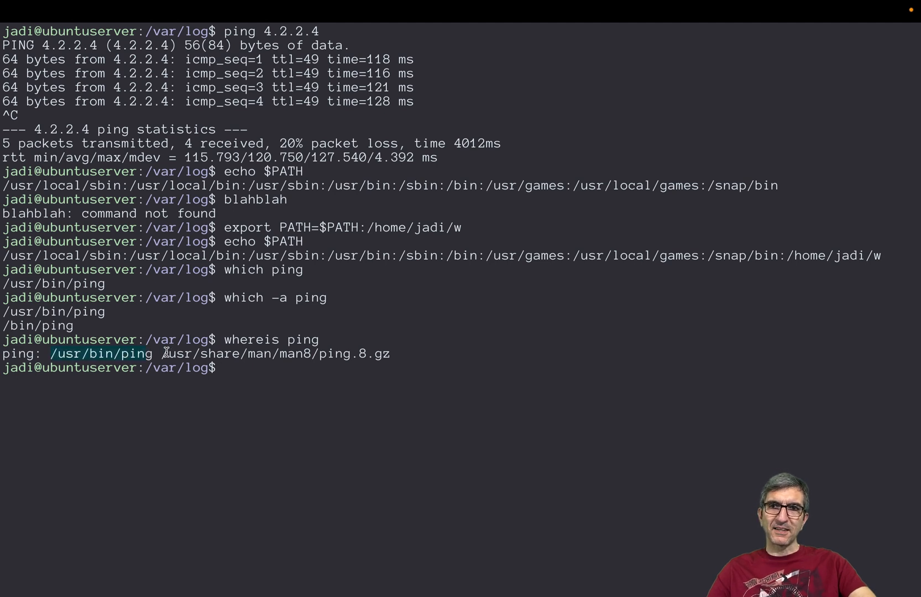
pyautogui.moveTo(161, 352); pyautogui.dragTo(389, 353)
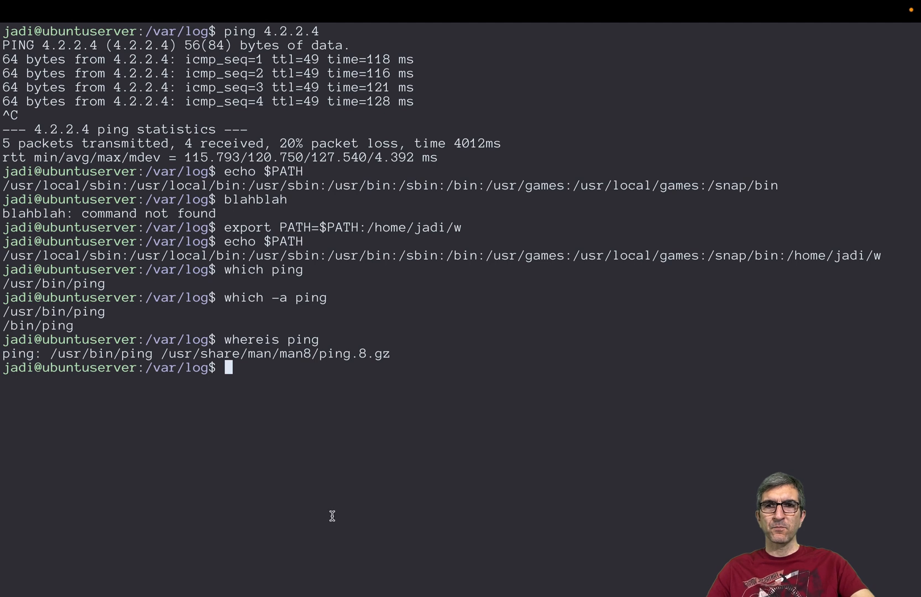
pyautogui.write('whatis ping')
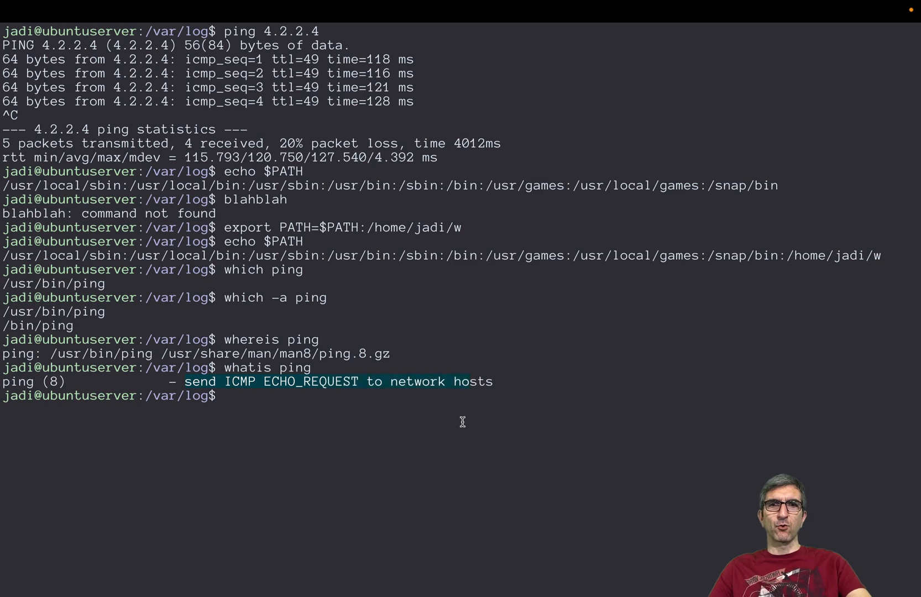
# - View the ping manual page with man ping, quit it, and highlight part of the output
pyautogui.write('man ping')
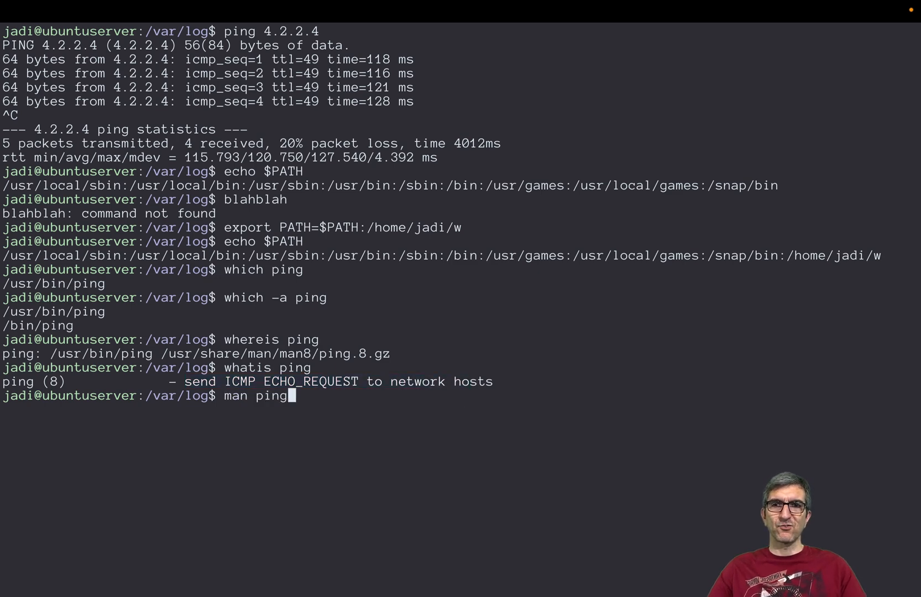
pyautogui.press('Return')
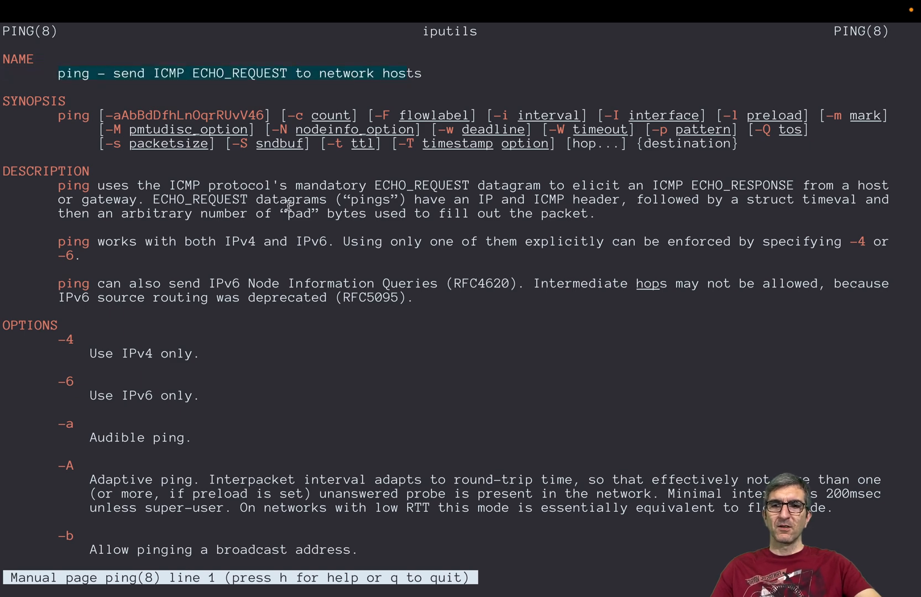
pyautogui.press('q')
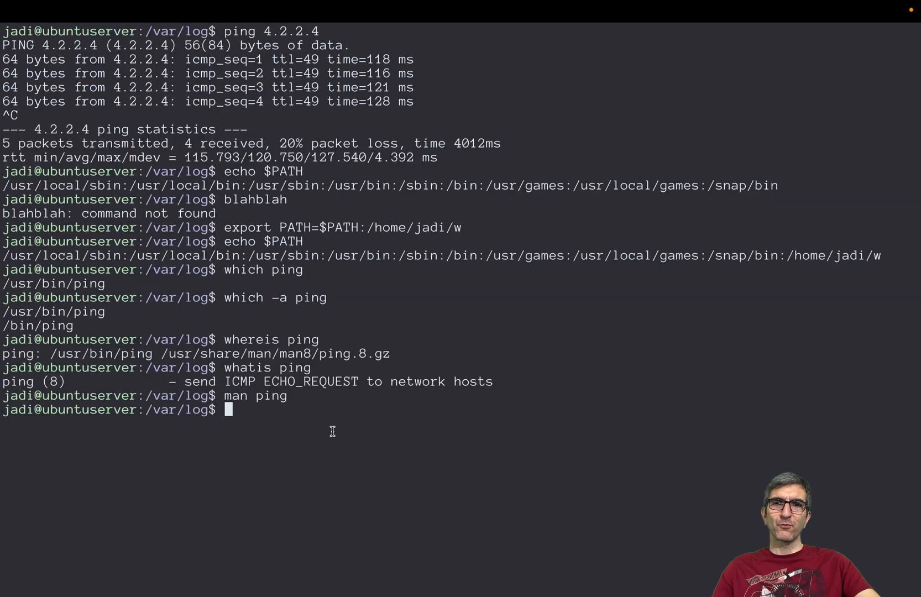
pyautogui.moveTo(184, 381); pyautogui.dragTo(358, 381)
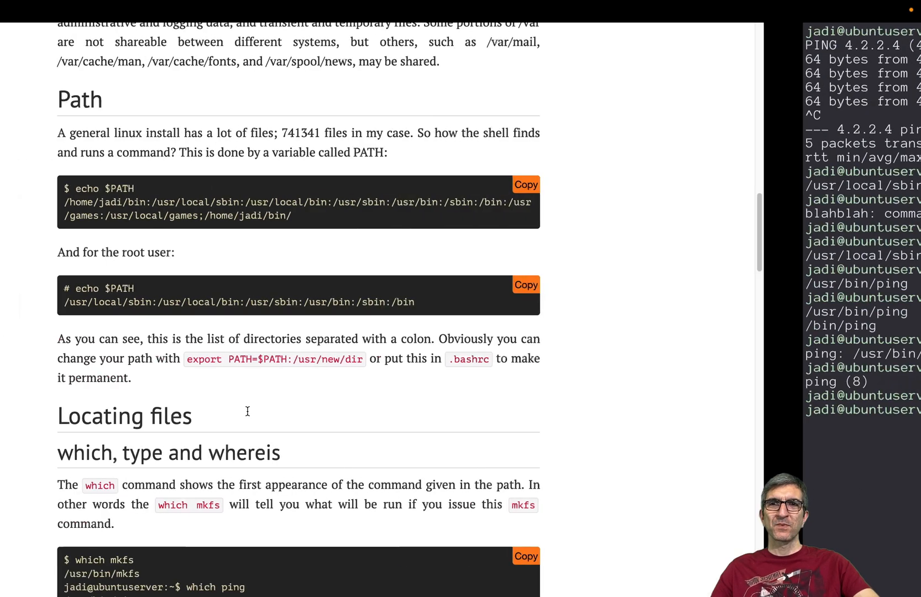
# - Scroll to the Locating files 'which, type and whereis' heading and highlight the word whereis
pyautogui.scroll(-3)
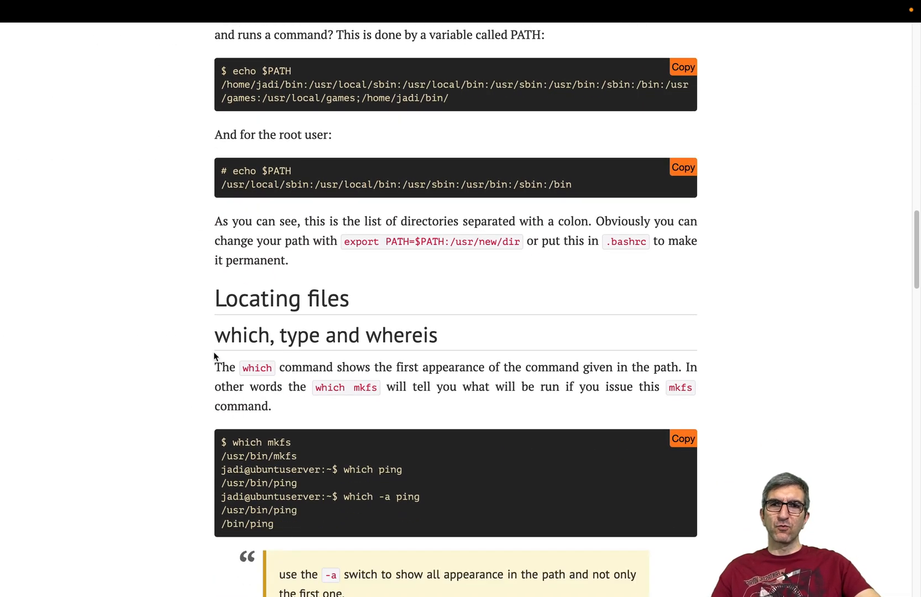
pyautogui.doubleClick(407, 335)
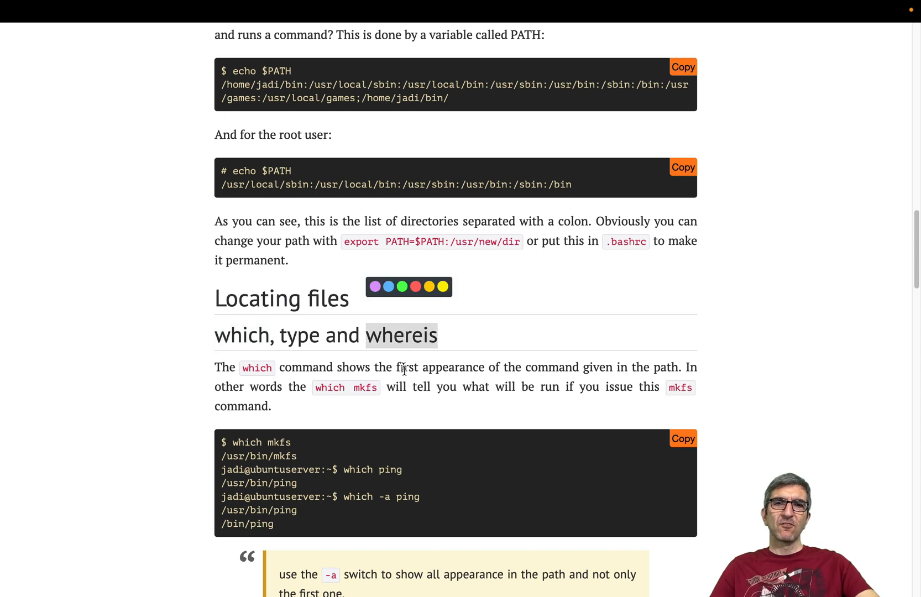
pyautogui.scroll(-3)
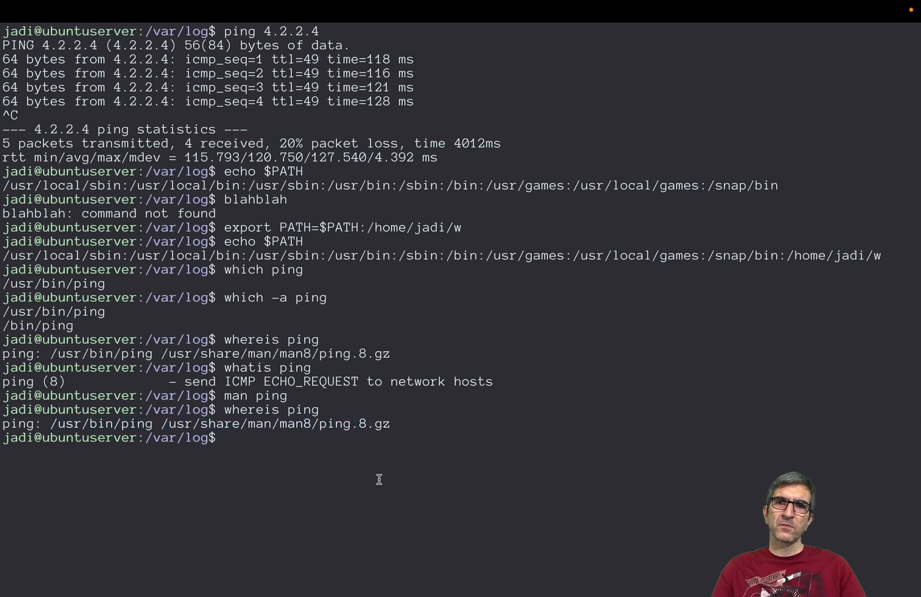
# - Run which ping and which -a ping again, then which cd, which returns no path
pyautogui.write('which ping')
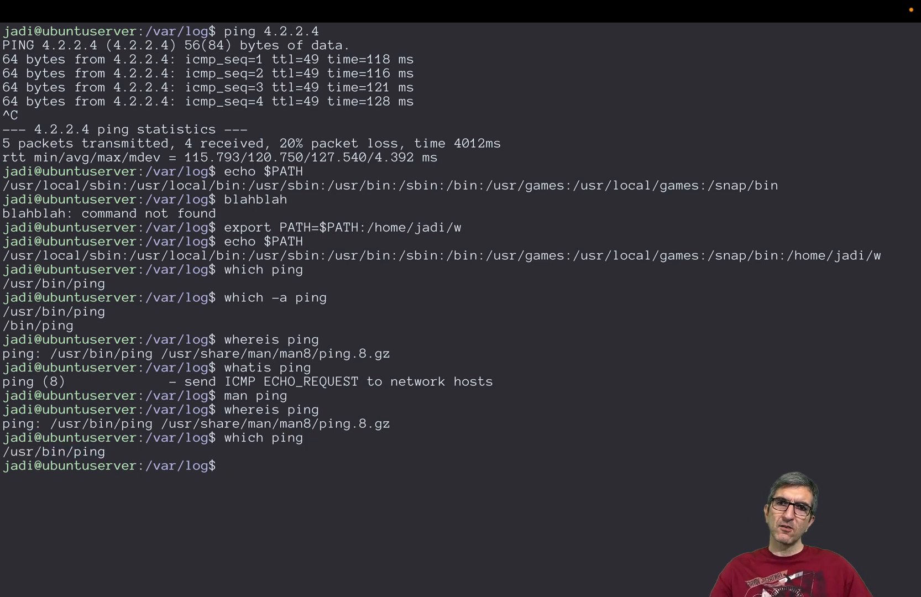
pyautogui.write('which -a ping')
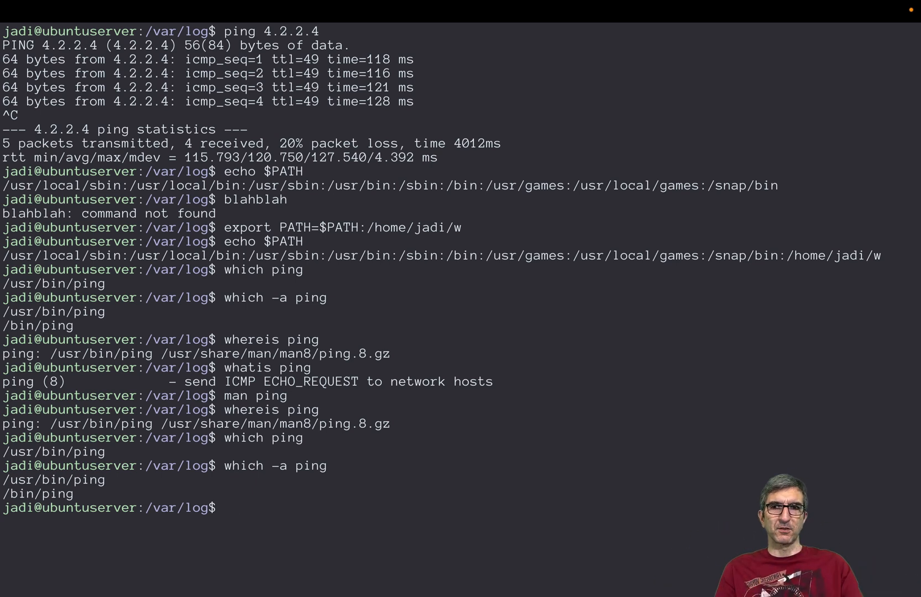
pyautogui.doubleClick(51, 480)
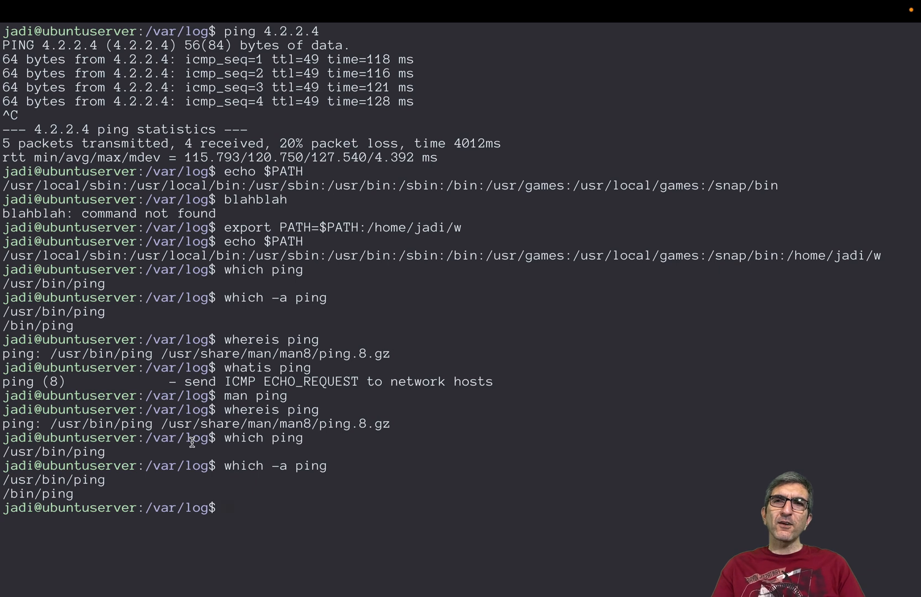
pyautogui.write('which cd')
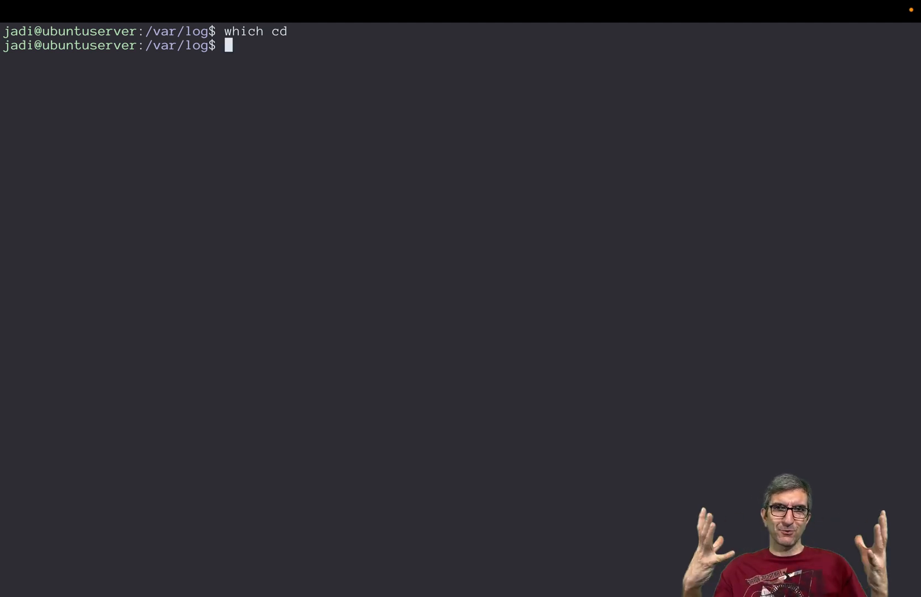
# - Run type cd showing a shell builtin, then type ping showing /usr/bin/ping
pyautogui.write('type cd')
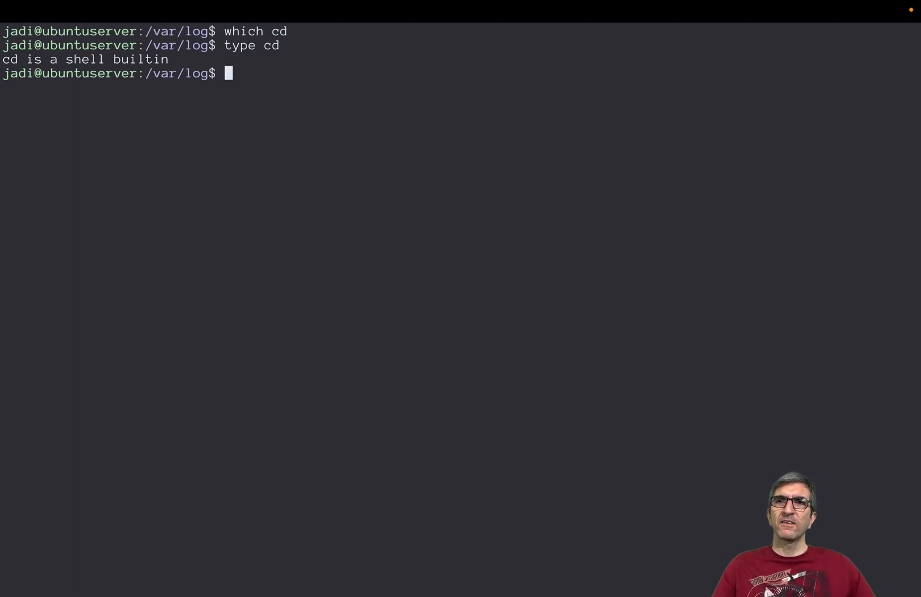
pyautogui.moveTo(161, 430)
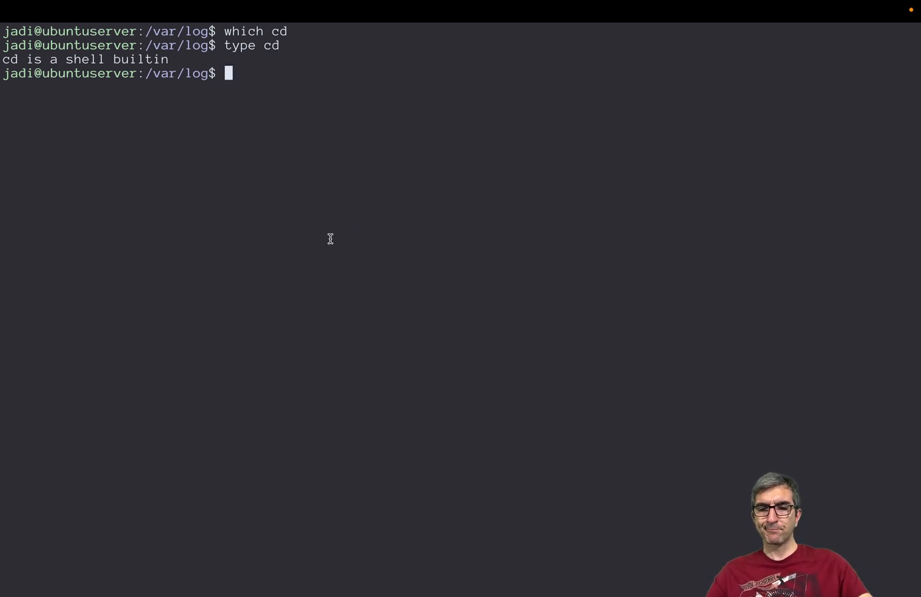
pyautogui.write('type cd')
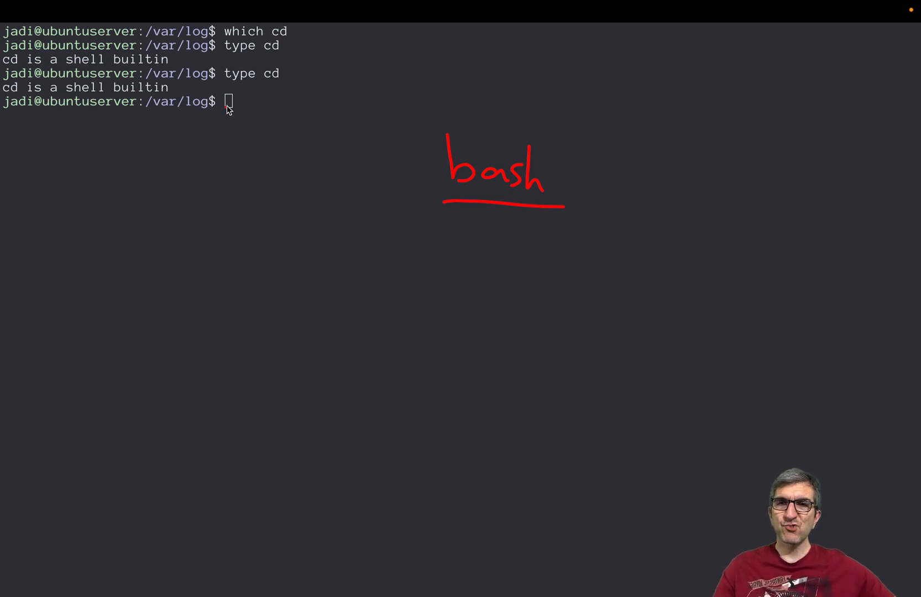
pyautogui.moveTo(223, 103); pyautogui.dragTo(296, 155)
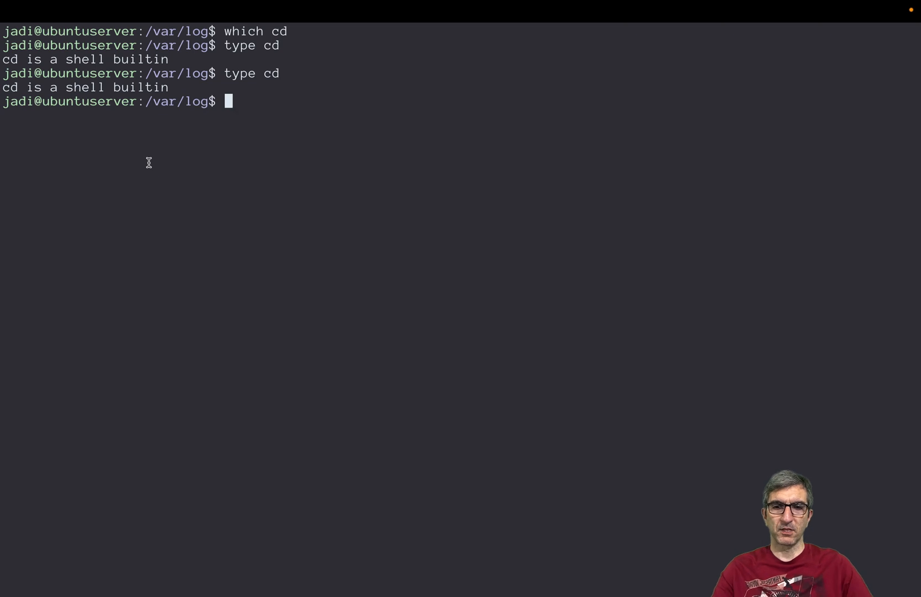
pyautogui.write('type ping')
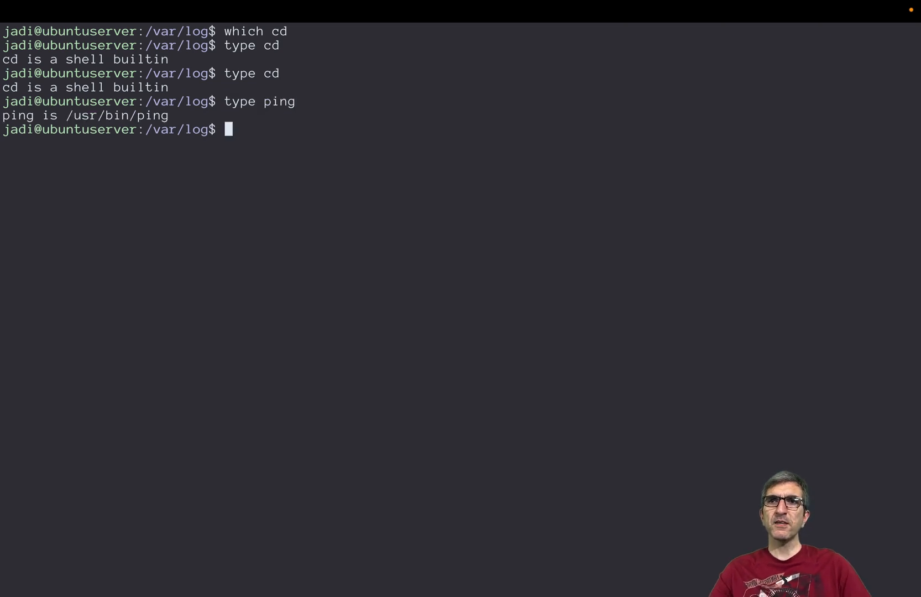
pyautogui.write('type')
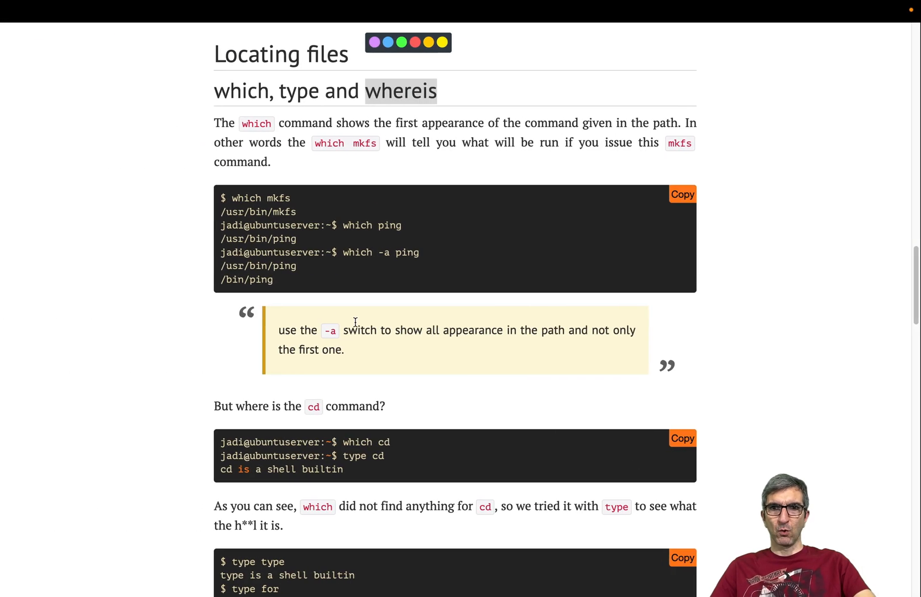
# - Scroll past the find -iname vmware example, highlighting it, down to the locate & updatedb heading
pyautogui.scroll(-3)
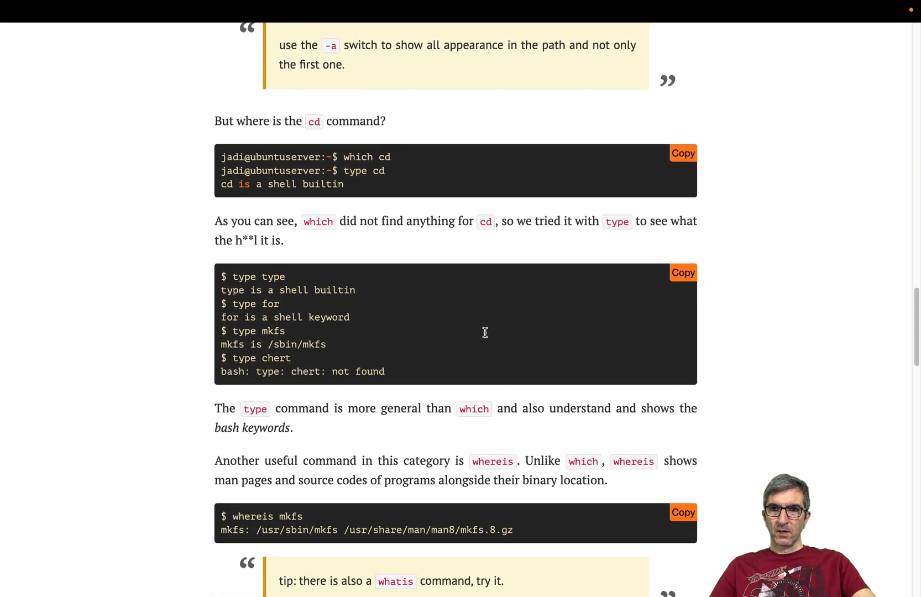
pyautogui.scroll(-3)
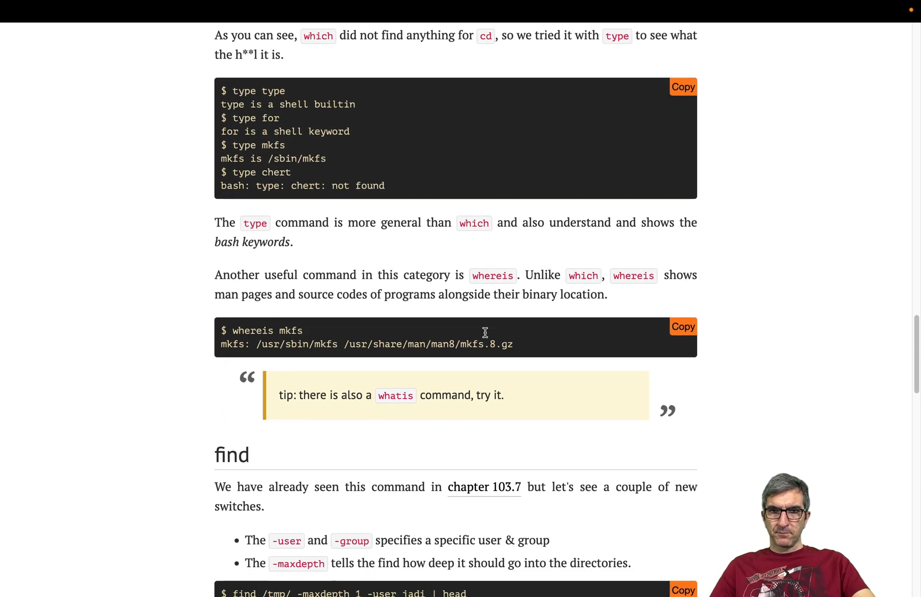
pyautogui.scroll(-3)
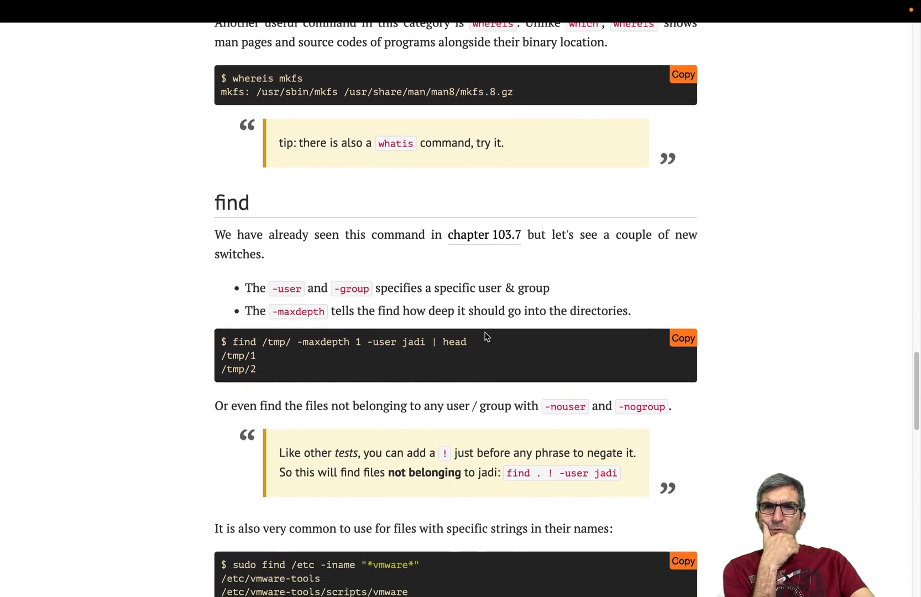
pyautogui.scroll(-3)
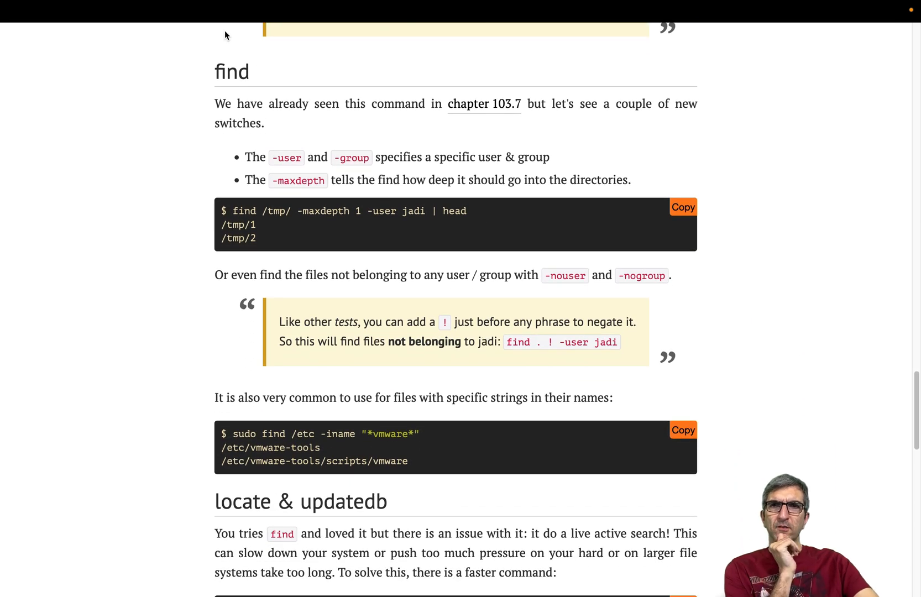
pyautogui.moveTo(295, 151)
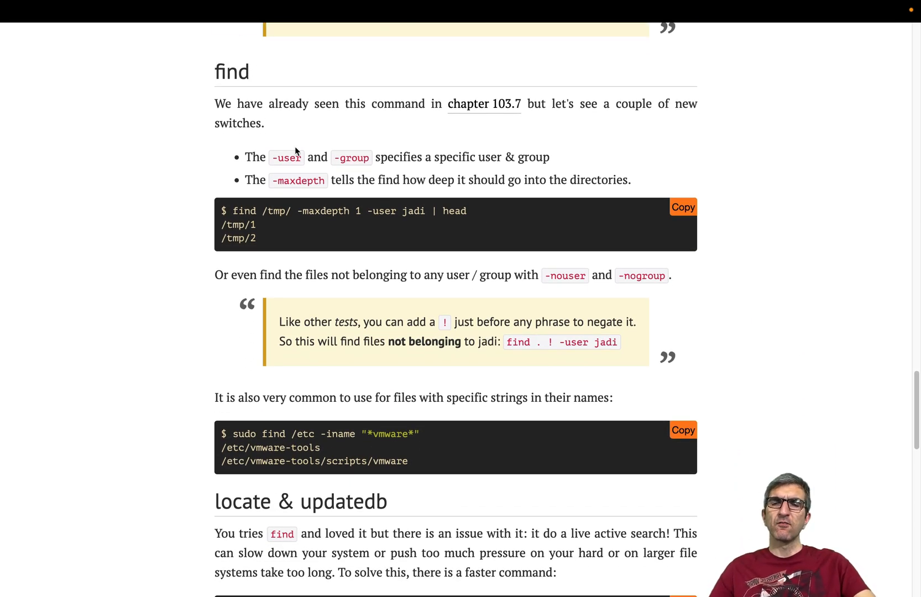
pyautogui.moveTo(20, 264)
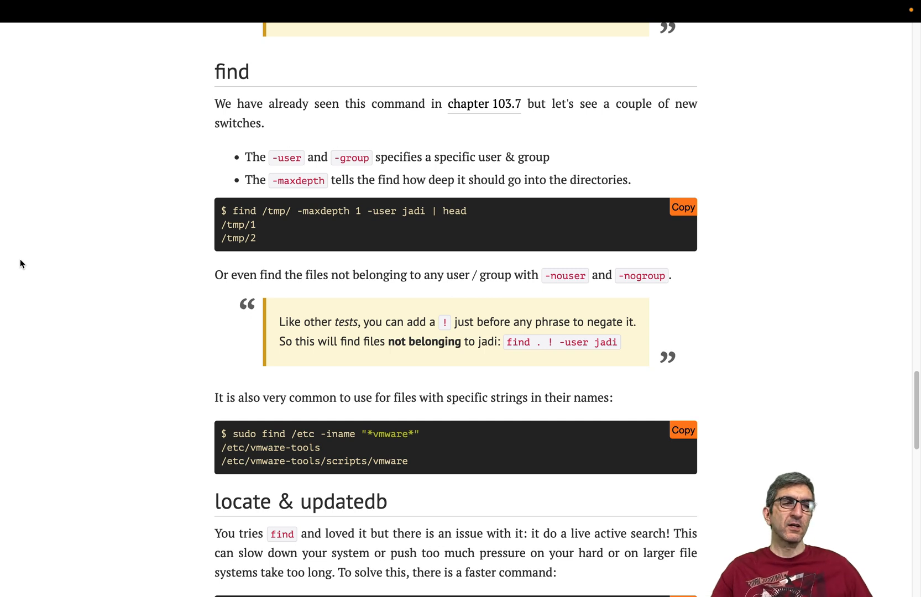
pyautogui.moveTo(246, 144)
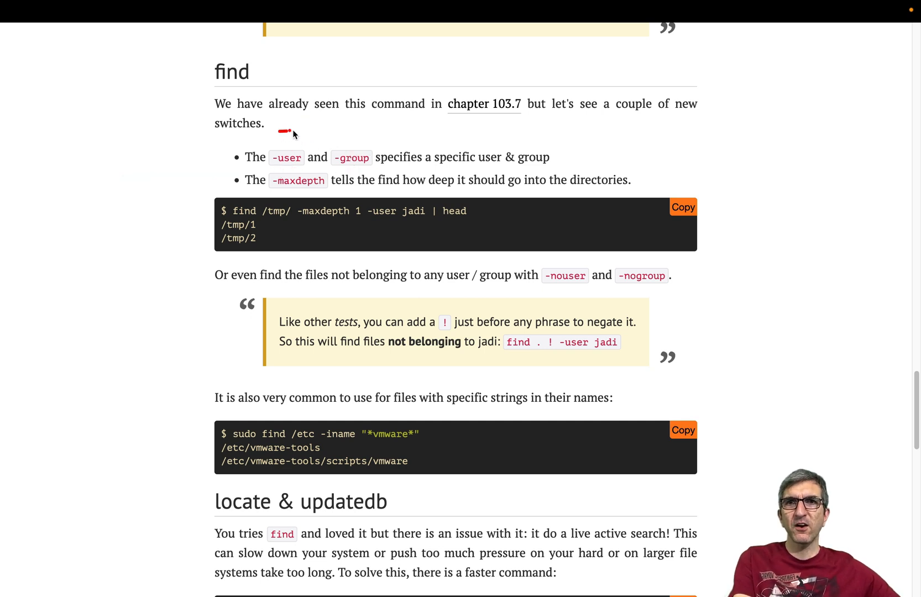
pyautogui.moveTo(285, 132); pyautogui.dragTo(422, 147)
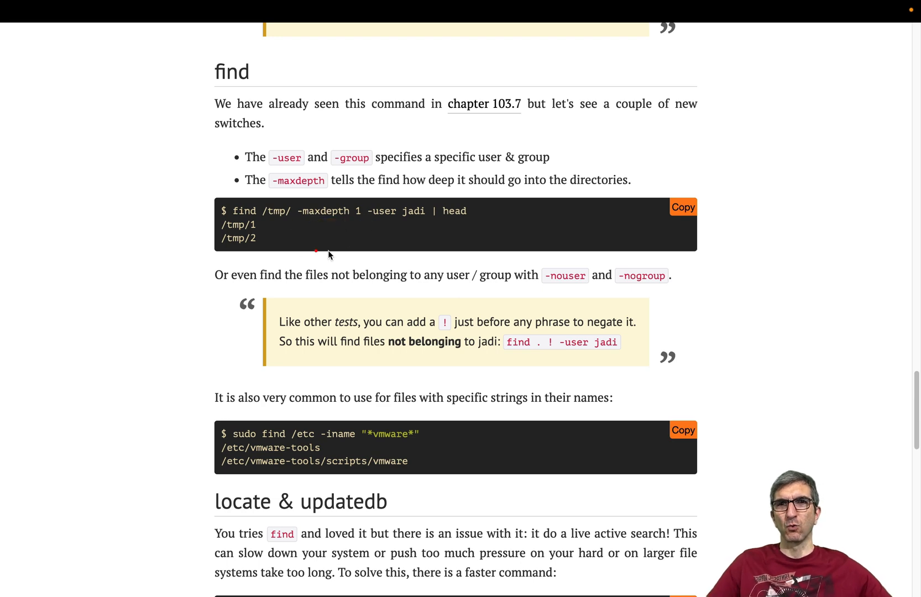
pyautogui.moveTo(388, 304)
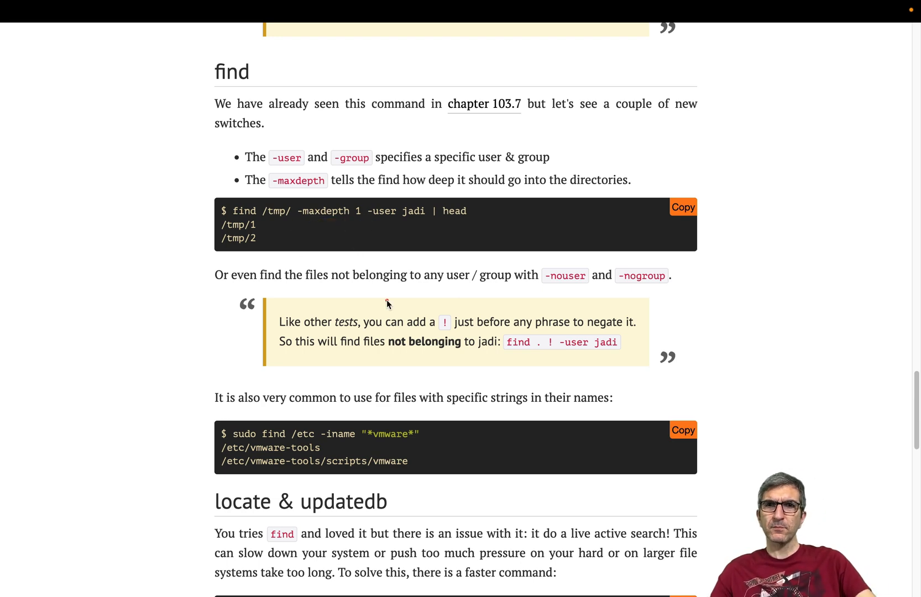
pyautogui.scroll(-3)
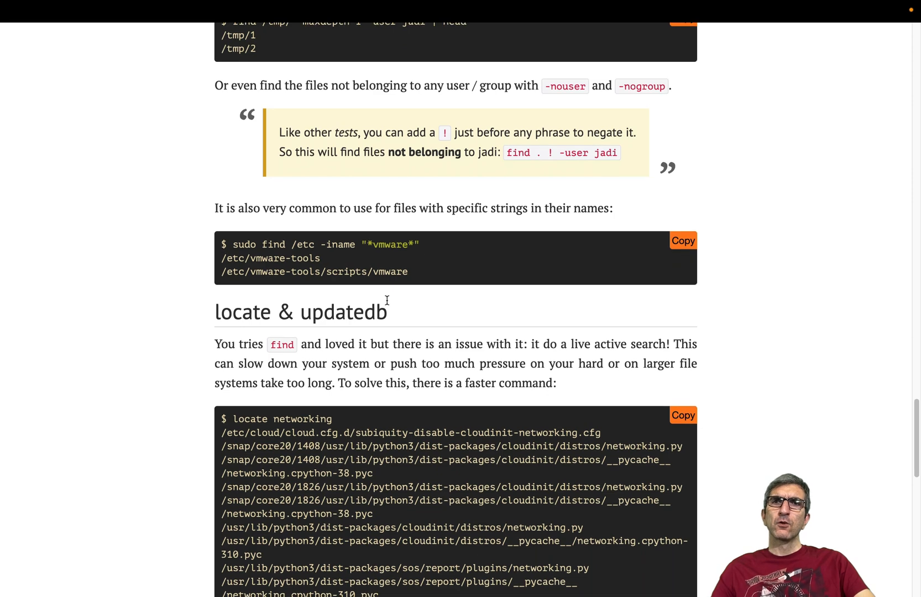
# - Run find / -iname "*vmware*" from the root, then retry it with sudo after permission-denied output
pyautogui.scroll(-3)
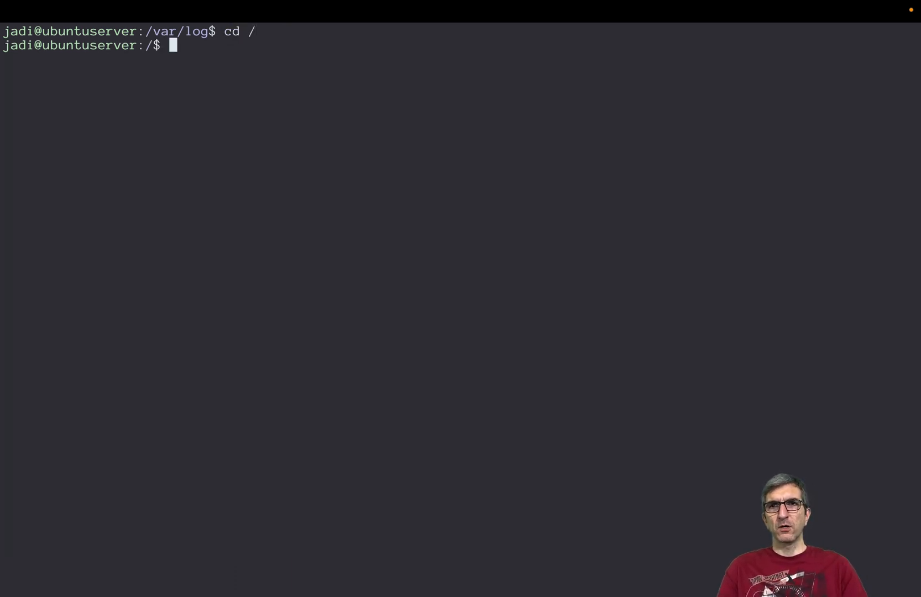
pyautogui.write('find / -')
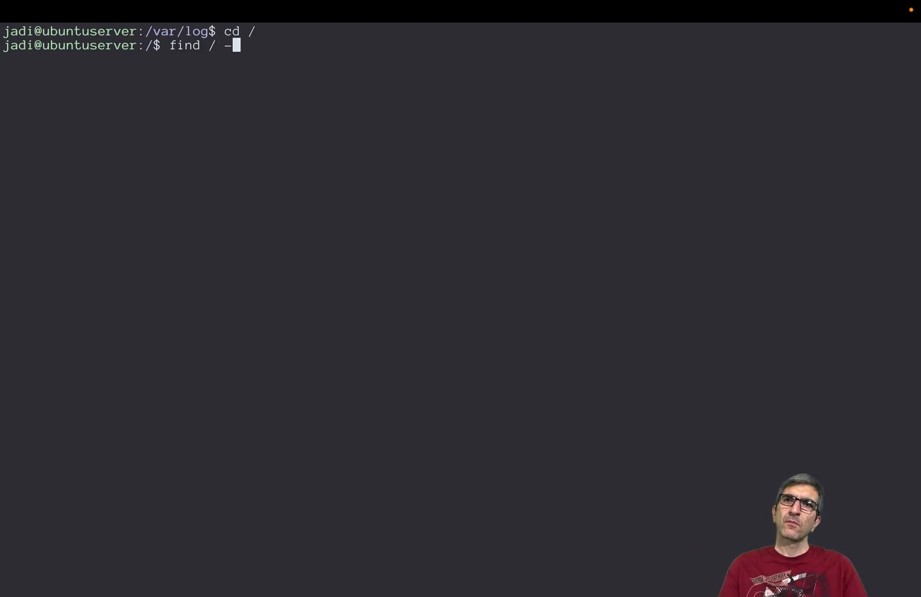
pyautogui.write('iname "*')
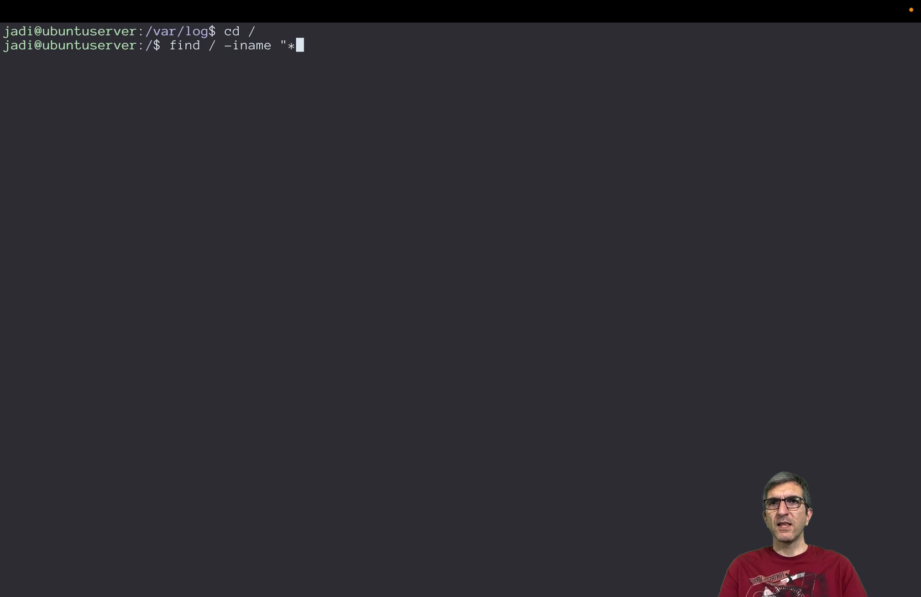
pyautogui.write('vmwav')
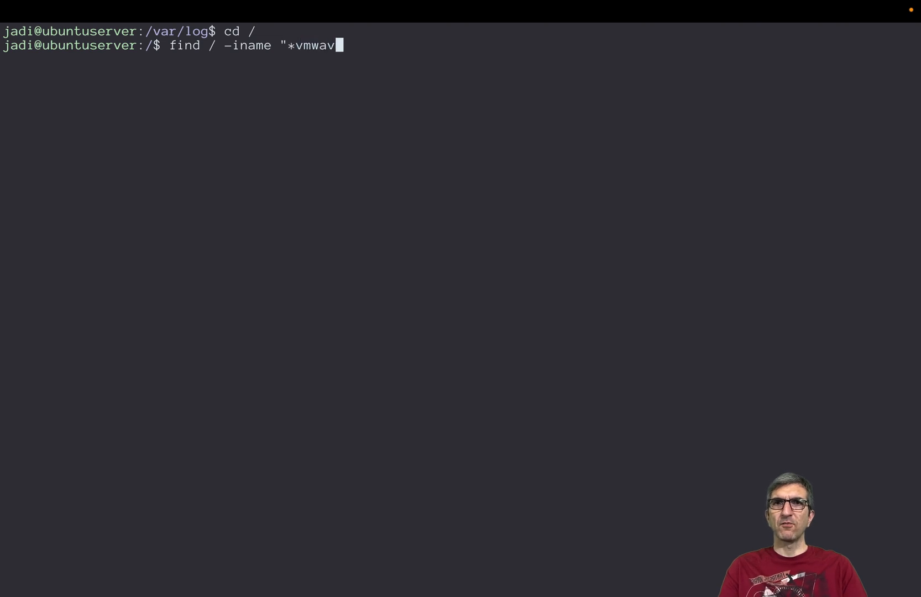
pyautogui.write('re')
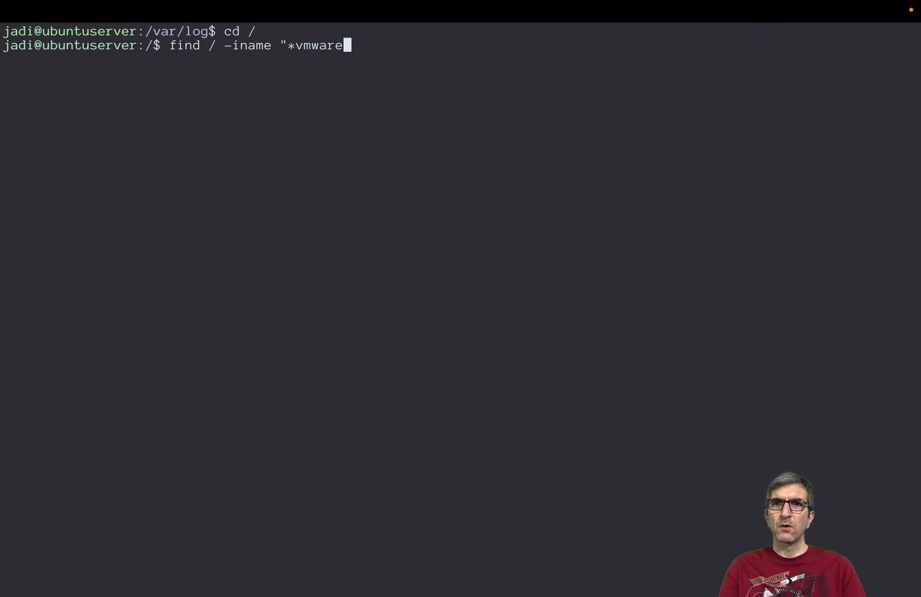
pyautogui.write('*"')
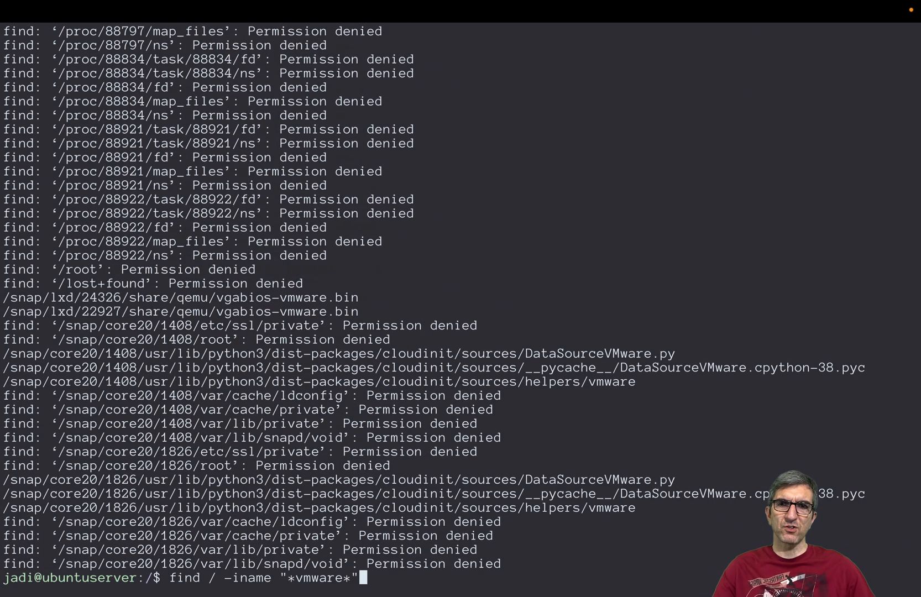
pyautogui.write('sudo')
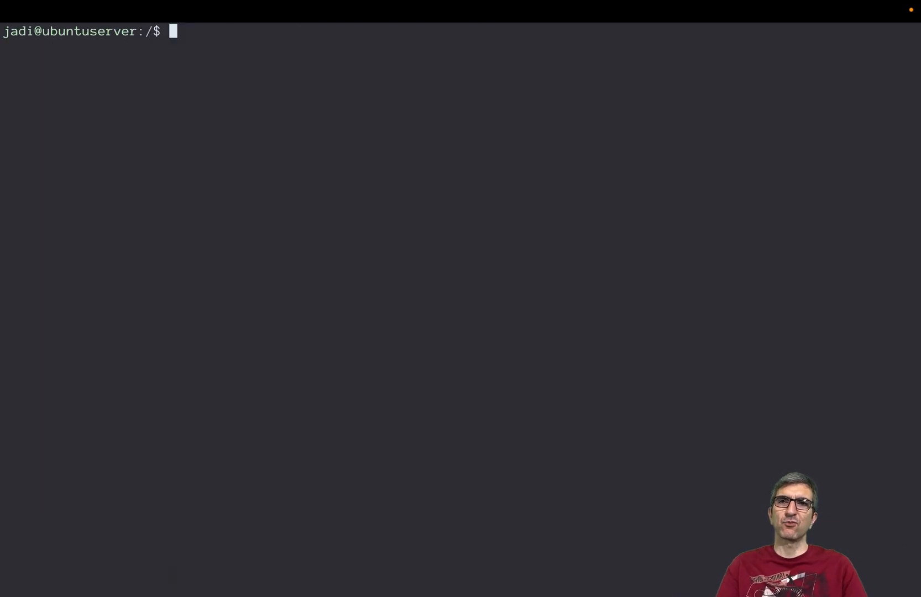
# - Search with locate vmware, then attempt updatedb as a normal user (permission denied)
pyautogui.write('locate vmware')
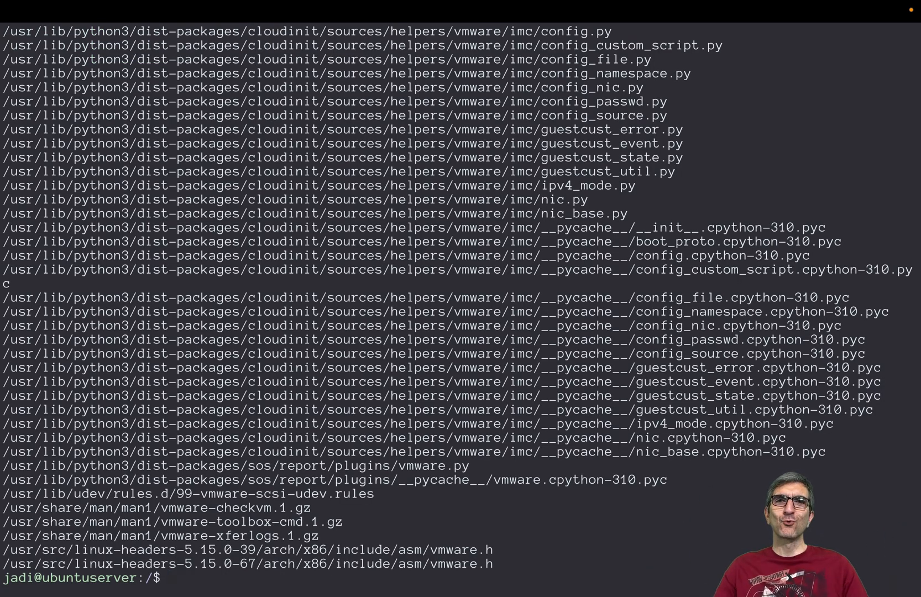
pyautogui.write('locate vmware')
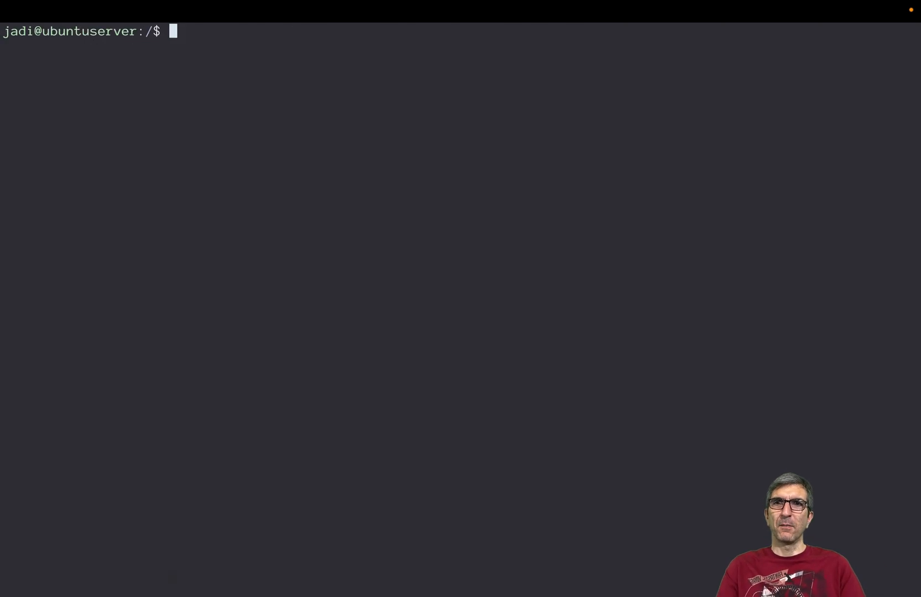
pyautogui.write('updatedb')
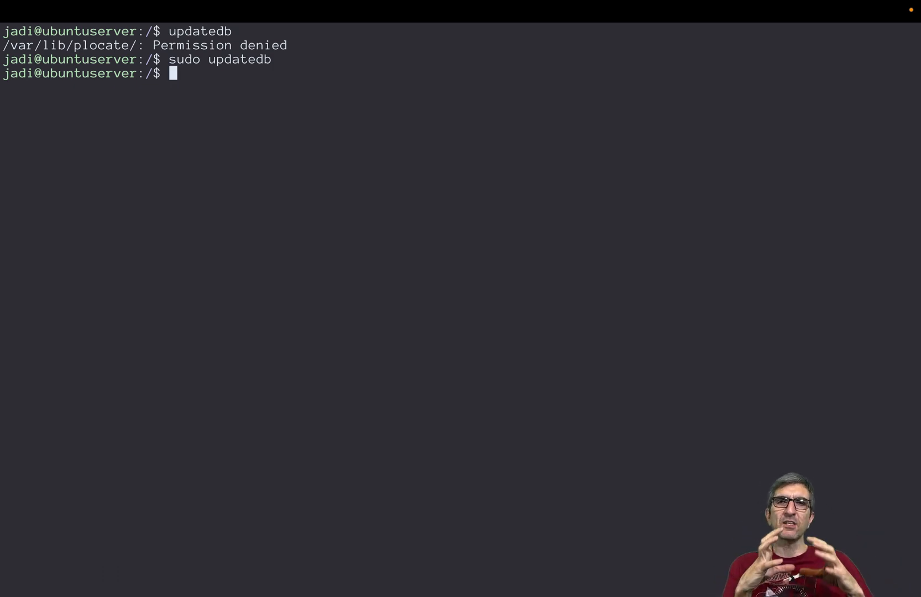
# - Rebuild the database with sudo updatedb and run locate jadi to list the home files
pyautogui.write('locate')
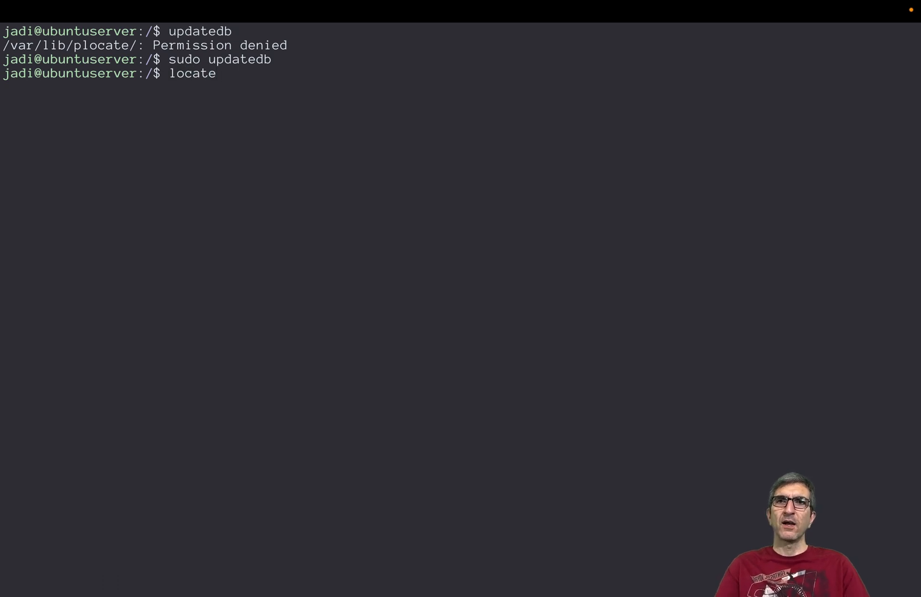
pyautogui.write('jadi')
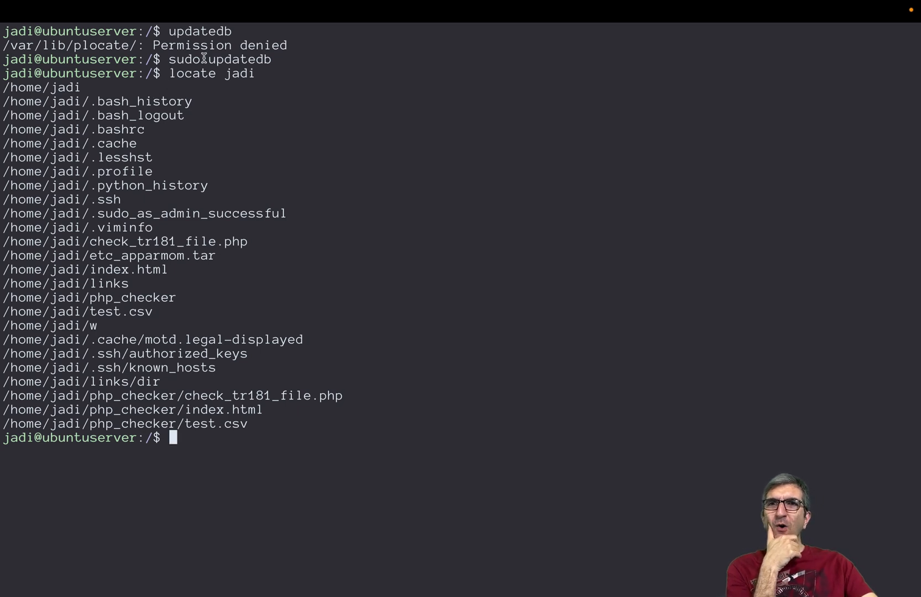
pyautogui.doubleClick(191, 73)
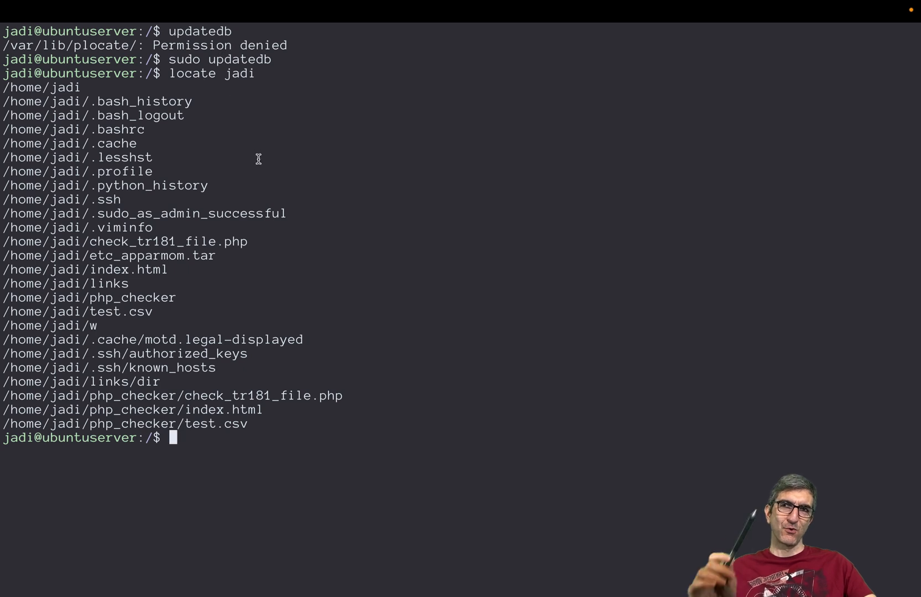
pyautogui.moveTo(294, 65)
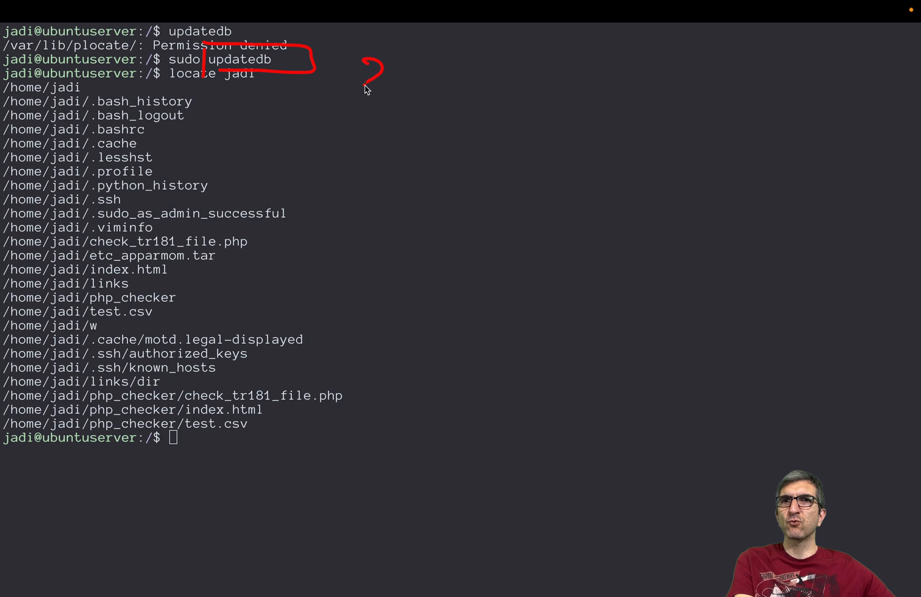
pyautogui.moveTo(363, 71); pyautogui.dragTo(461, 138)
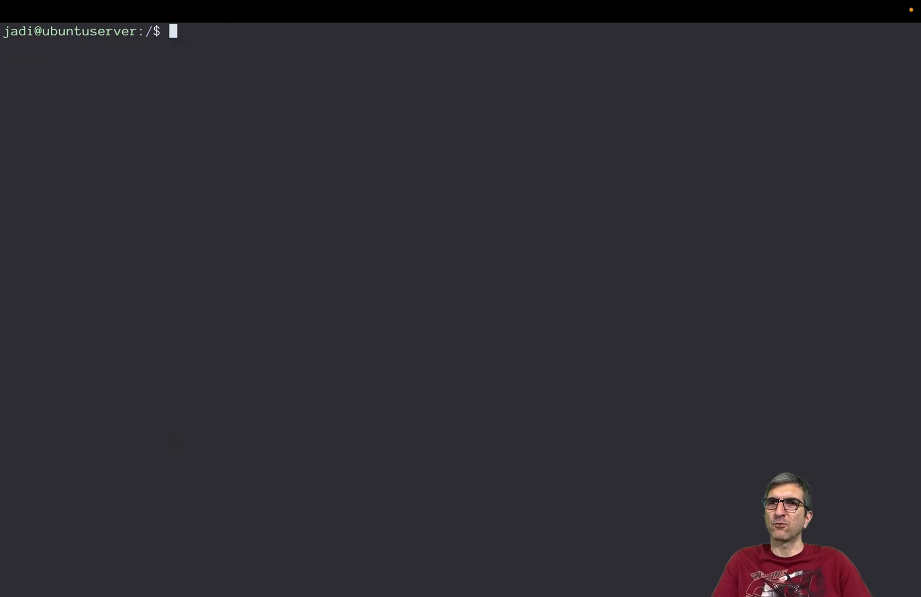
# - Run locate networking to list matching configuration and Python file paths
pyautogui.write('locate')
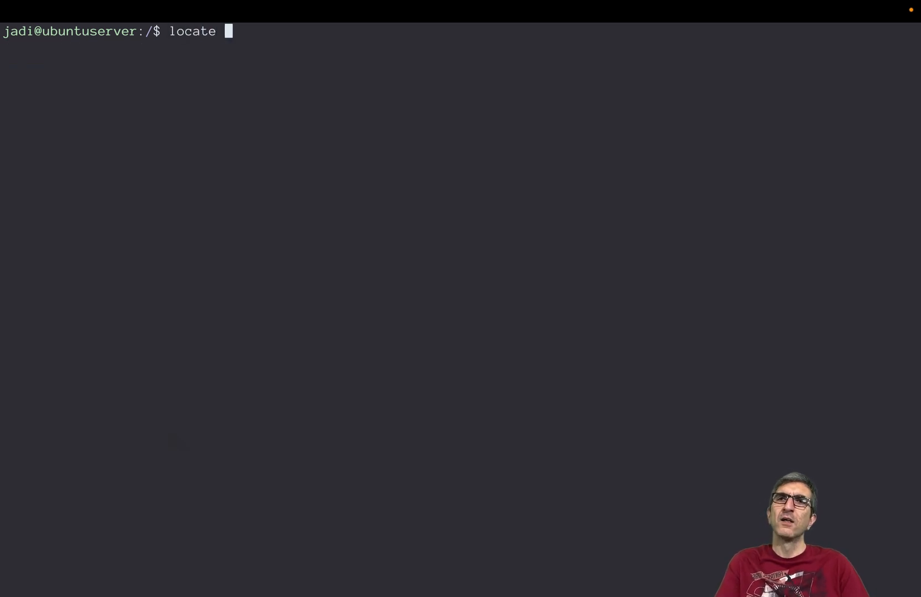
pyautogui.write('network')
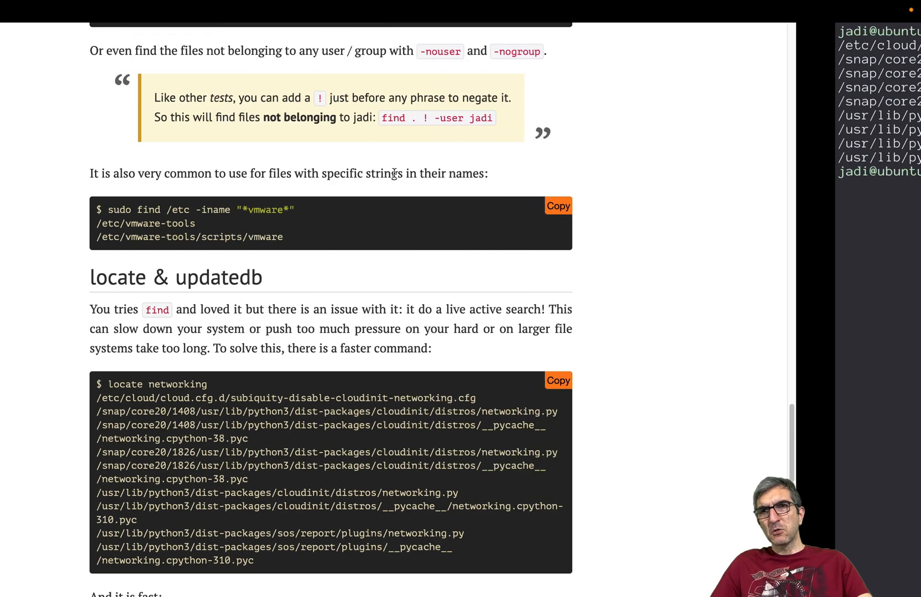
# - Scroll the lpic1book page down to the time locate example, updatedb.conf listing and chapter links
pyautogui.scroll(-3)
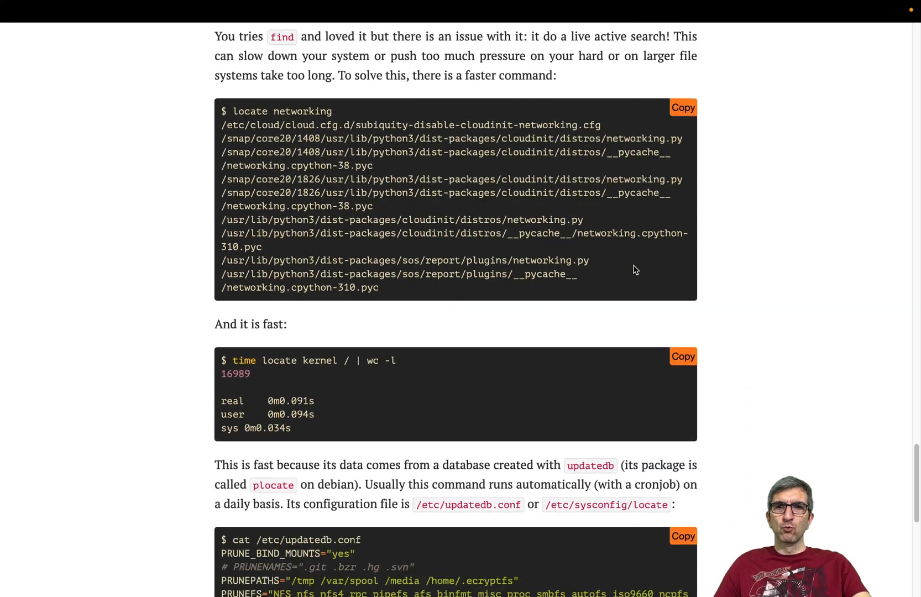
pyautogui.scroll(-3)
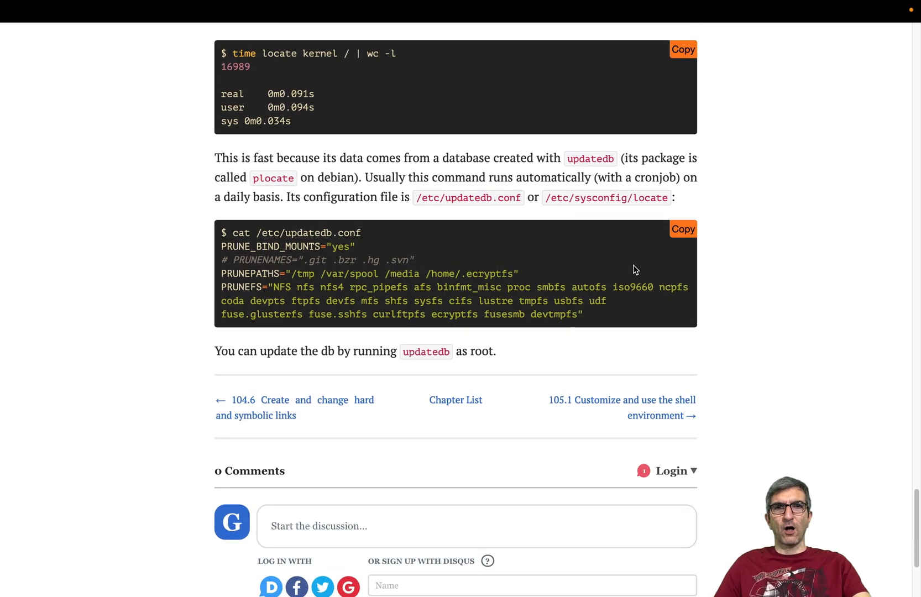
pyautogui.moveTo(747, 256)
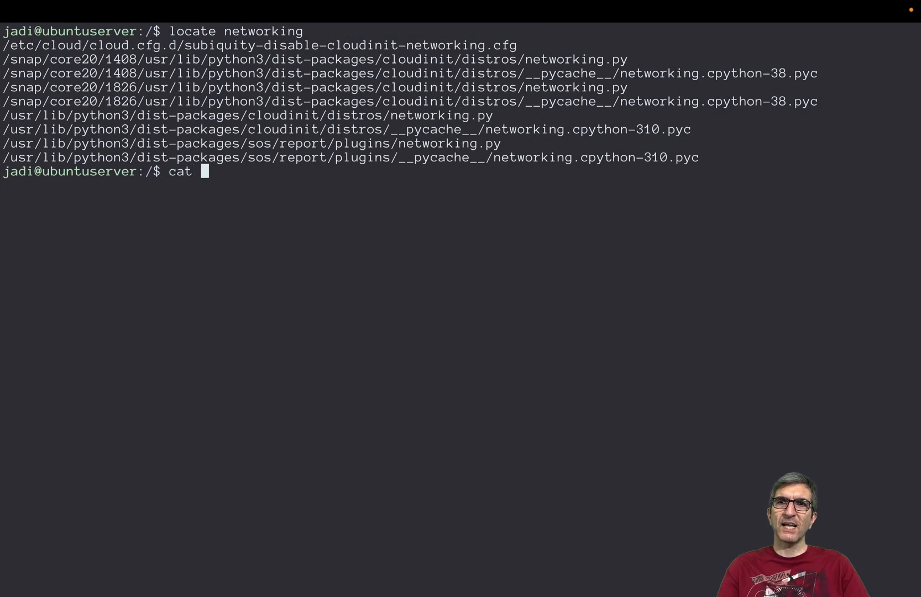
# - Display /etc/updatedb.conf with cat, then return the lpic1book 104.7 page to its top
pyautogui.write('/etc/update')
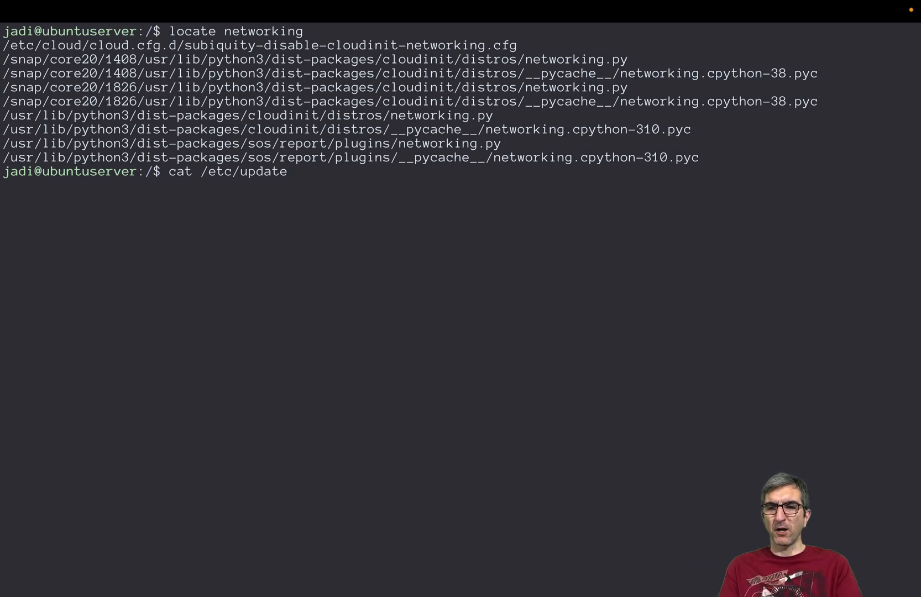
pyautogui.press('Tab')
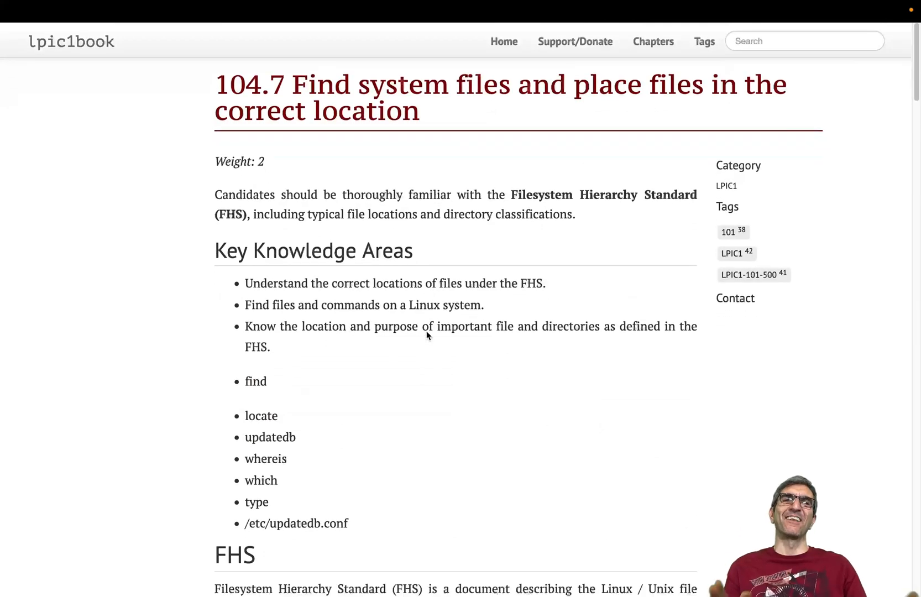
pyautogui.scroll(3)
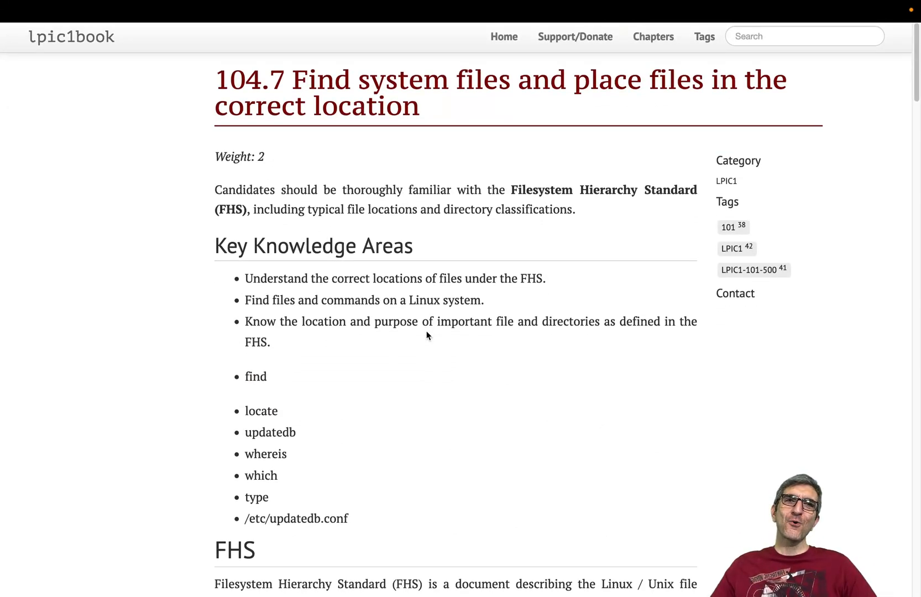